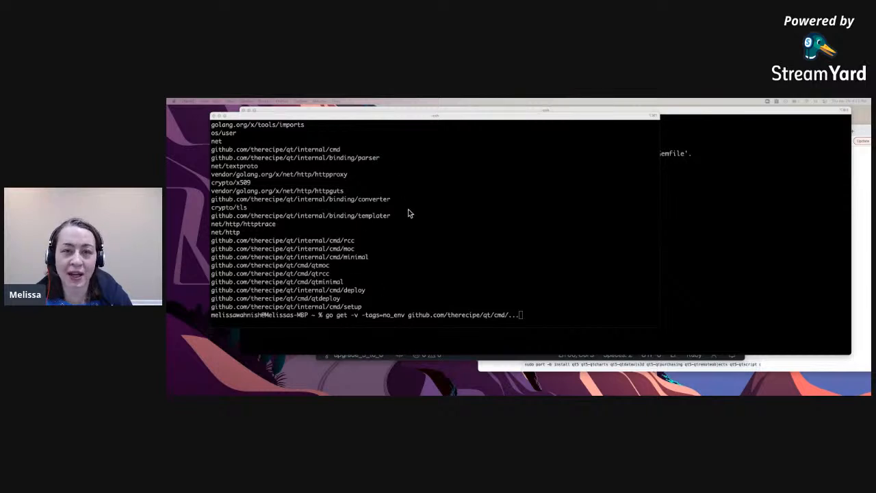
{"action": "mouse_move", "coordinate": [386, 244]}
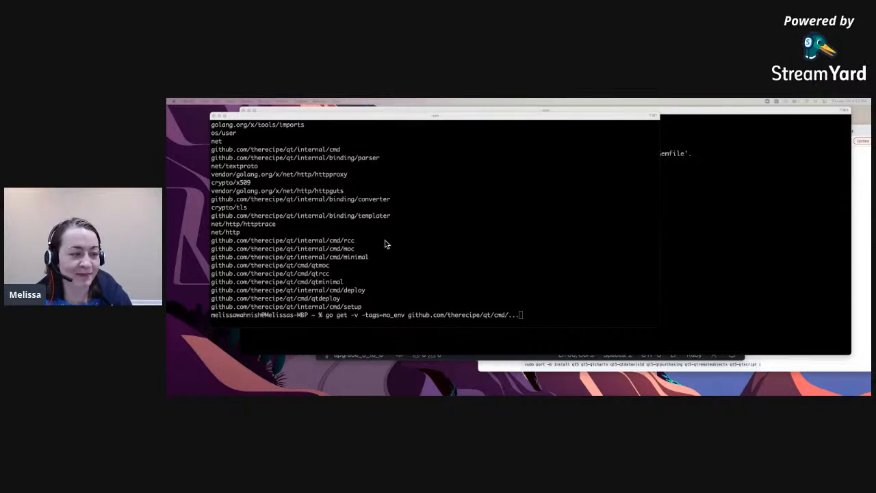
{"action": "mouse_move", "coordinate": [583, 221]}
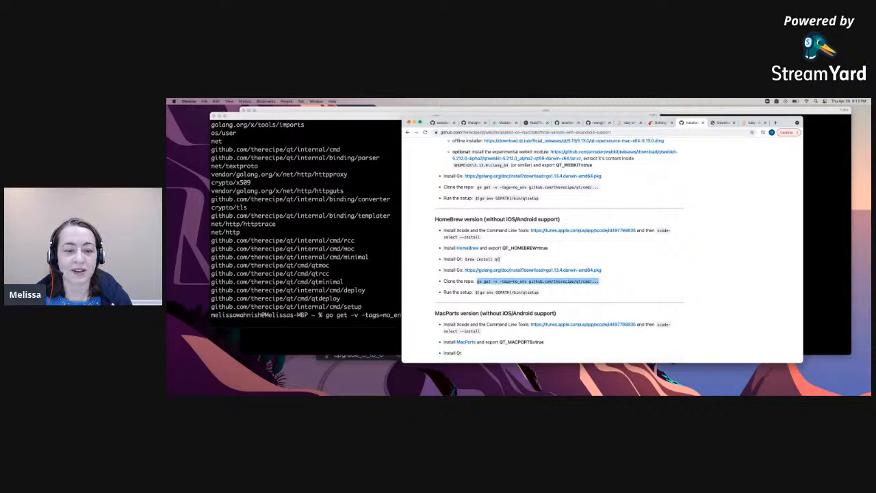
Step: Select 'qt' in the brew install line of the HomeBrew setup steps
{"action": "double_click", "coordinate": [494, 259]}
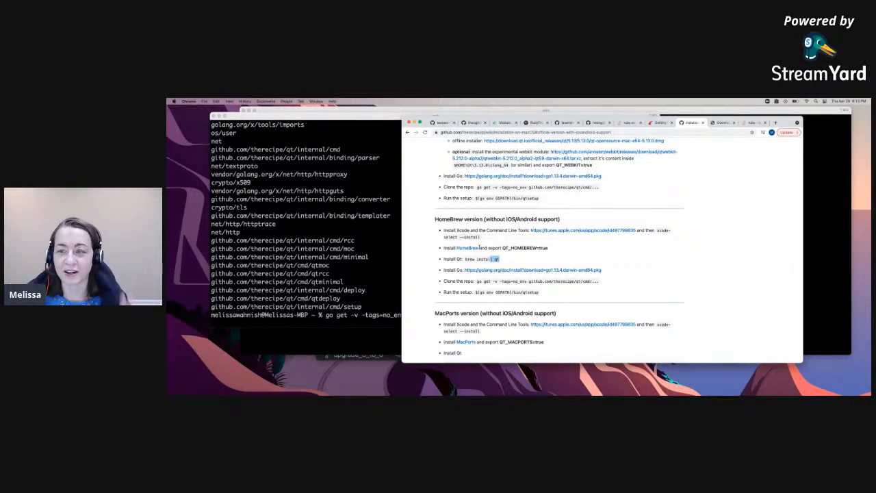
{"action": "mouse_move", "coordinate": [494, 279]}
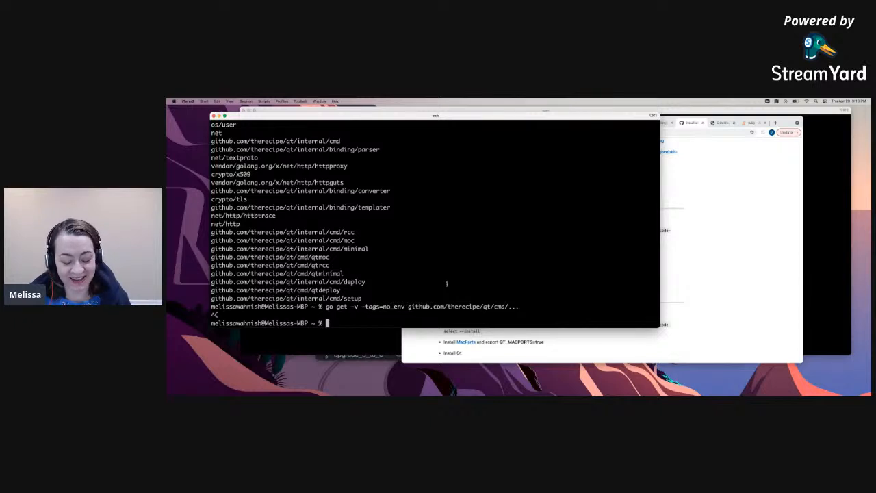
Step: Run $(go env GOPATH)/bin/qtsetup, which fails with a go.mod not found error
{"action": "type", "text": "$(go env GOPATH)/bin/qtsetup"}
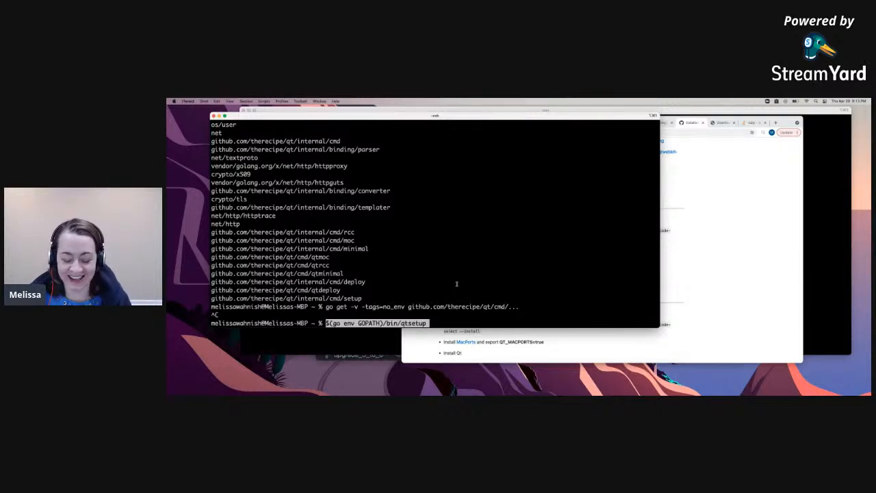
{"action": "key", "text": "Return"}
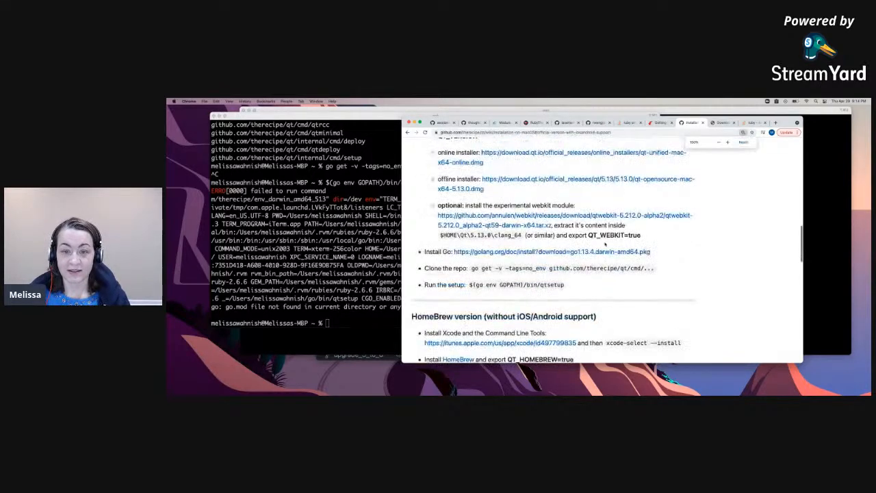
{"action": "scroll", "scroll_direction": "down", "scroll_amount": 3}
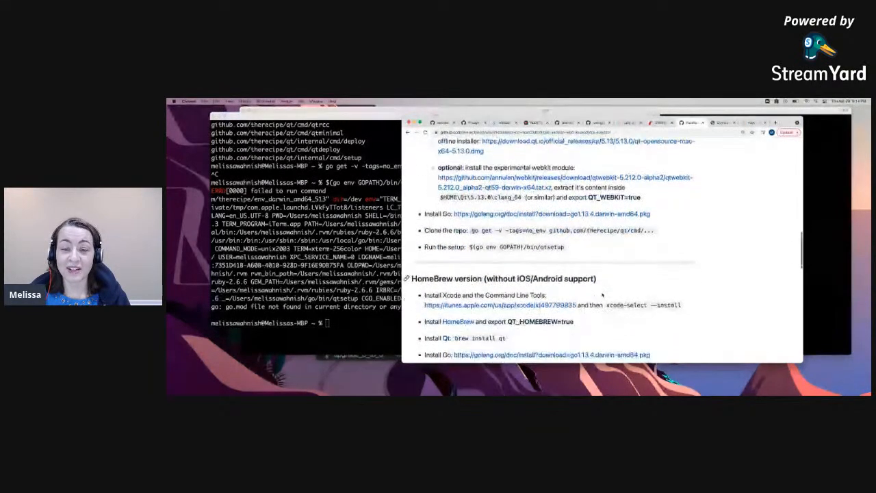
{"action": "scroll", "scroll_direction": "down", "scroll_amount": 3}
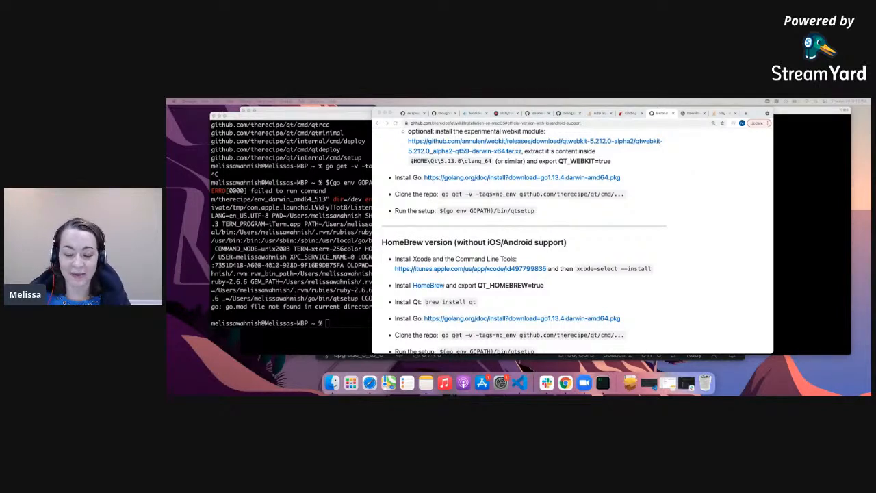
{"action": "mouse_move", "coordinate": [534, 293]}
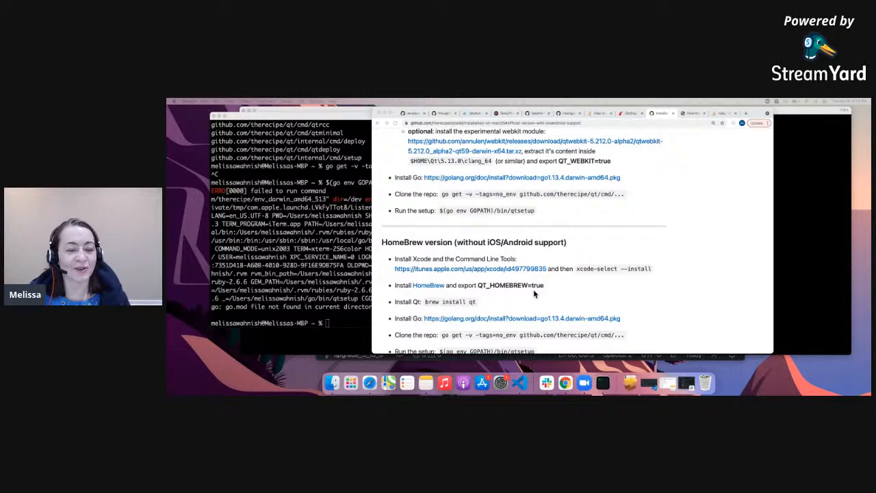
Step: Scroll the README down to the HomeBrew 'Run the setup' step
{"action": "scroll", "scroll_direction": "down", "scroll_amount": 3}
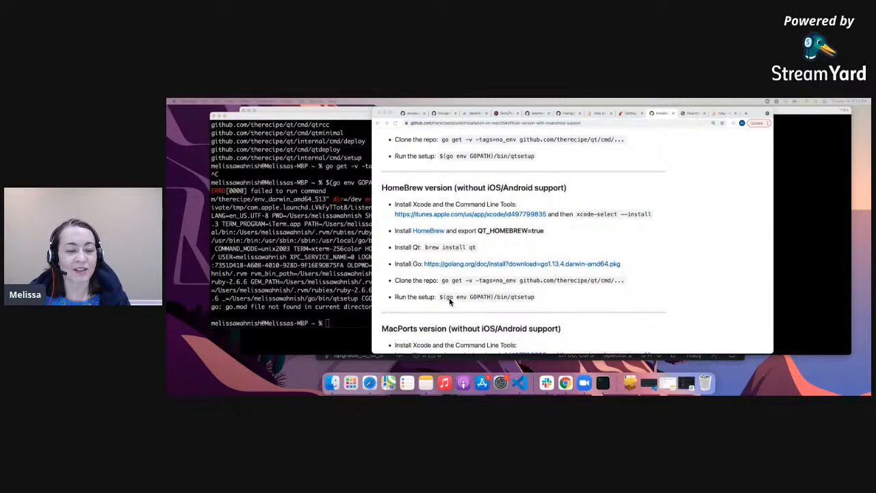
{"action": "mouse_move", "coordinate": [519, 304]}
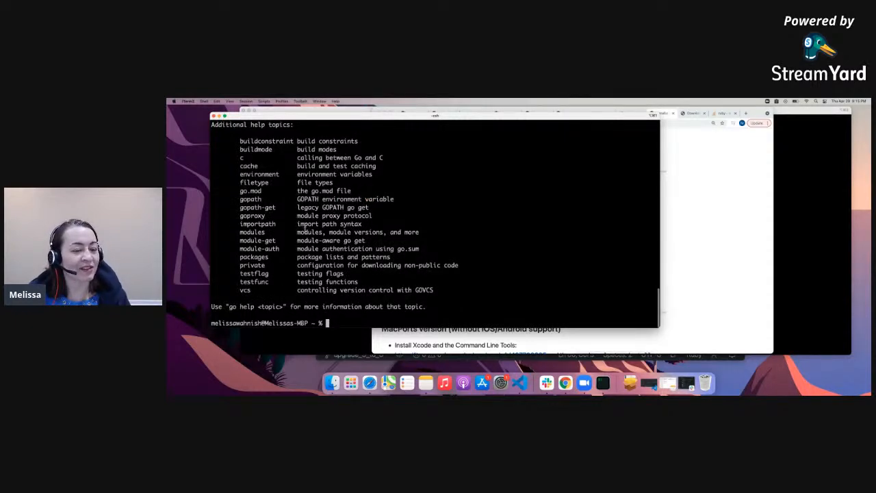
Step: Try running gopath, which fails with command not found
{"action": "type", "text": "gop"}
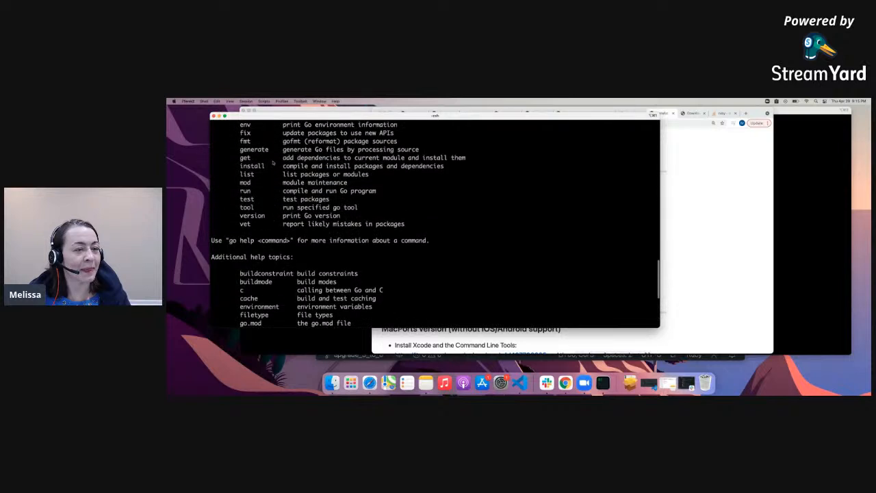
{"action": "type", "text": "gopath"}
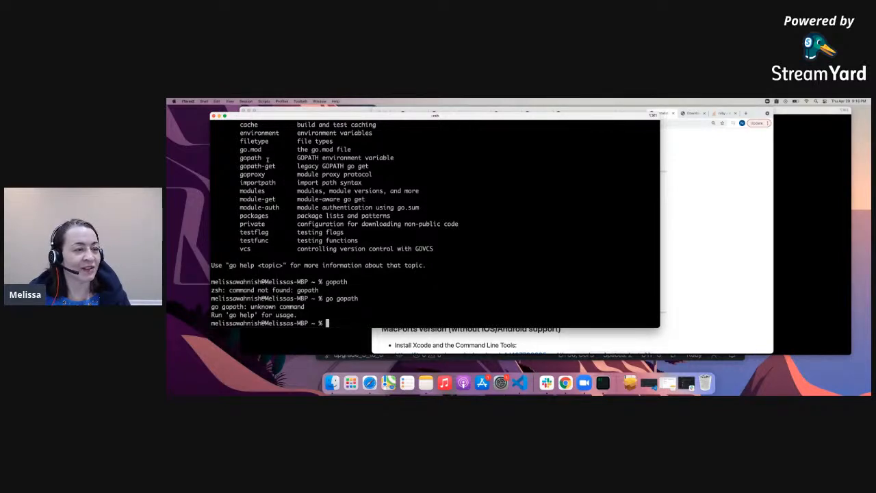
{"action": "scroll", "scroll_direction": "down", "scroll_amount": 3}
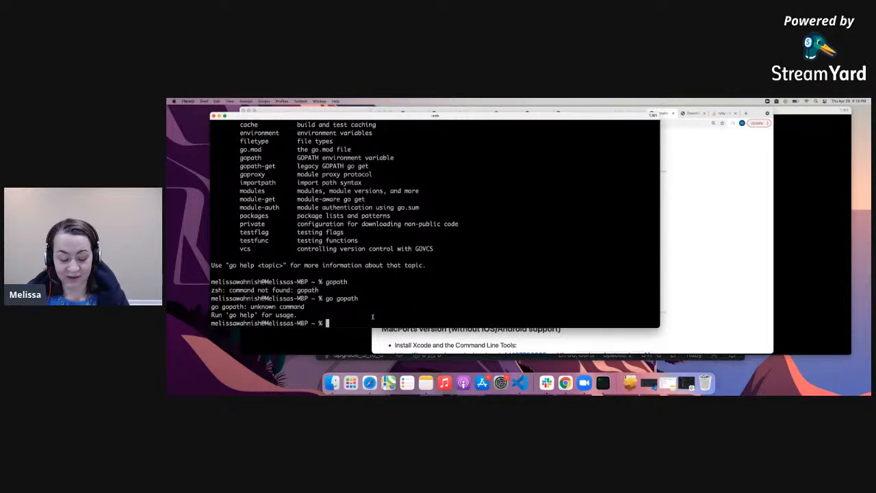
Step: Try go gopath, then run $(go env GOPATH)/bin/qtsetup to start downloading Go dependencies
{"action": "type", "text": "go gopath"}
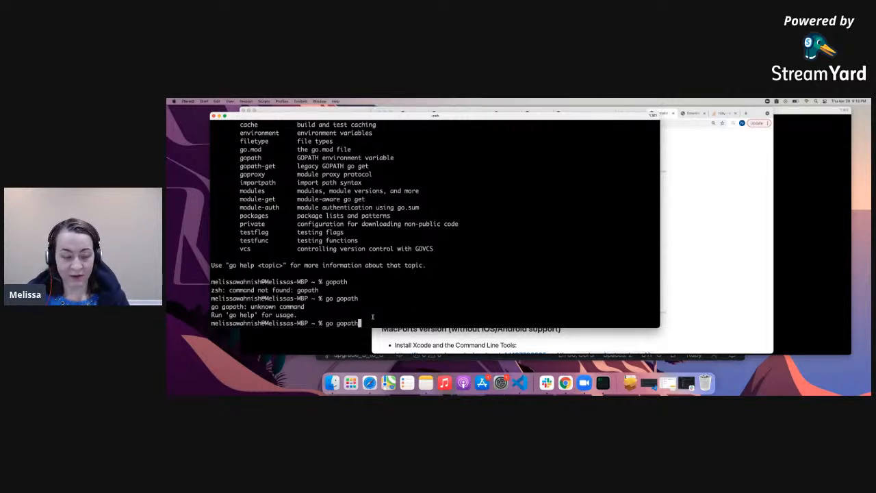
{"action": "type", "text": "$(go env GOPATH)/bin/qtsetup"}
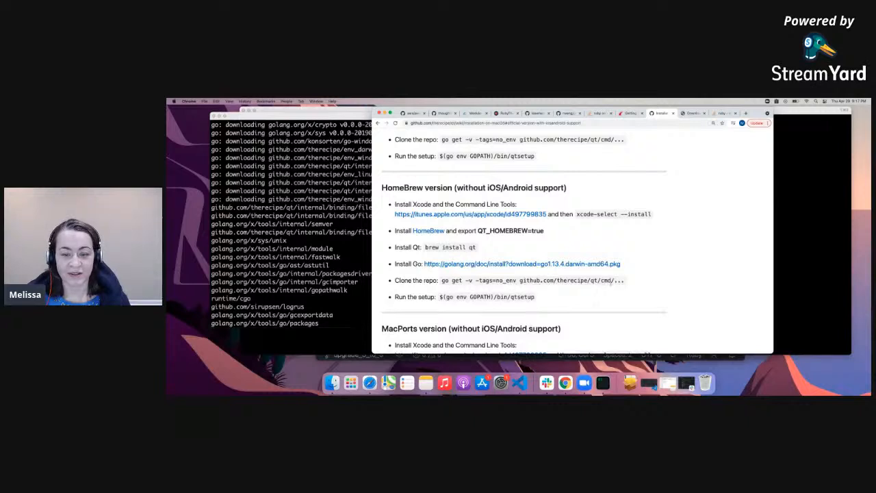
Step: Select the 'cmd' part of the go get clone path under the HomeBrew section
{"action": "double_click", "coordinate": [601, 279]}
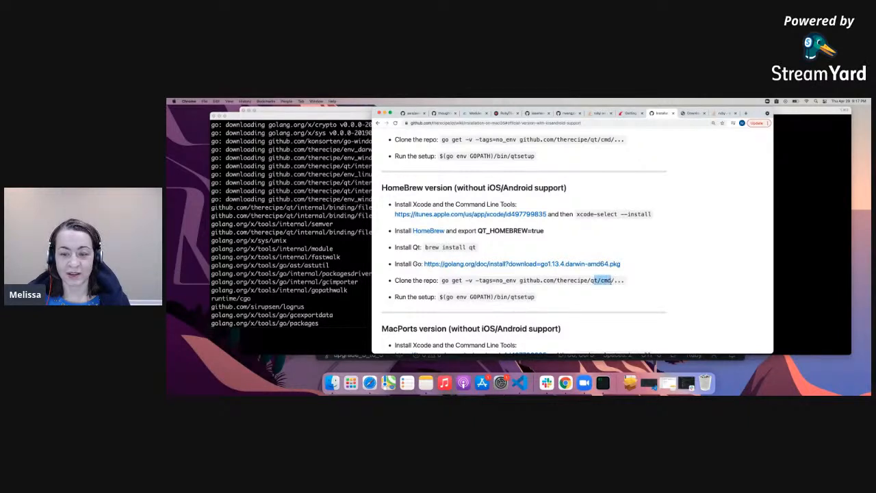
{"action": "mouse_move", "coordinate": [575, 298]}
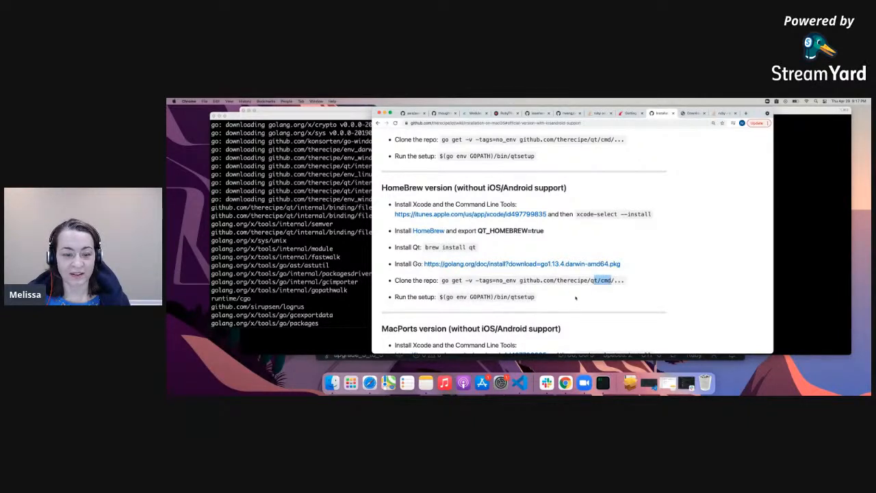
{"action": "mouse_move", "coordinate": [564, 301]}
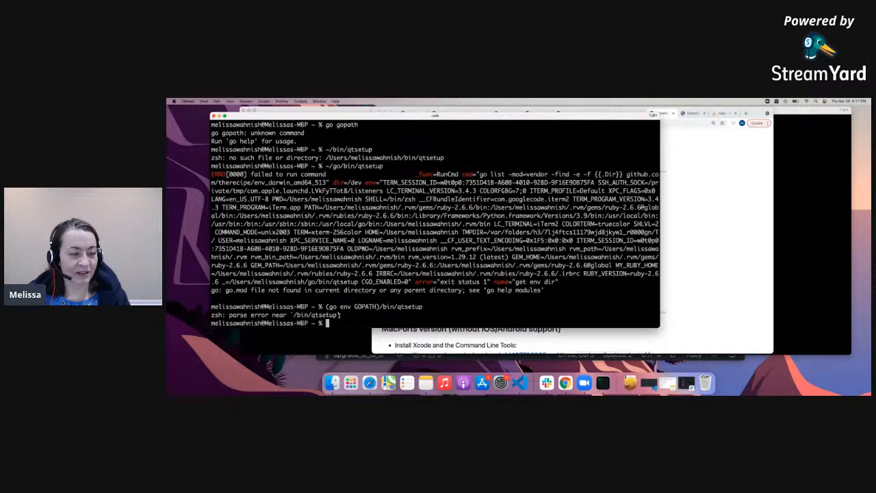
Step: Enter $(go env GOPATH)/bin/qtsetup again, ending in a zsh parse error
{"action": "type", "text": "$(go env GOPATH)/bin/qtsetup"}
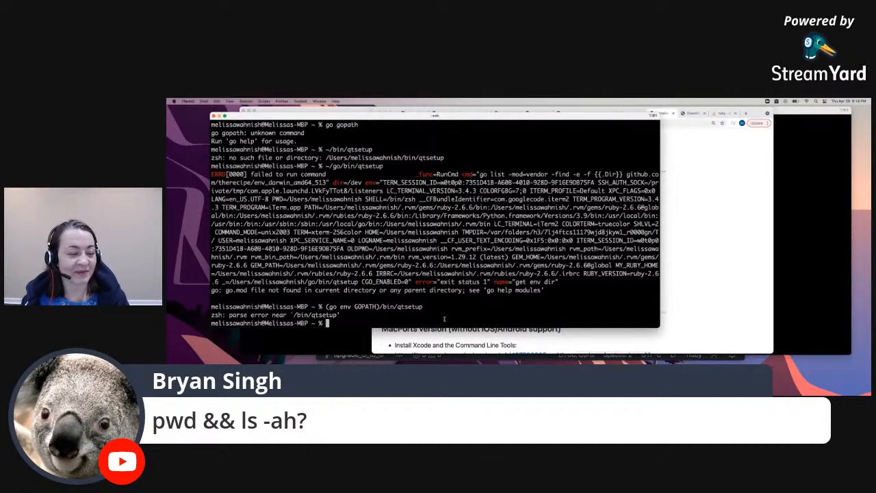
Step: Run pwd && ls to list the home directory, then cd into the go folder
{"action": "type", "text": "pwd"}
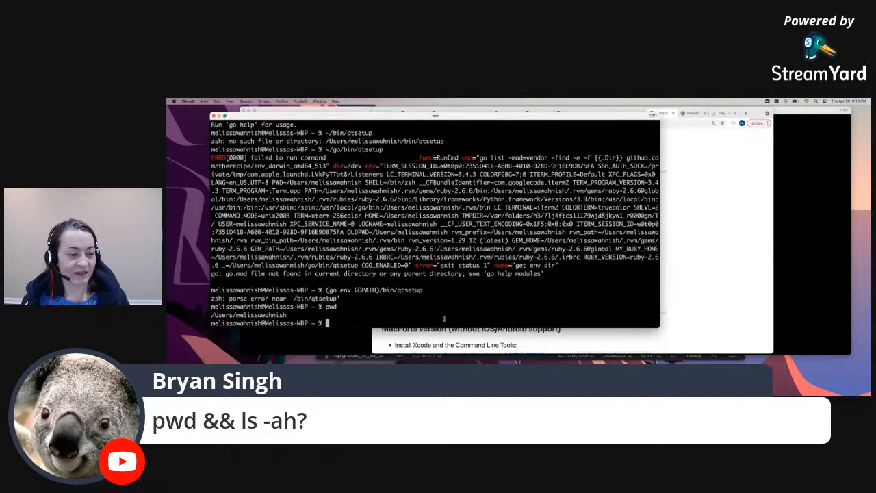
{"action": "type", "text": "pwd"}
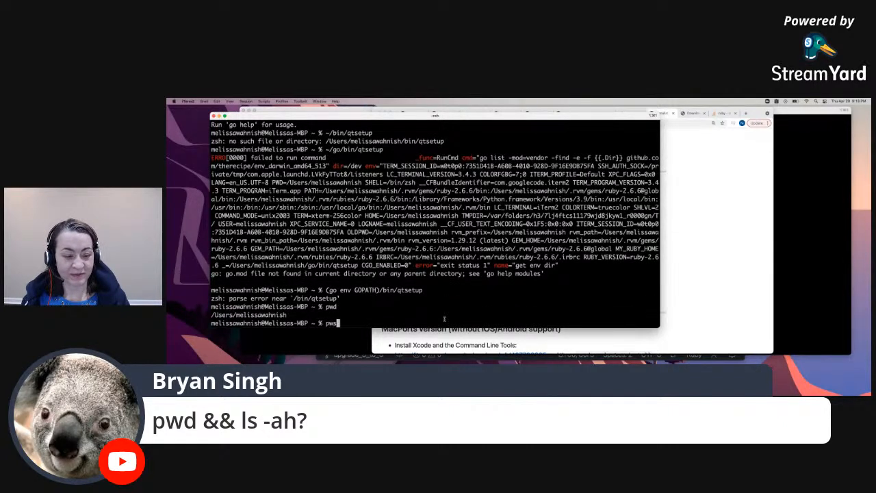
{"action": "type", "text": "&& ls-a"}
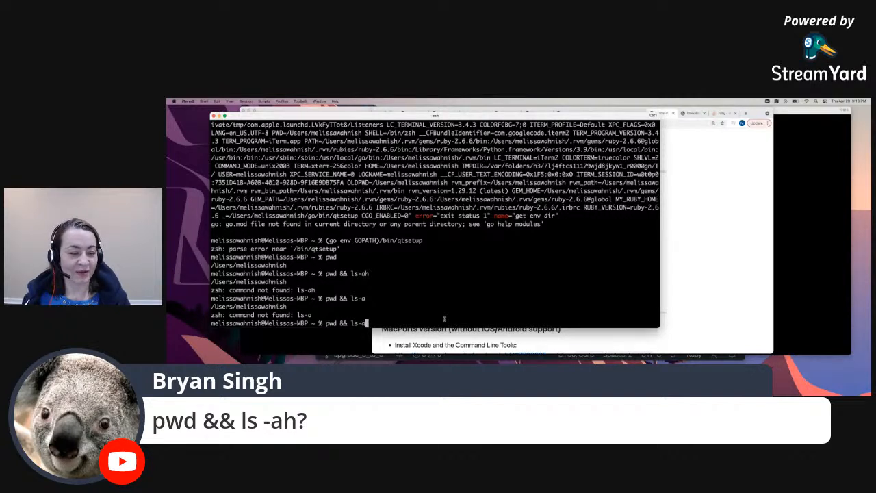
{"action": "key", "text": "Return"}
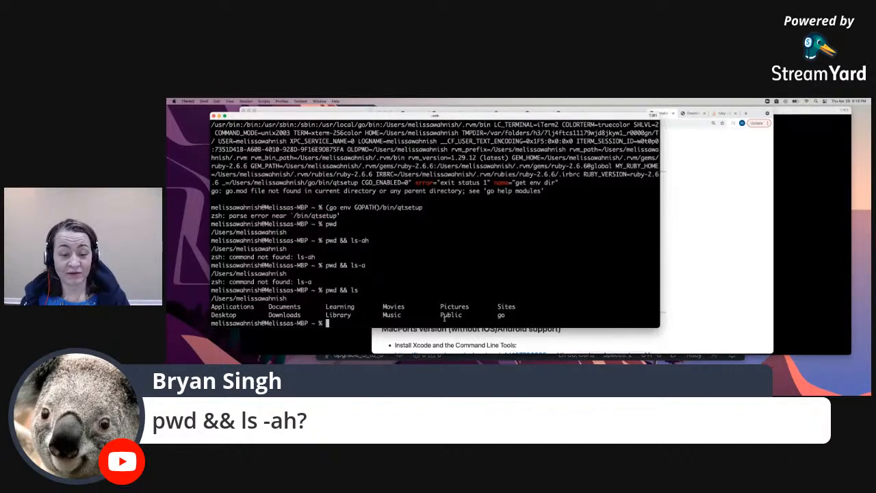
{"action": "type", "text": "cd go"}
{"action": "type", "text": "ls"}
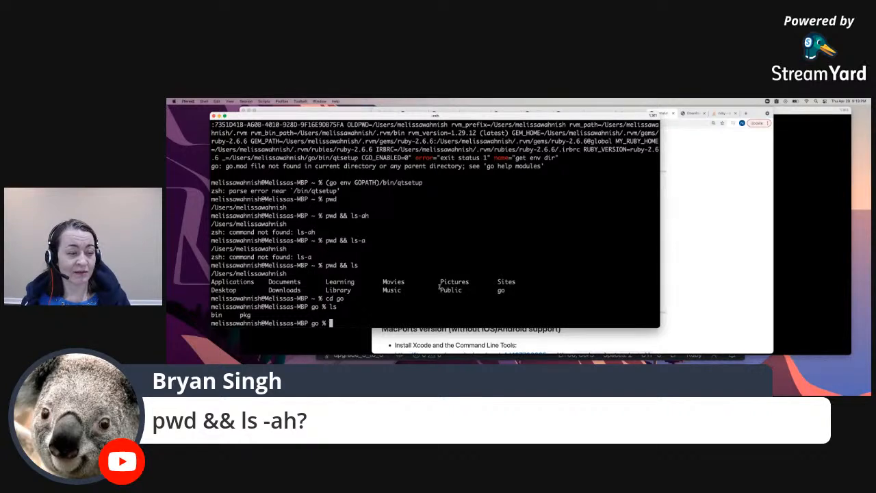
Step: Move into go/bin, list qtdeploy, qtmoc, qtrcc and qtsetup, and try qtsetup directly
{"action": "type", "text": "bin"}
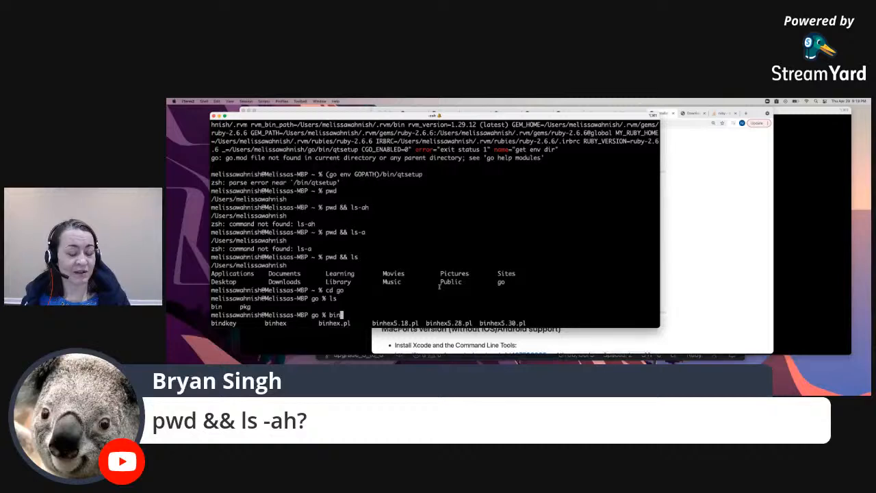
{"action": "type", "text": "/"}
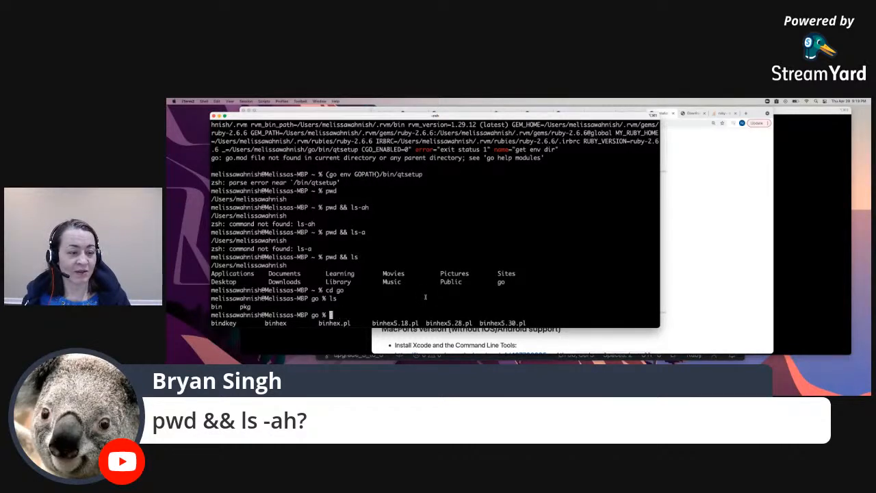
{"action": "type", "text": "cd bin"}
{"action": "type", "text": "ls -a"}
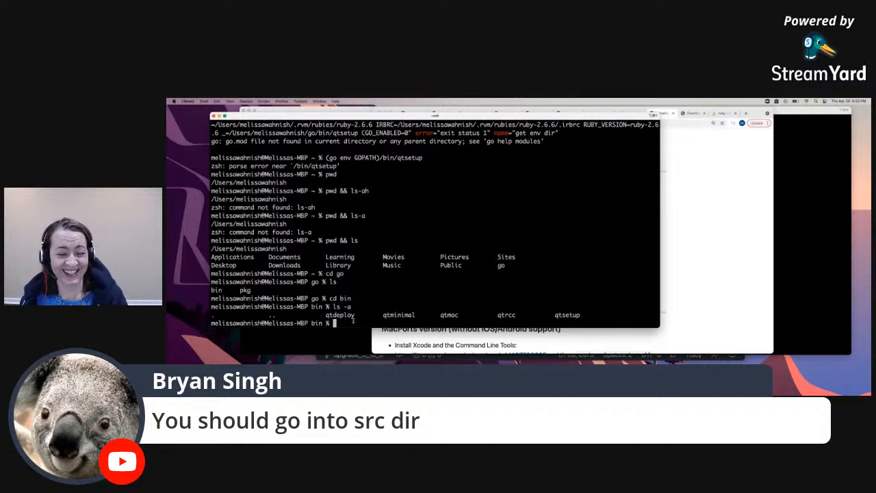
{"action": "type", "text": "q"}
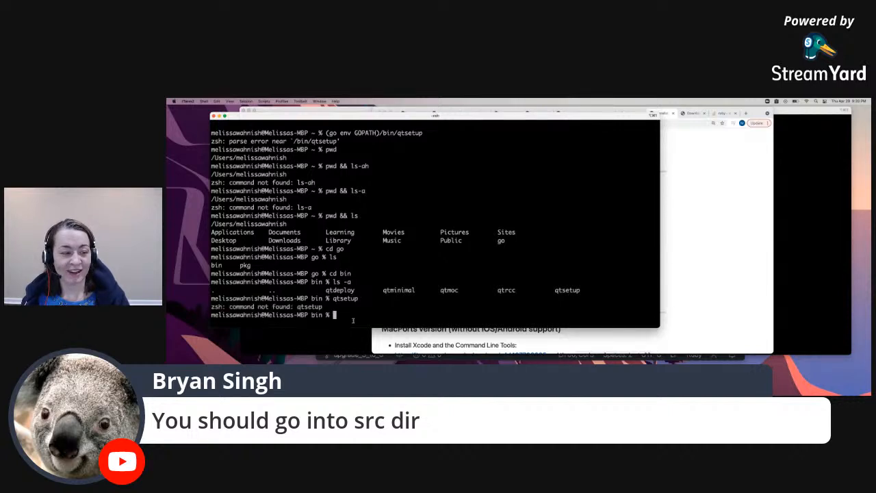
Step: Go back up to the home directory and create a src folder with mkdir src
{"action": "type", "text": "cd"}
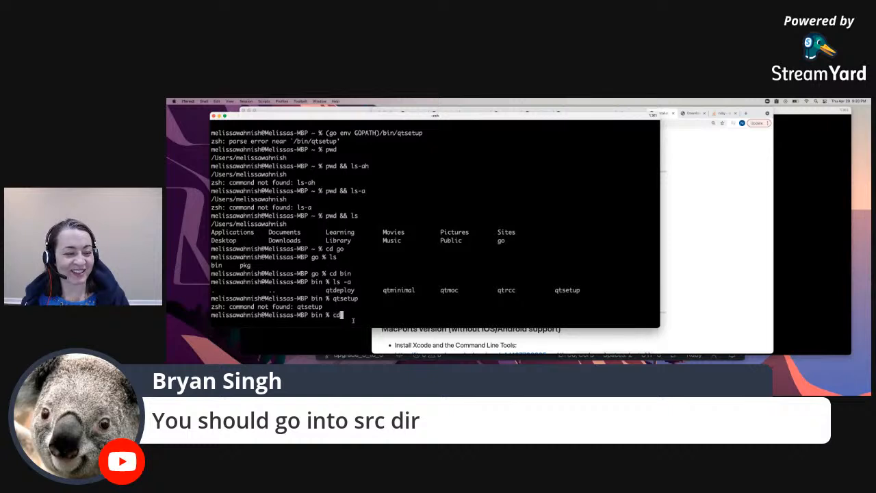
{"action": "key", "text": "Return"}
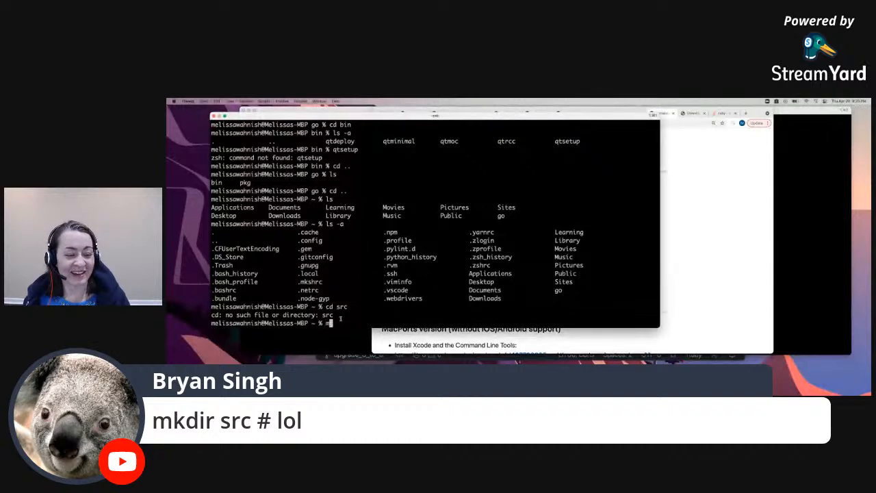
{"action": "type", "text": "mkdir src"}
{"action": "type", "text": "cd src"}
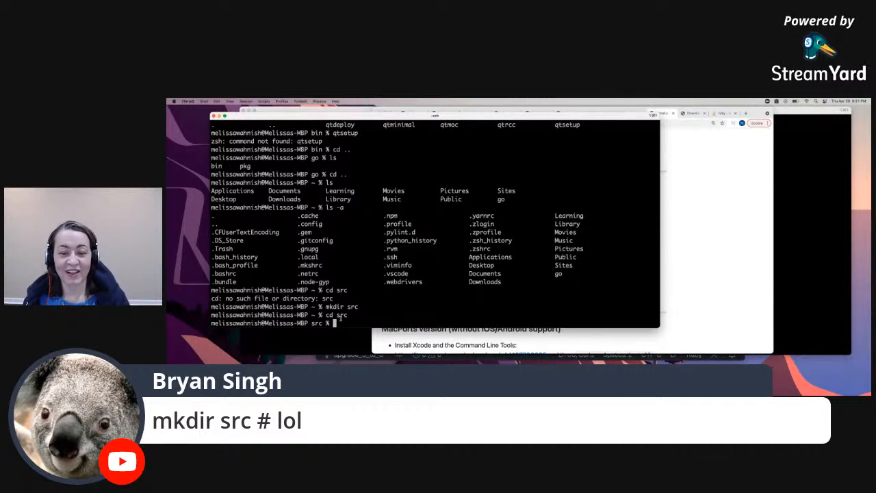
Step: Make the src folder and enter the $(go env GOPATH)/bin/qtsetup command at the prompt
{"action": "type", "text": "mkdir src"}
{"action": "type", "text": "ls"}
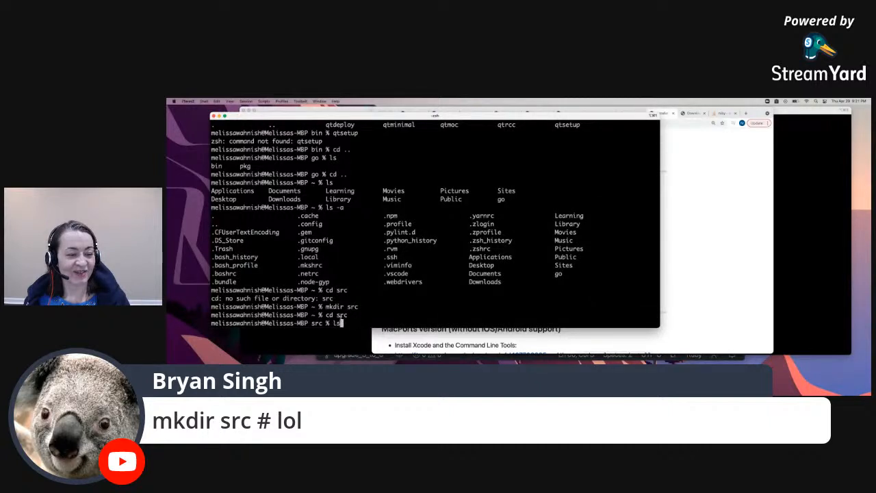
{"action": "type", "text": "$(go env GOPATH)/bin/qtsetup"}
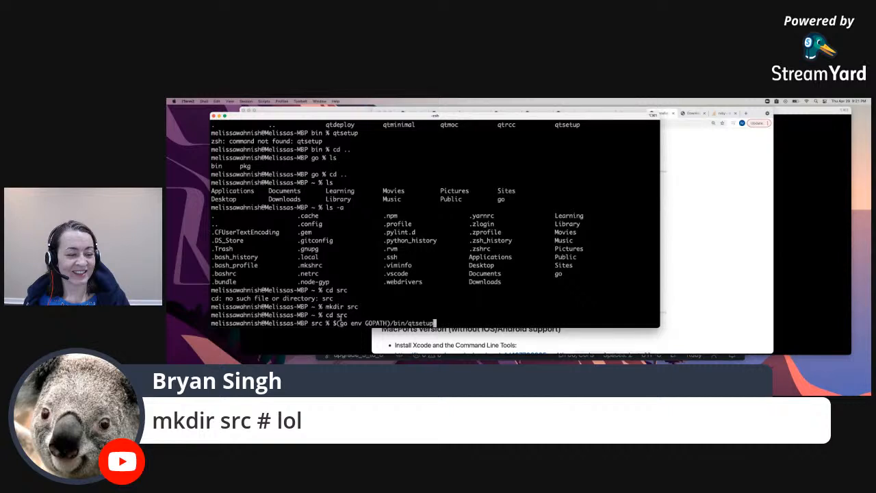
{"action": "key", "text": "Return"}
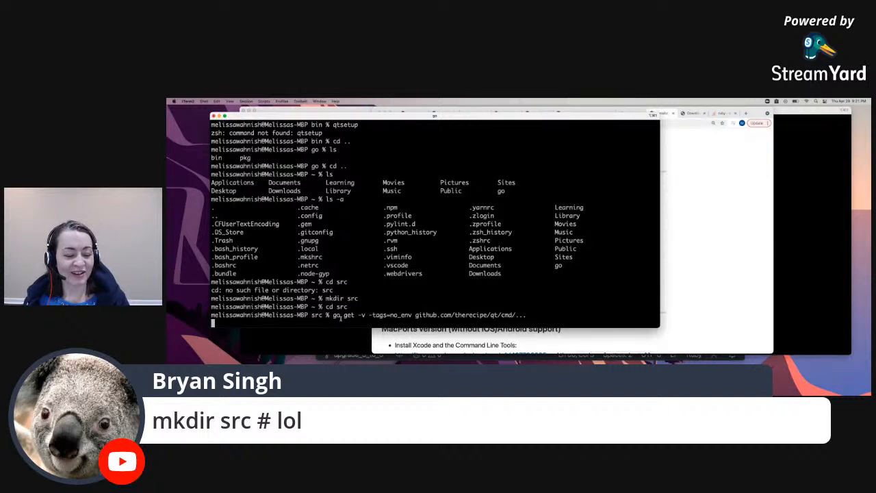
{"action": "mouse_move", "coordinate": [493, 296]}
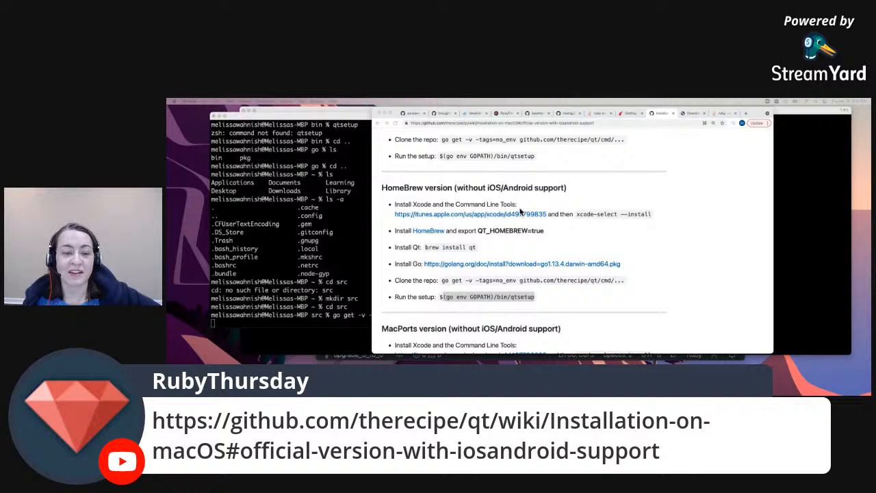
{"action": "mouse_move", "coordinate": [441, 191]}
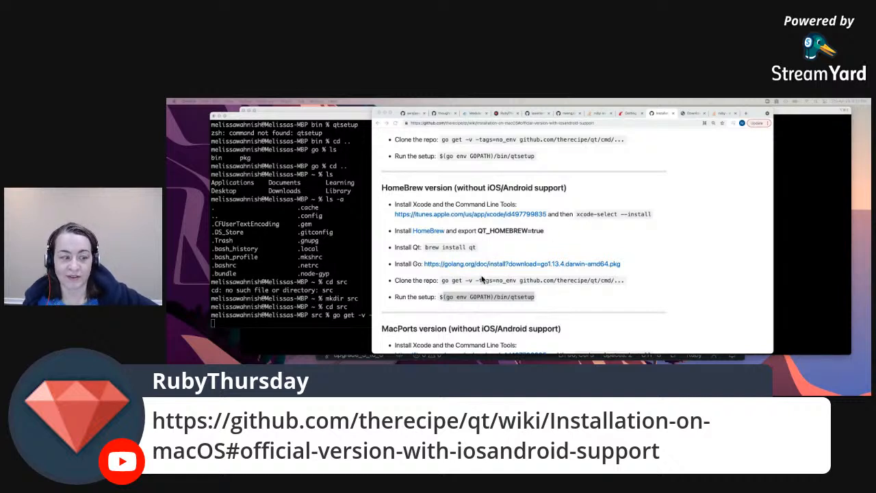
Step: Run go get -v -tags=no_env github.com/therecipe/qt/cmd/... from inside src
{"action": "key", "text": "Enter"}
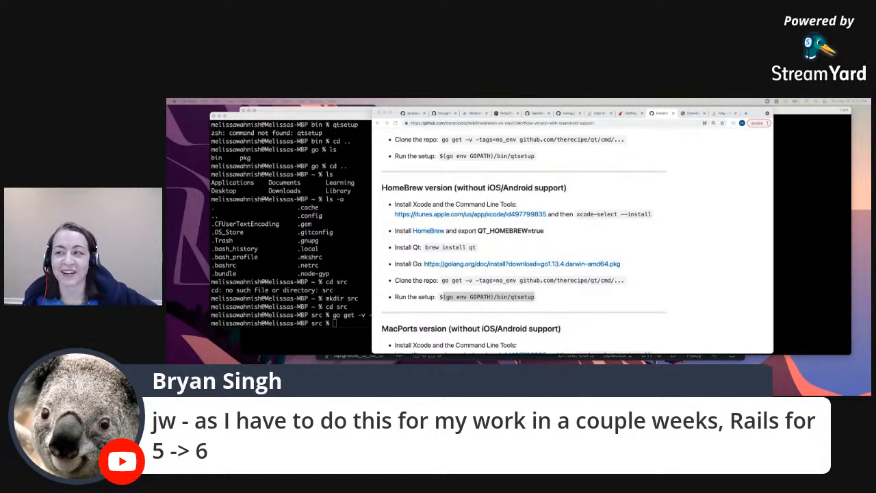
{"action": "mouse_move", "coordinate": [306, 301]}
{"action": "type", "text": "ls"}
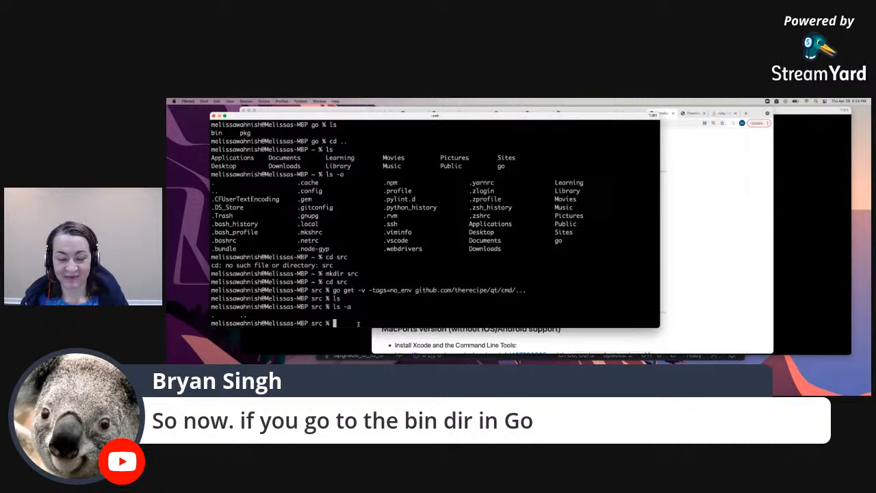
Step: Go into ~/go/bin and run qtsetup, which reports command not found
{"action": "type", "text": "cd -"}
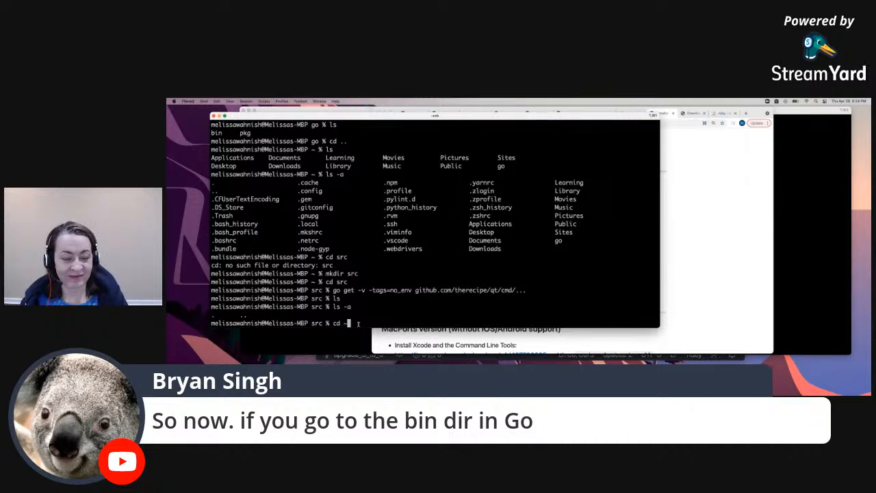
{"action": "type", "text": "~/go/"}
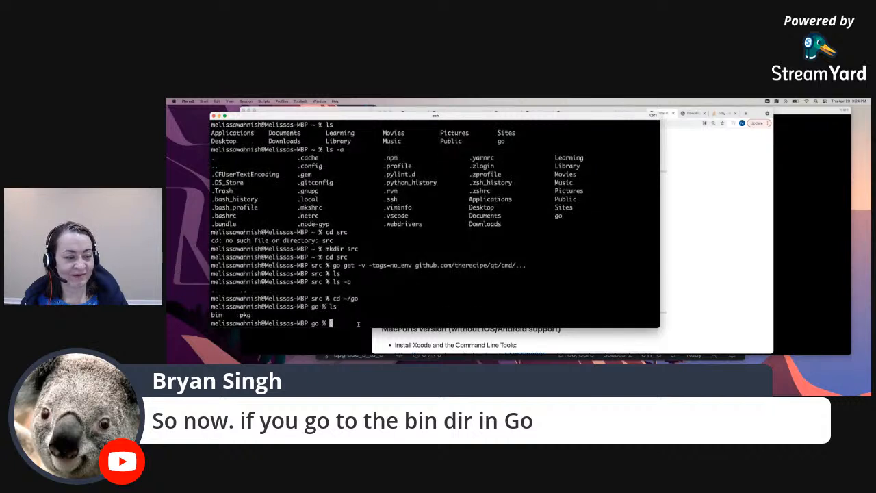
{"action": "type", "text": "cd bin"}
{"action": "type", "text": "ls -a"}
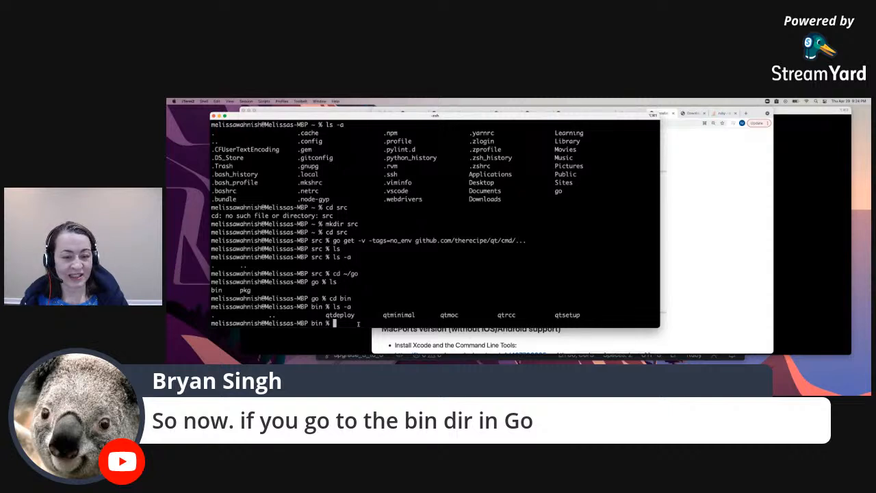
{"action": "type", "text": "qu"}
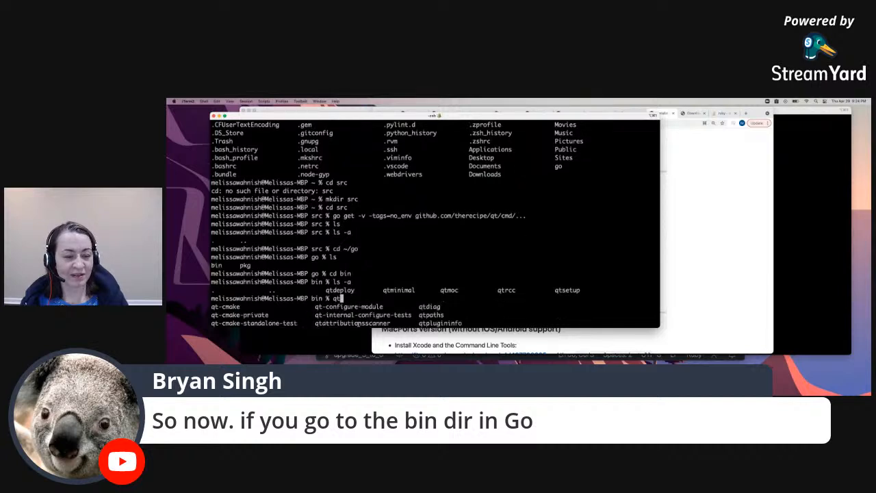
{"action": "type", "text": "set"}
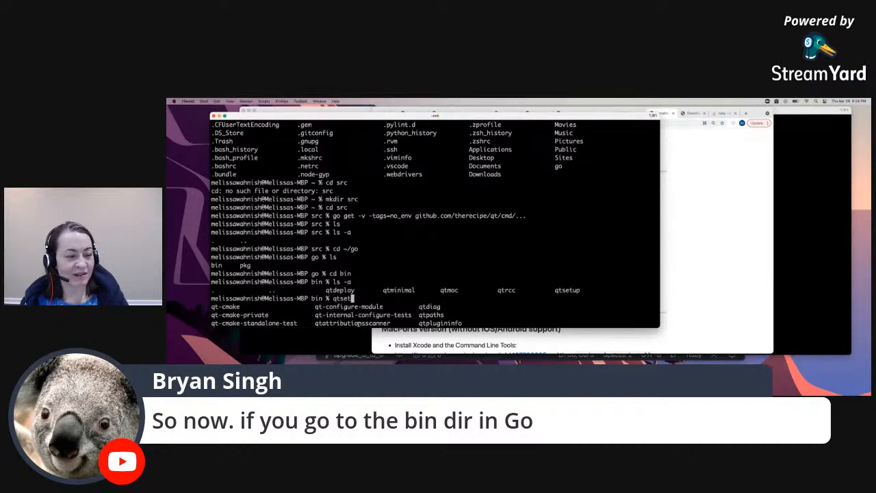
{"action": "key", "text": "Return"}
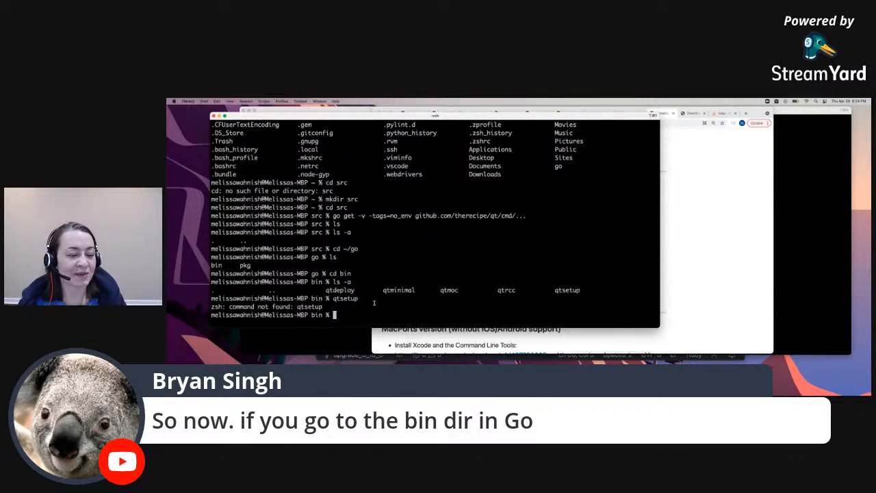
Step: Return the shell to the ~/src folder
{"action": "type", "text": "cd"}
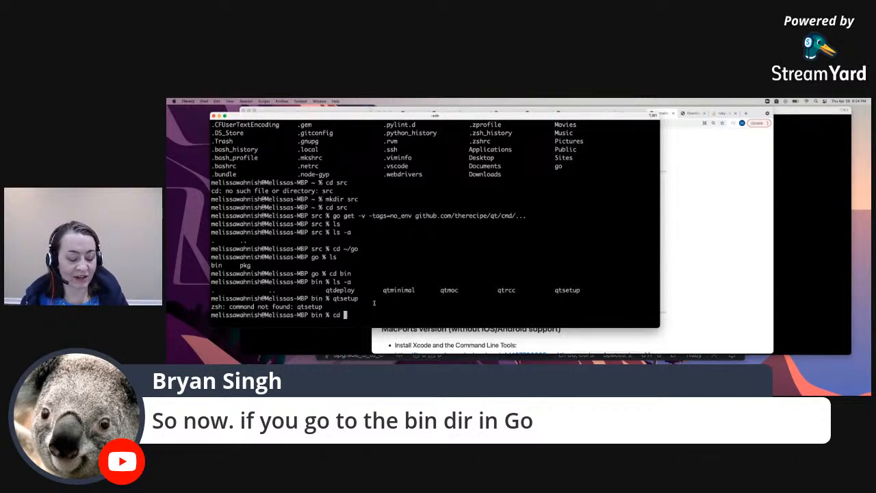
{"action": "type", "text": "/src/"}
{"action": "type", "text": "ls"}
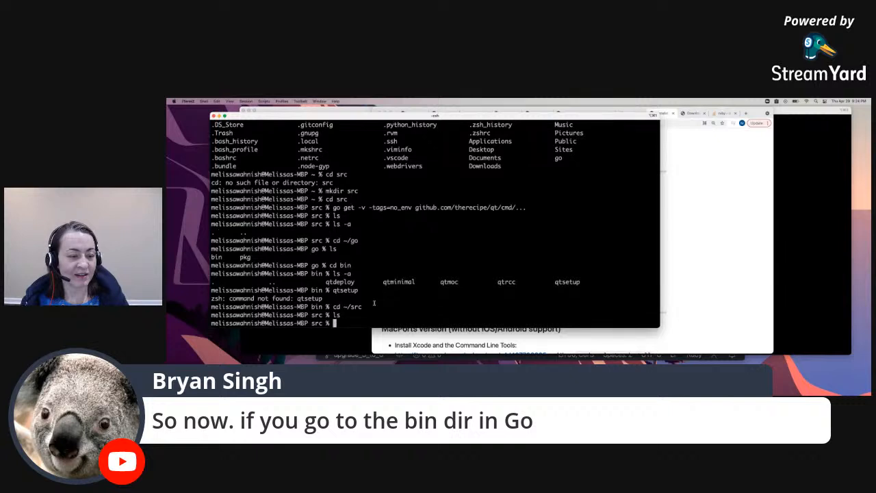
{"action": "type", "text": "c"}
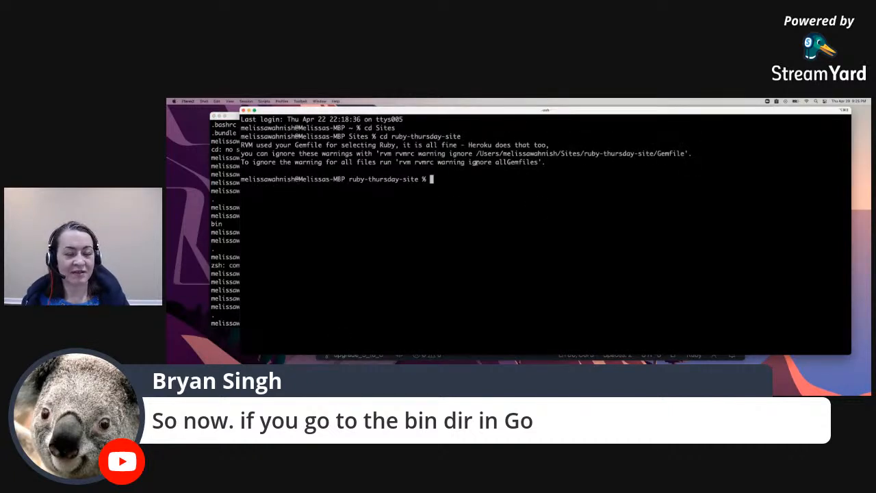
Step: Run bundle in ruby-thursday-site, which fails building capybara-webkit without QtWebKit
{"action": "type", "text": "bundle"}
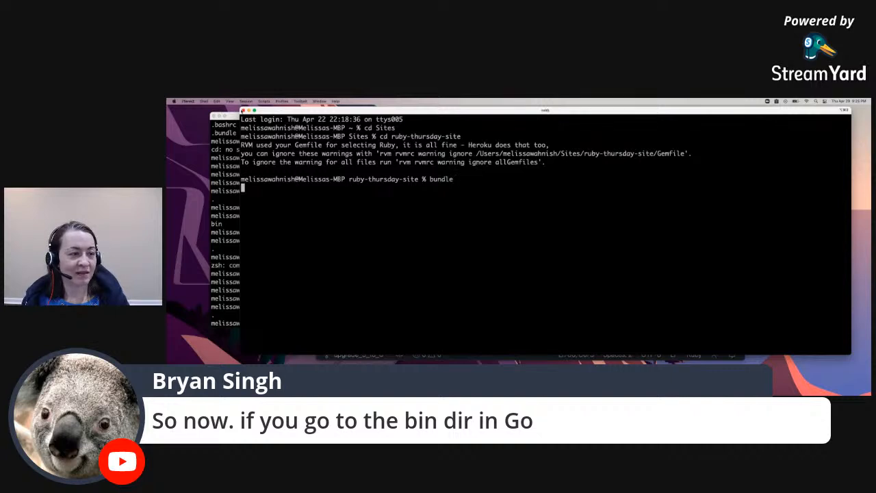
{"action": "key", "text": "enter"}
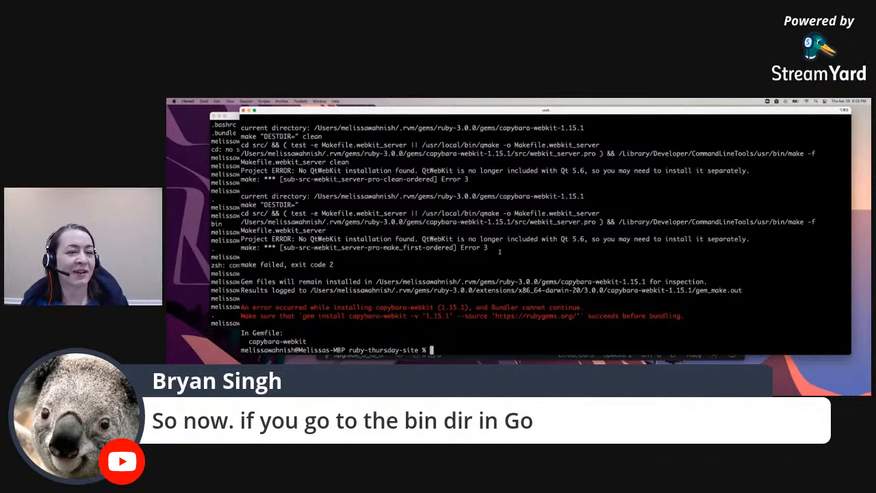
{"action": "double_click", "coordinate": [435, 169]}
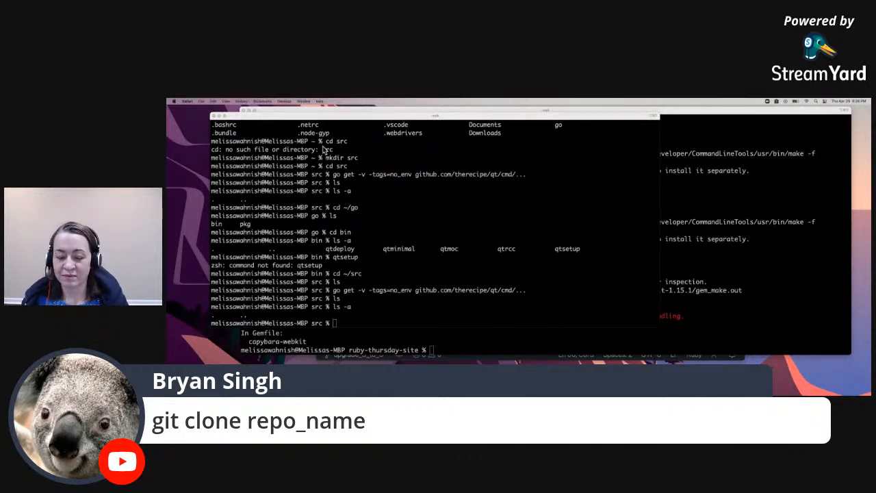
{"action": "mouse_move", "coordinate": [411, 175]}
{"action": "type", "text": "pwd"}
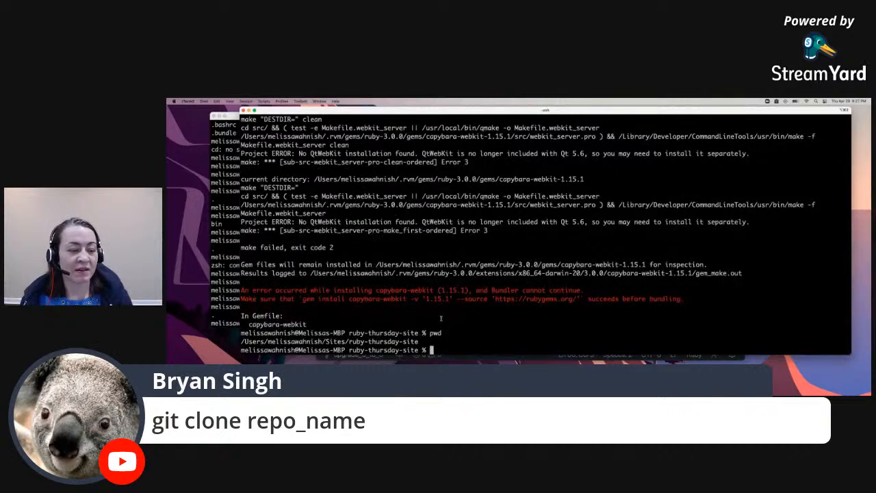
{"action": "double_click", "coordinate": [335, 341]}
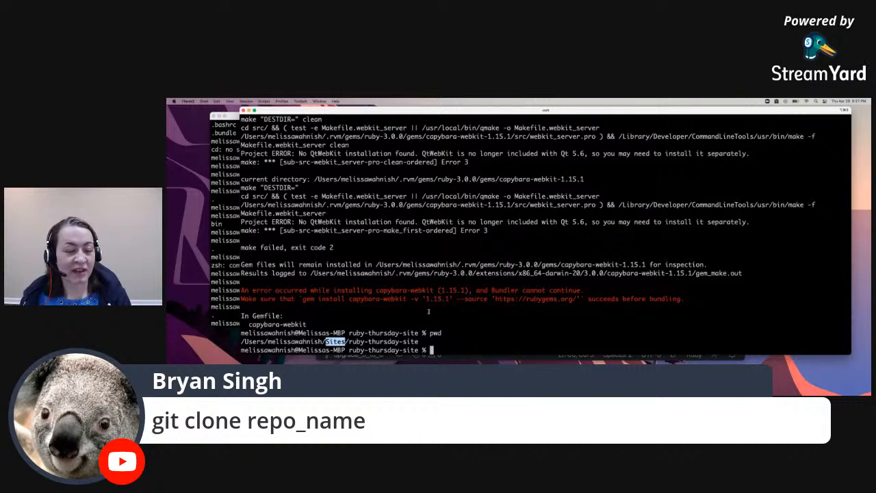
{"action": "type", "text": "cd .."}
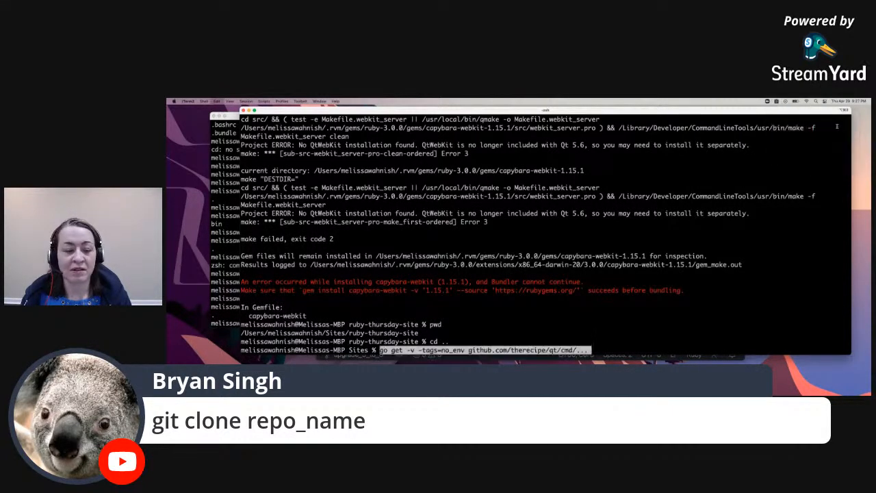
{"action": "key", "text": "Return"}
{"action": "type", "text": "ls"}
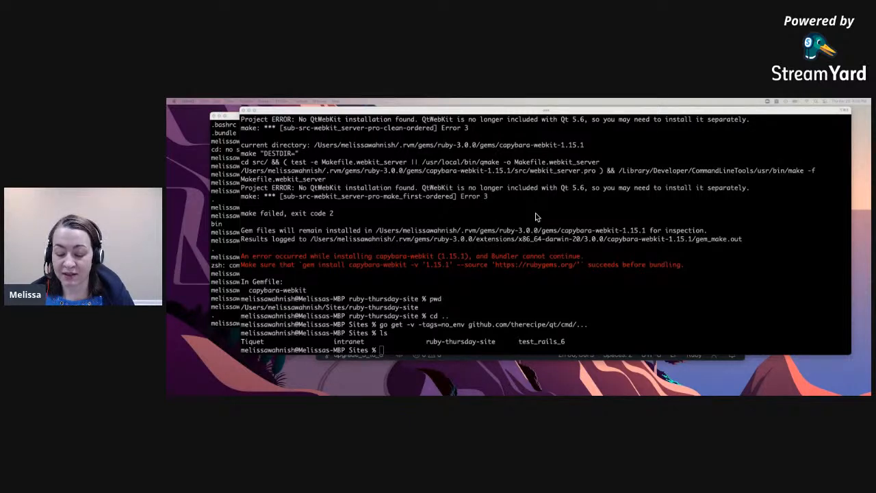
{"action": "mouse_move", "coordinate": [498, 257]}
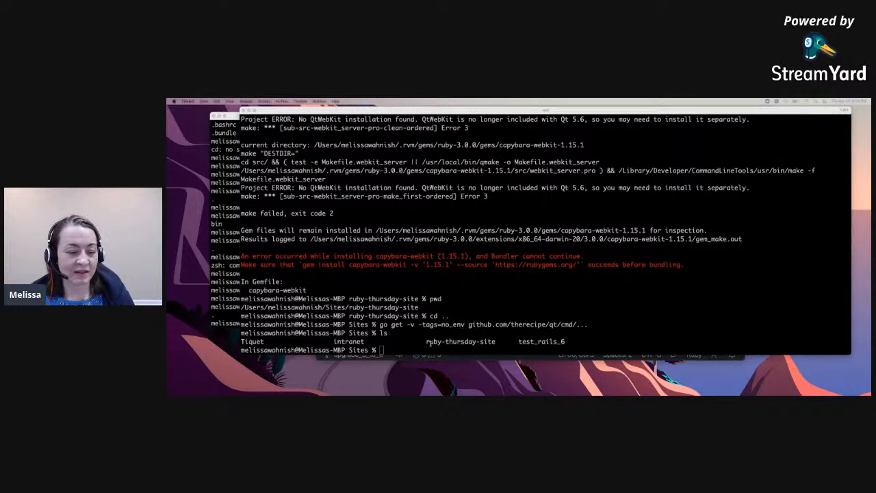
Step: Run env in Sites and scroll through the RVM Ruby 2.6.6, GEM_PATH and PATH variables
{"action": "type", "text": "en"}
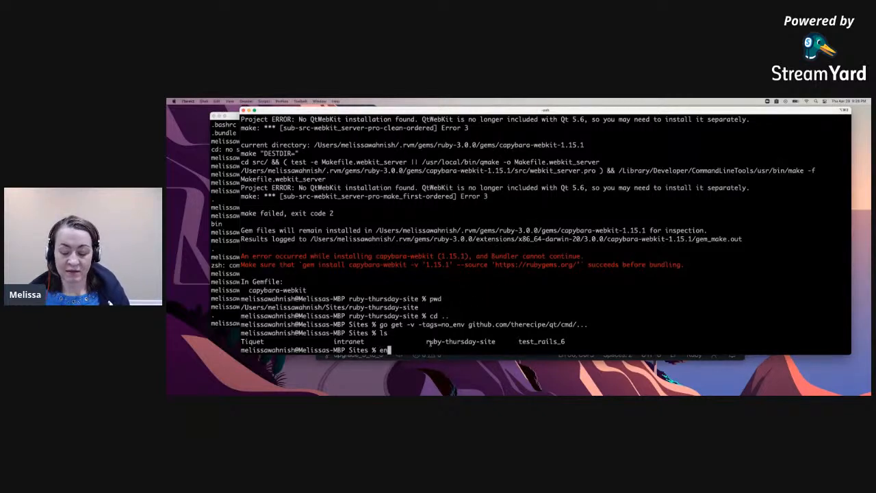
{"action": "type", "text": "v"}
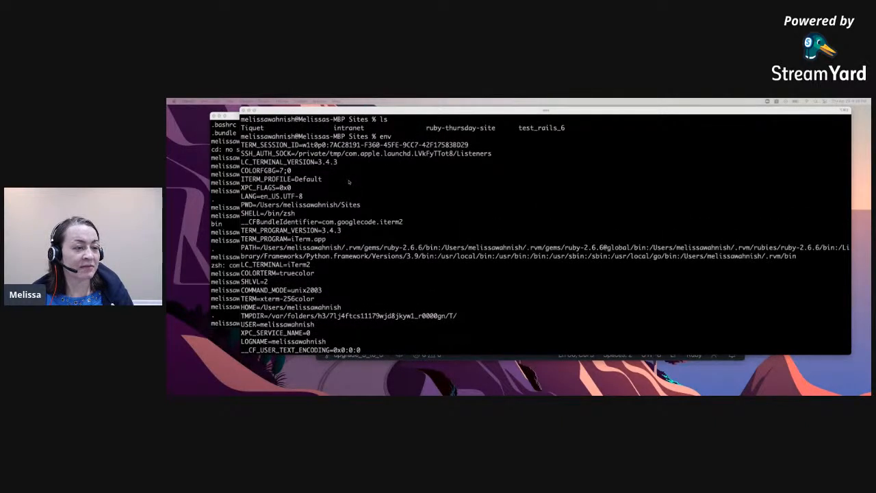
{"action": "scroll", "scroll_direction": "down", "scroll_amount": 3}
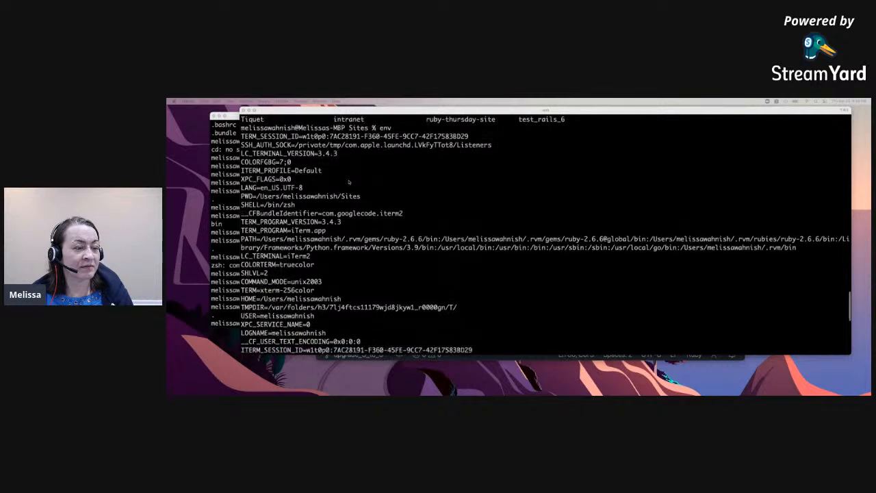
{"action": "scroll", "scroll_direction": "down", "scroll_amount": 3}
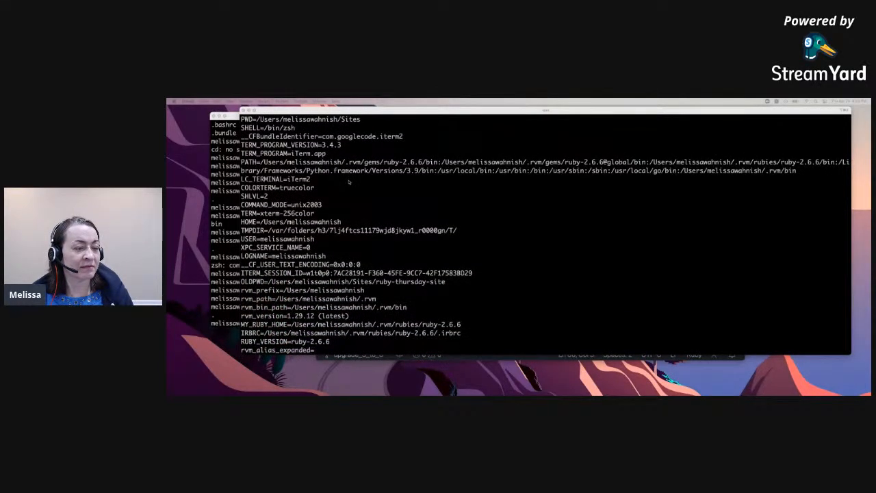
{"action": "scroll", "scroll_direction": "down", "scroll_amount": 3}
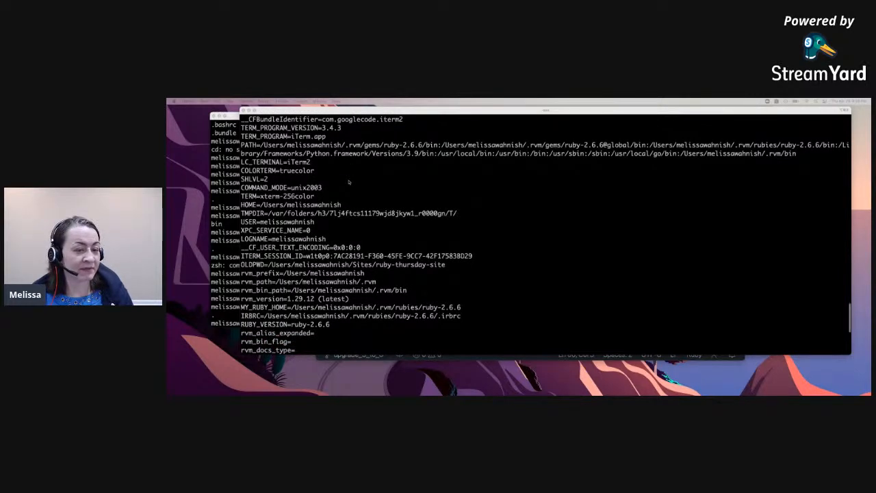
{"action": "scroll", "scroll_direction": "down", "scroll_amount": 3}
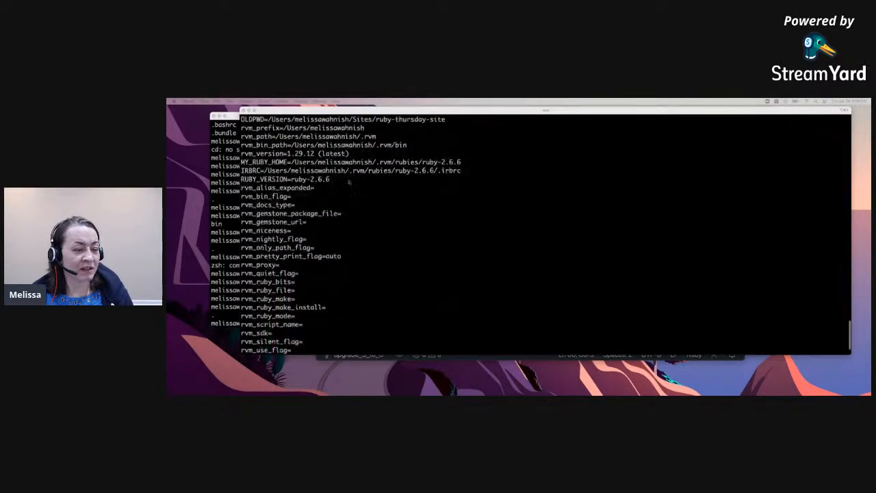
{"action": "scroll", "scroll_direction": "down", "scroll_amount": 3}
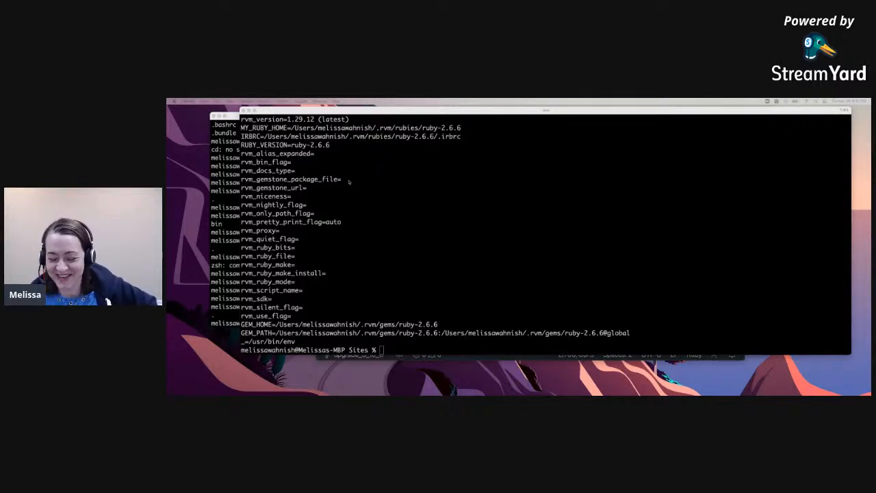
{"action": "mouse_move", "coordinate": [402, 194]}
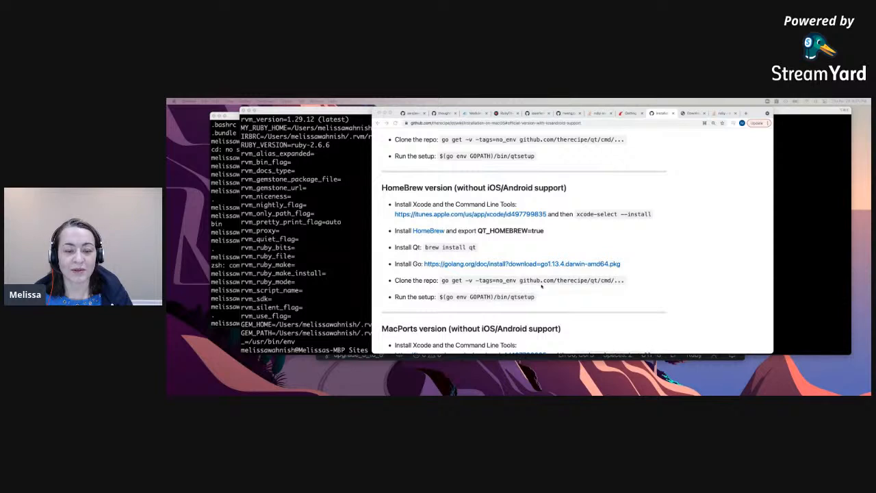
{"action": "mouse_move", "coordinate": [604, 281]}
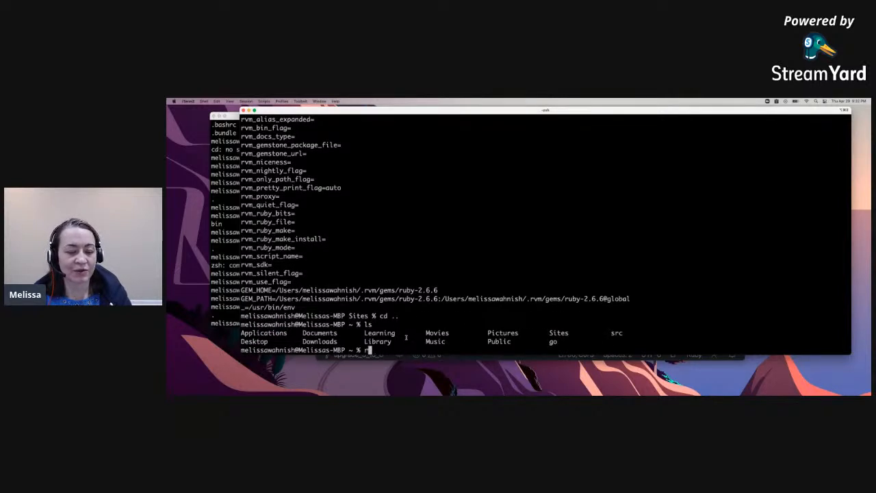
Step: Attempt rm -rf on the go folder in home, list it still present, then start sudo
{"action": "type", "text": "rm -rf"}
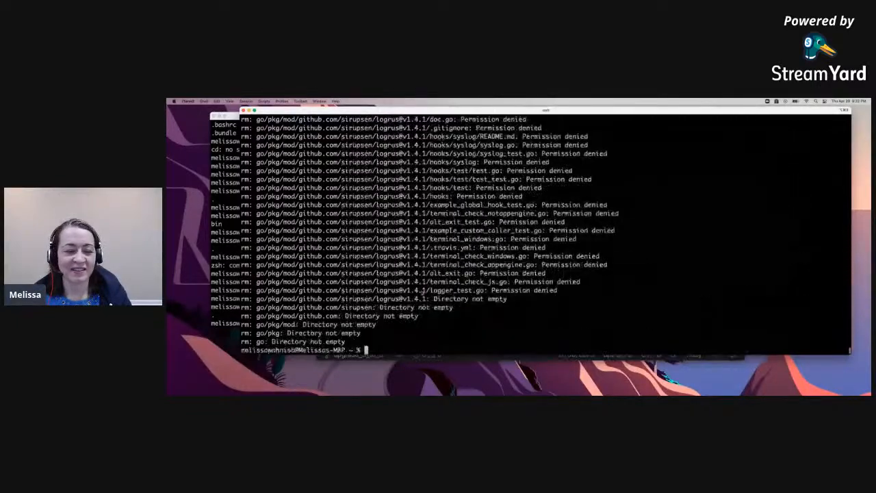
{"action": "type", "text": "ls"}
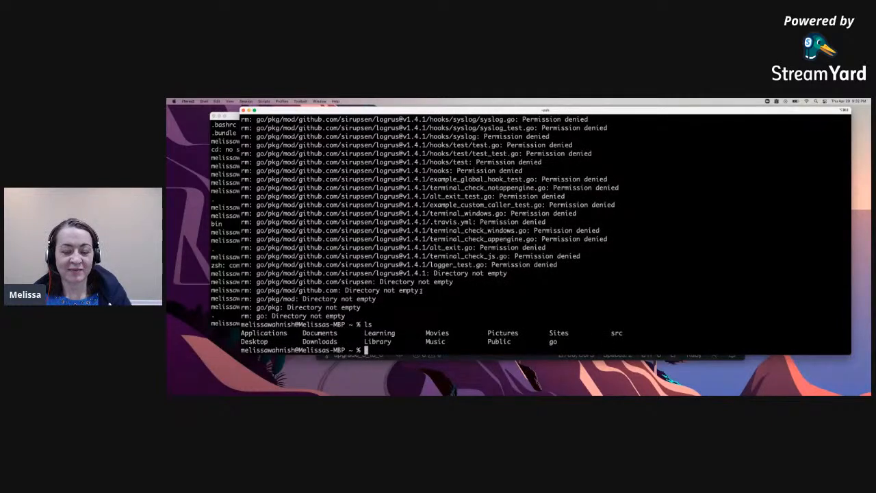
{"action": "type", "text": "sudo rm -rf"}
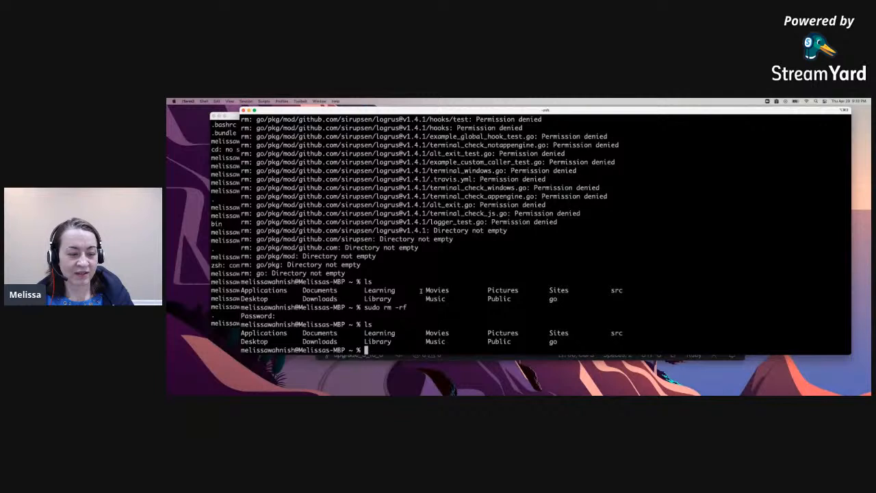
Step: Remove the go folder from home with sudo rm -rf go and move into src
{"action": "type", "text": "ls"}
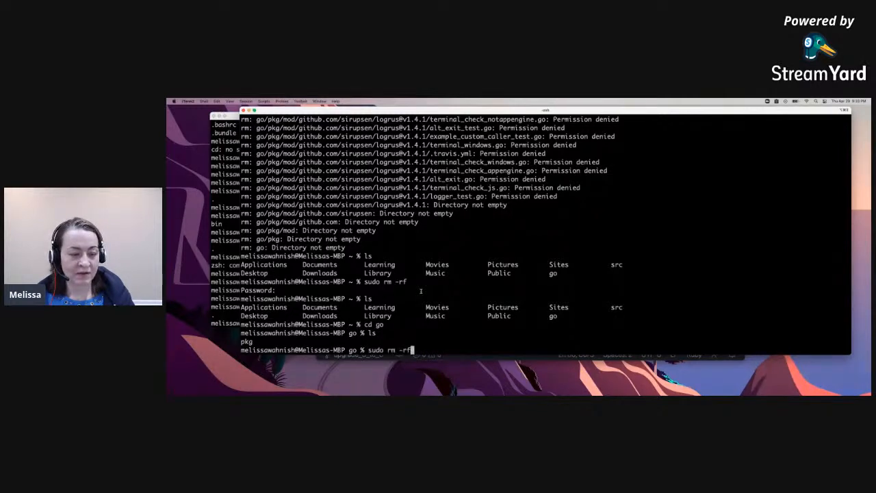
{"action": "type", "text": "go"}
{"action": "type", "text": "cd .."}
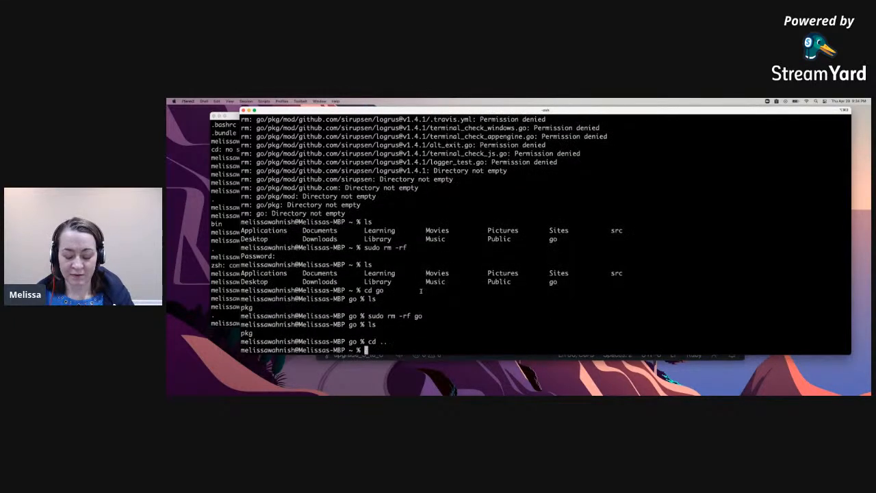
{"action": "type", "text": "sudo rm -rf go"}
{"action": "type", "text": "ls"}
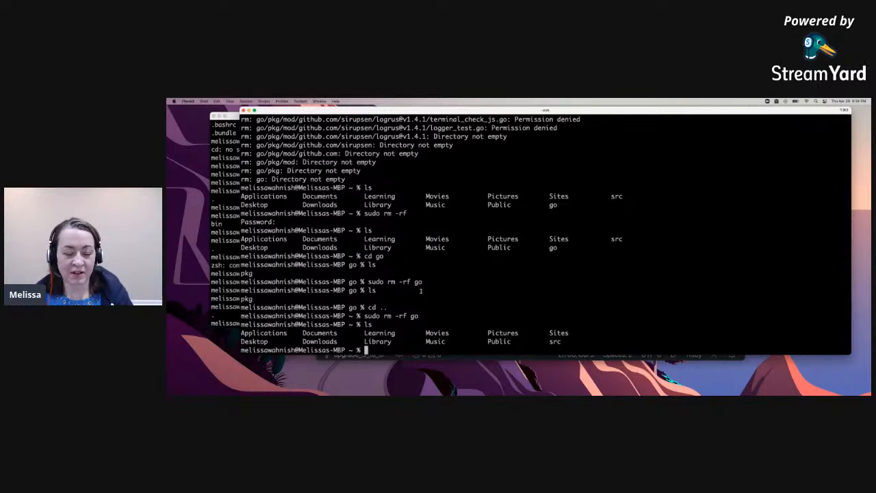
{"action": "type", "text": "cd src"}
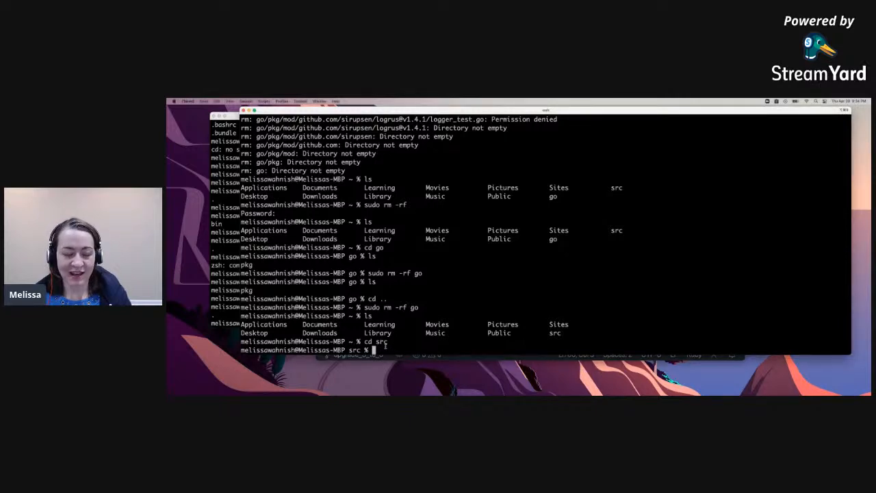
{"action": "type", "text": "sudo rm -rf go"}
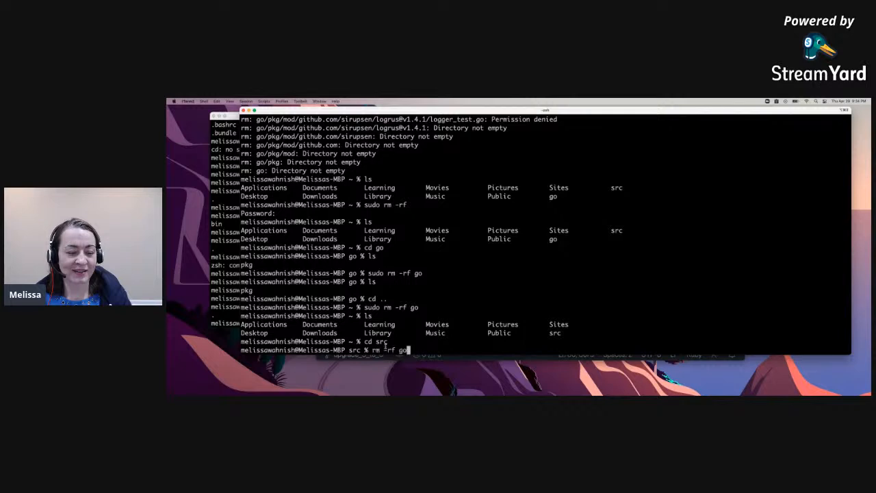
Step: Run go get -v -tags=no_env github.com/therecipe/qt/cmd/... inside src to download dependencies
{"action": "type", "text": "go get -v -tags=no_env github.com/therecipe/qt/cmd/..."}
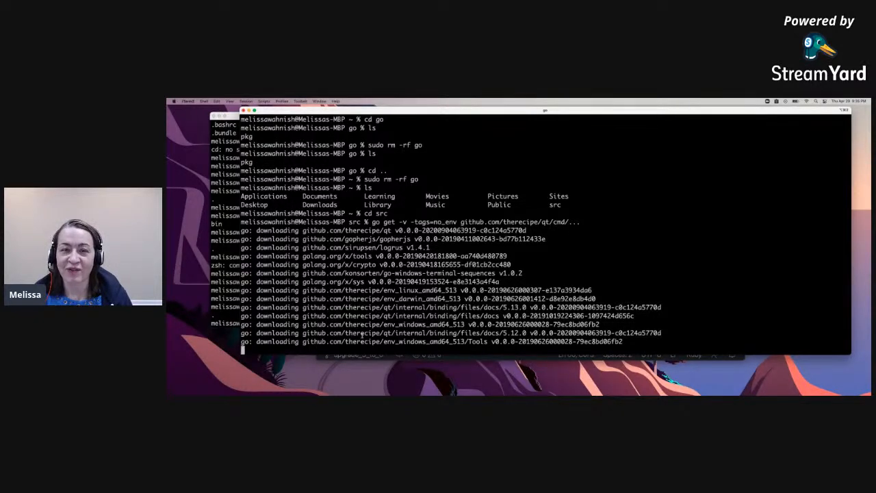
Step: Scroll the finished go get output listing qtrcc, qtmoc, qtdeploy and qtsetup
{"action": "scroll", "scroll_direction": "down", "scroll_amount": 3}
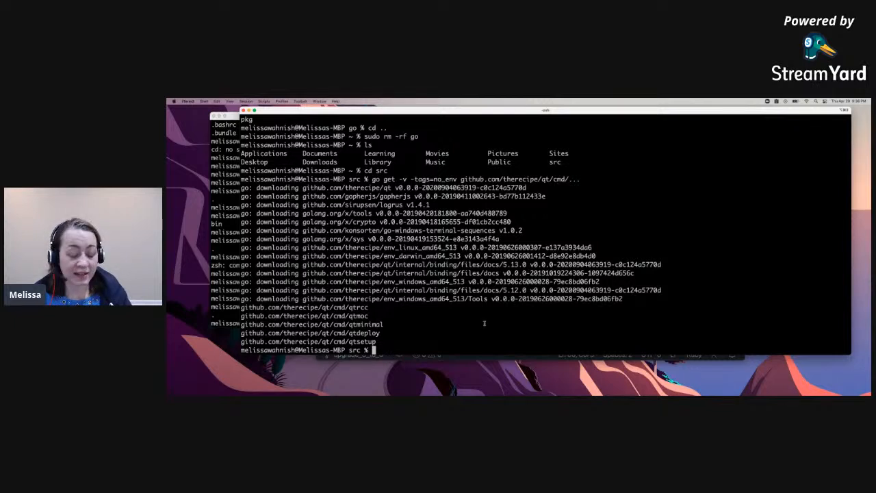
{"action": "mouse_move", "coordinate": [613, 331]}
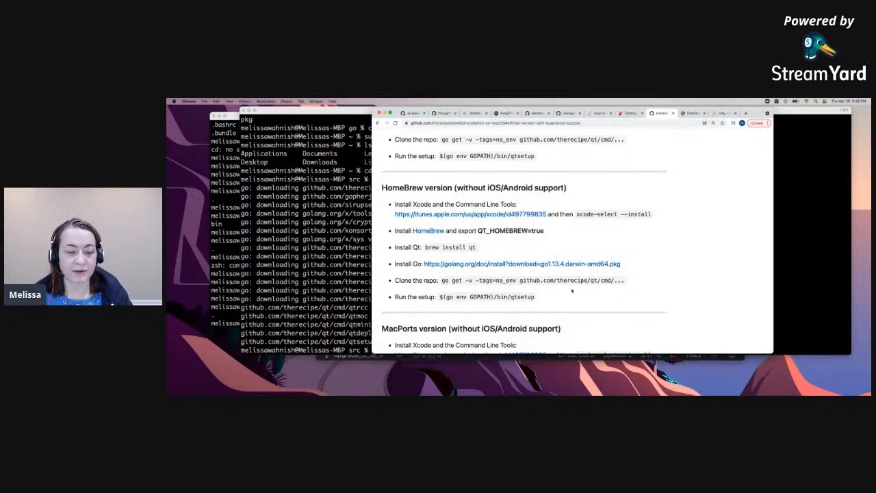
{"action": "mouse_move", "coordinate": [533, 297]}
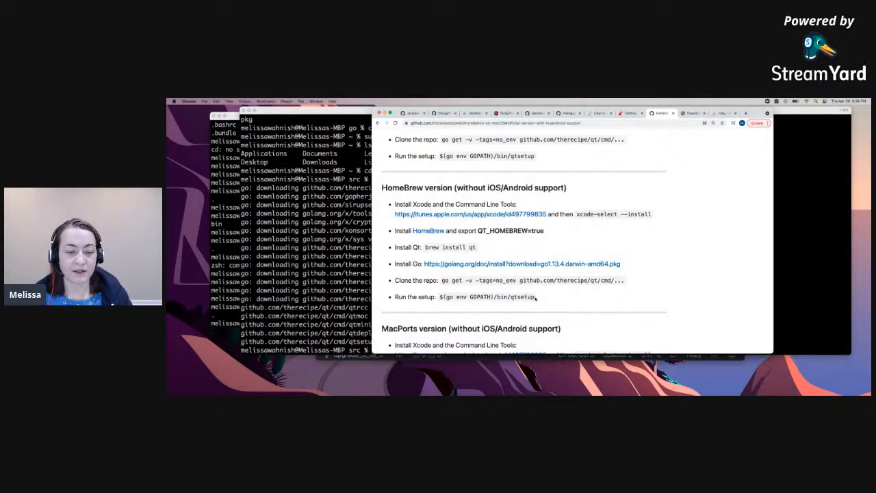
Step: Select the qtsetup run command in the HomeBrew install guide to copy it
{"action": "double_click", "coordinate": [486, 296]}
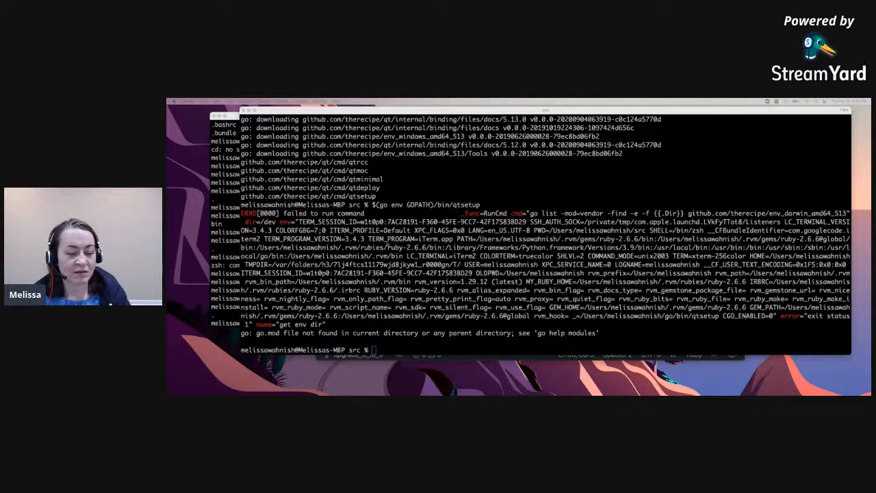
Step: List the folder with ls and ls -a, then print the environment with env
{"action": "type", "text": "ls"}
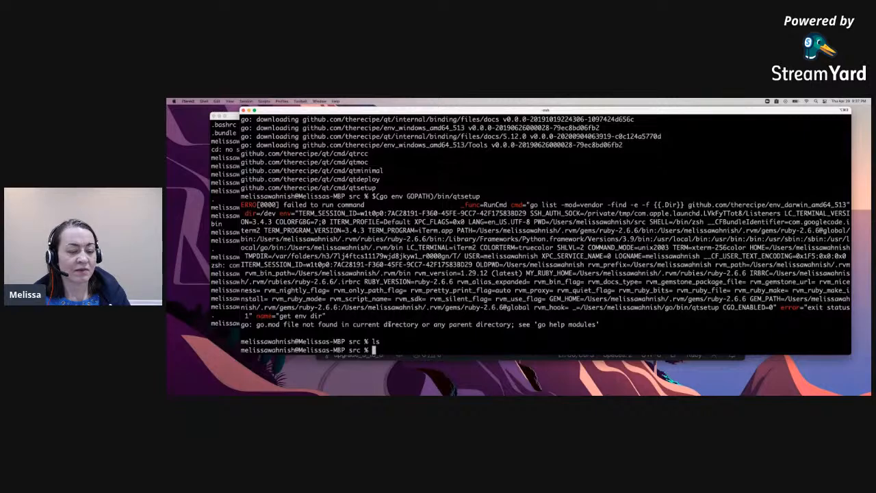
{"action": "type", "text": "ls"}
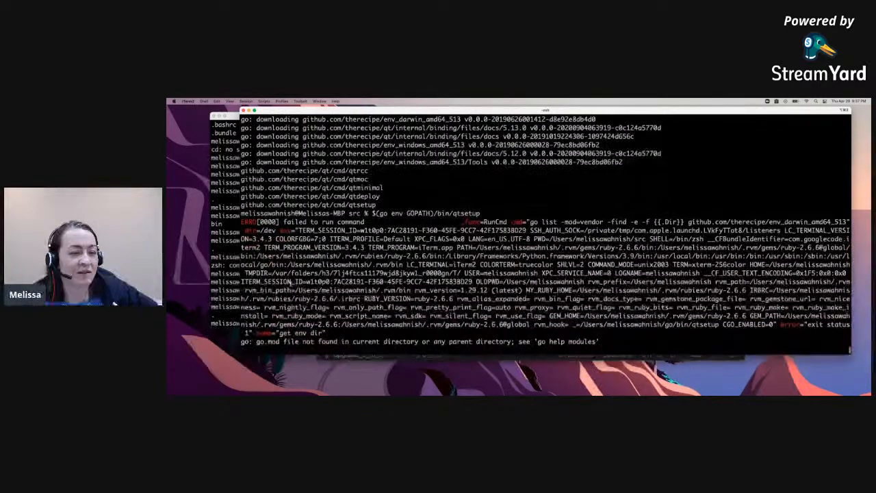
{"action": "type", "text": "ls -a"}
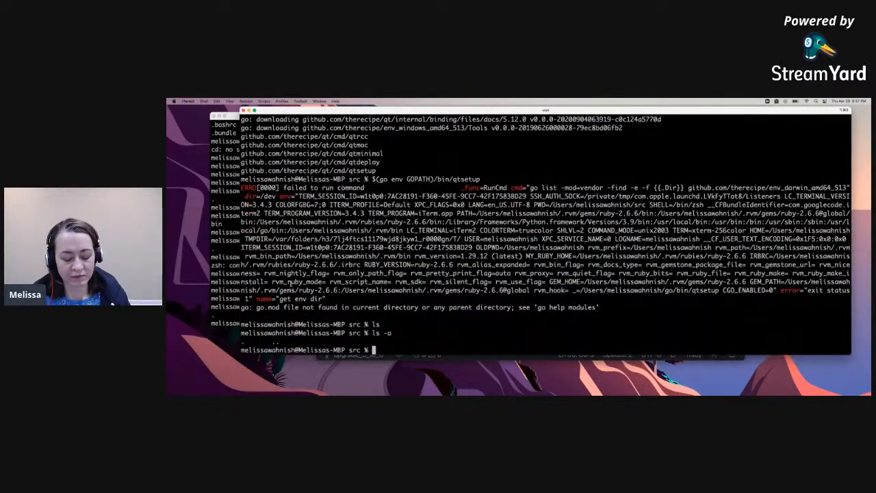
{"action": "type", "text": "env"}
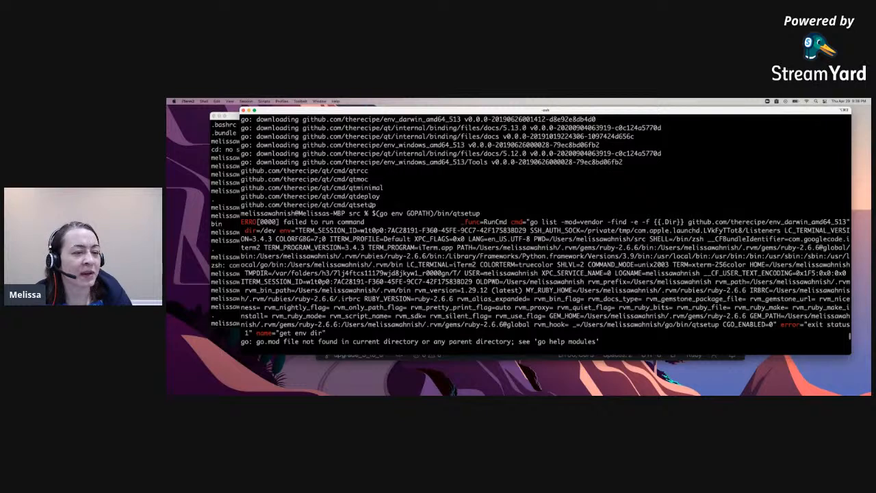
Step: Read Go's help topics and the gopath documentation on vendor directories
{"action": "double_click", "coordinate": [312, 205]}
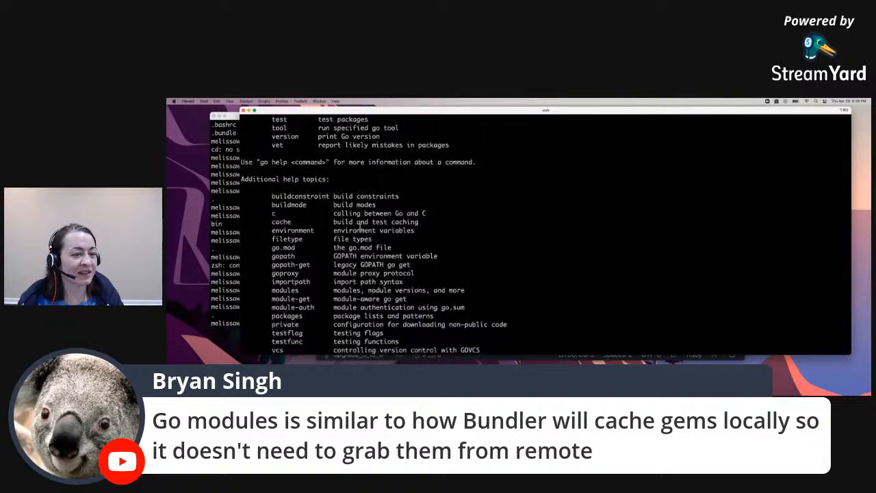
{"action": "scroll", "scroll_direction": "down", "scroll_amount": 3}
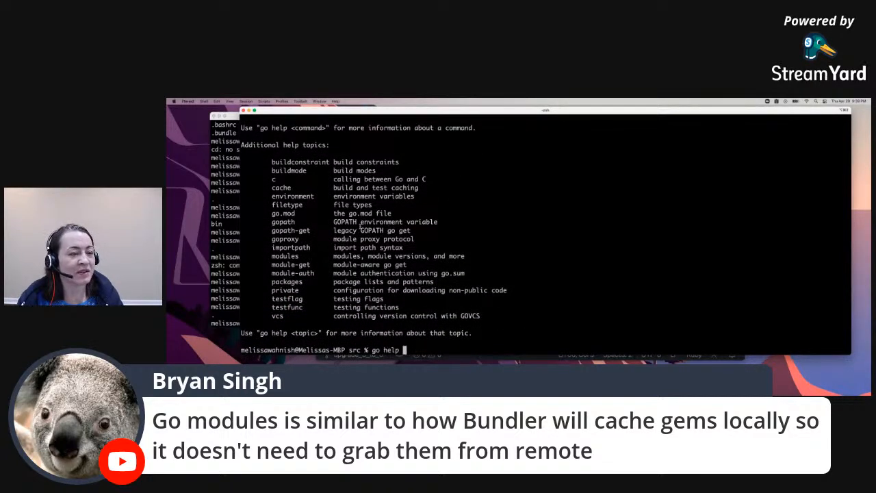
{"action": "type", "text": "gopo"}
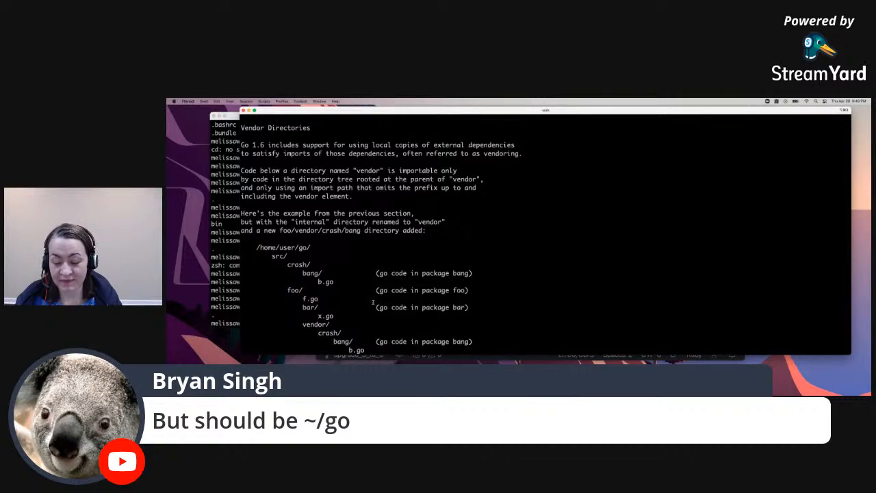
Step: Echo the line GOPATH=~/go back at the prompt from the home folder
{"action": "scroll", "scroll_direction": "down", "scroll_amount": 3}
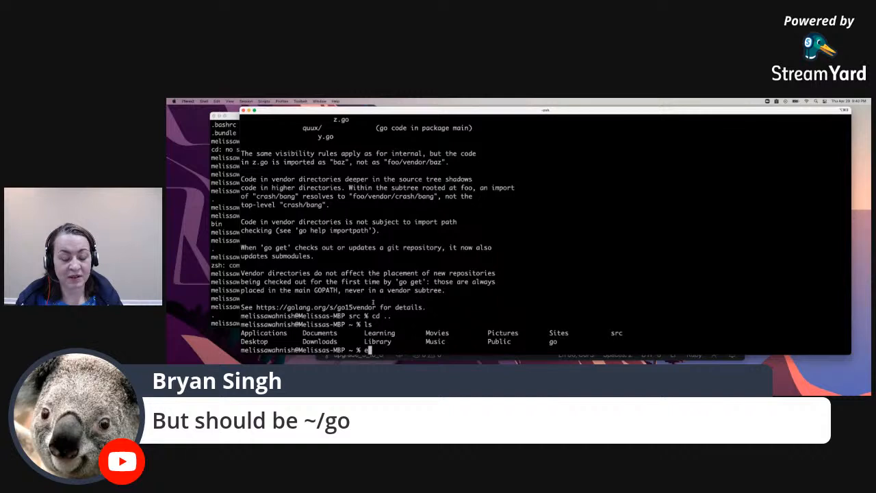
{"action": "type", "text": "echo"}
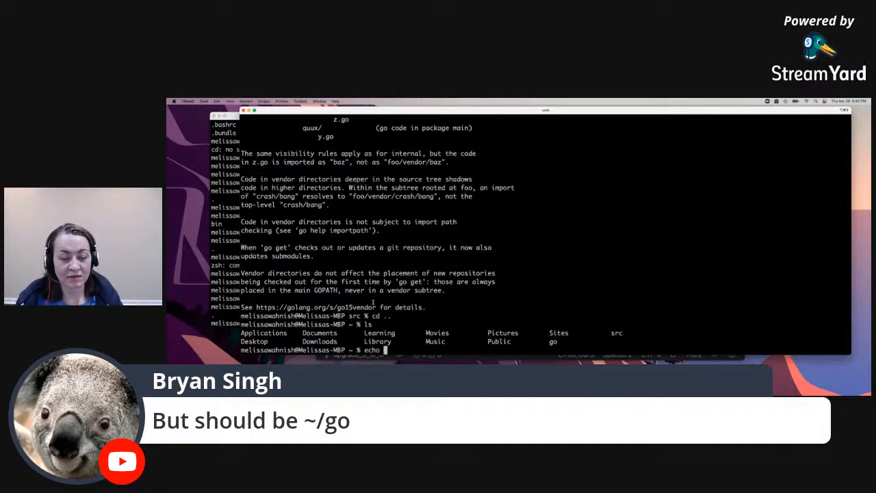
{"action": "type", "text": "GOPA"}
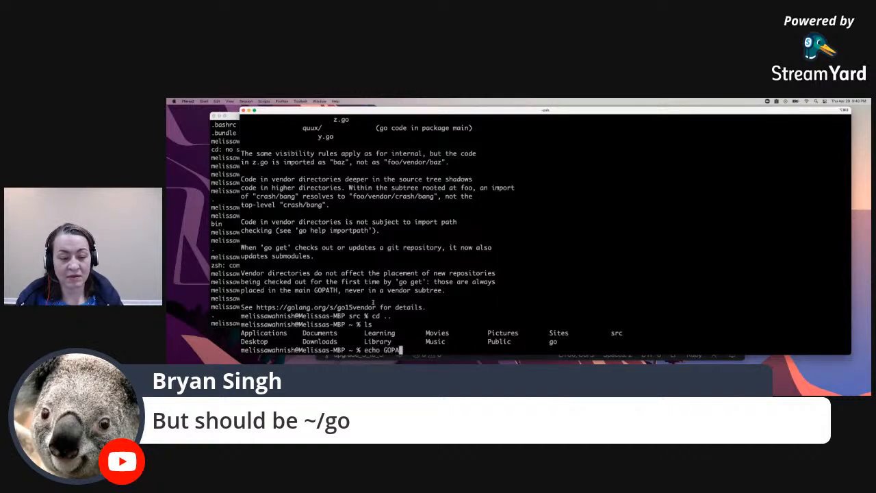
{"action": "type", "text": "H"}
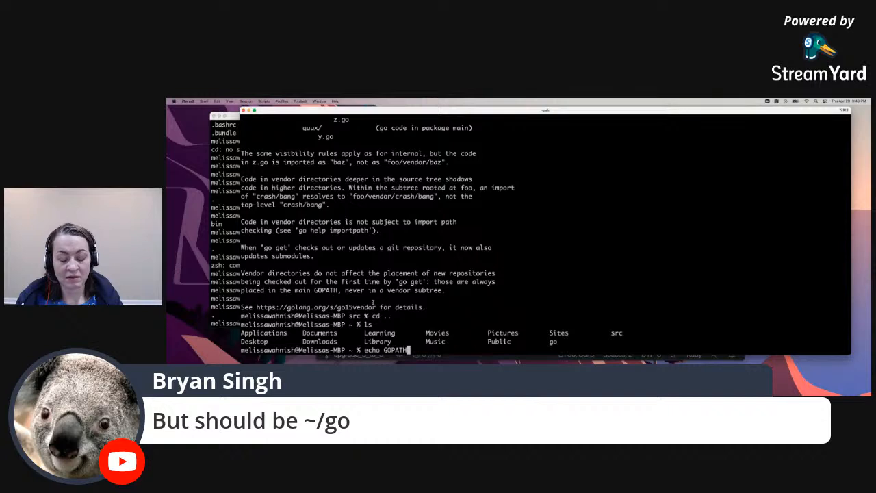
{"action": "type", "text": "="}
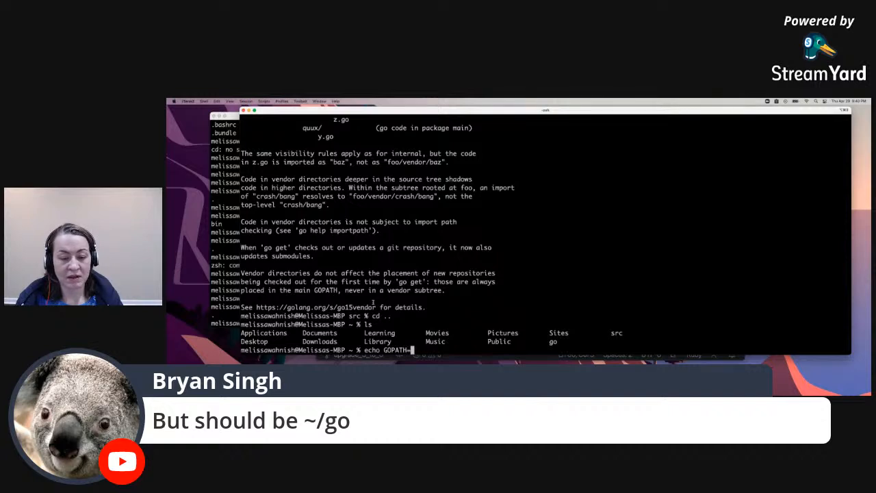
{"action": "type", "text": "~/0"}
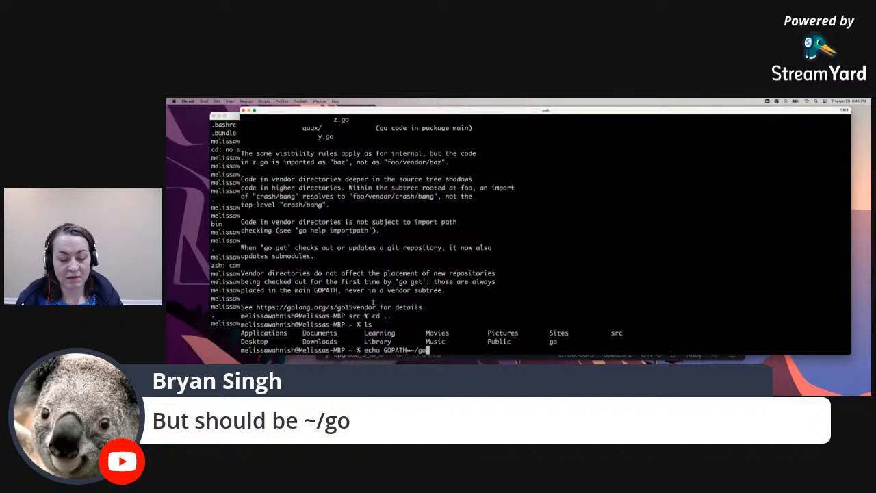
{"action": "key", "text": "Return"}
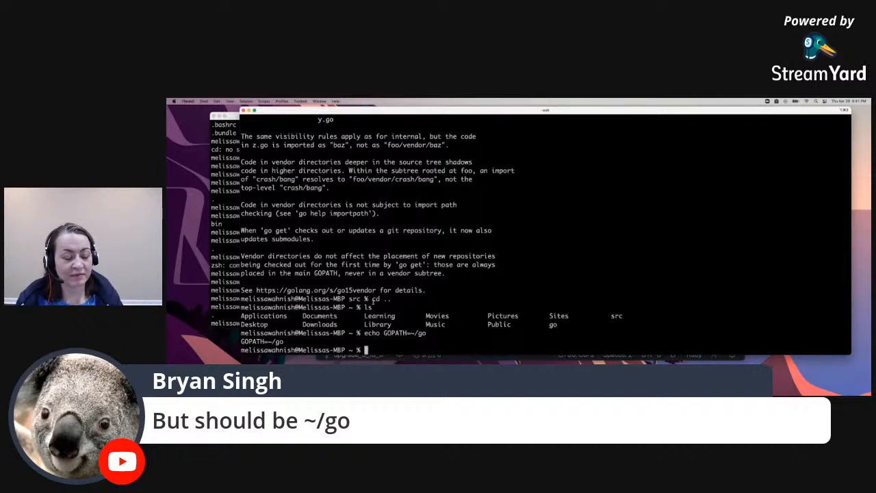
Step: Print the environment variables with env and start composing the GOPATH=~/go command
{"action": "type", "text": "en"}
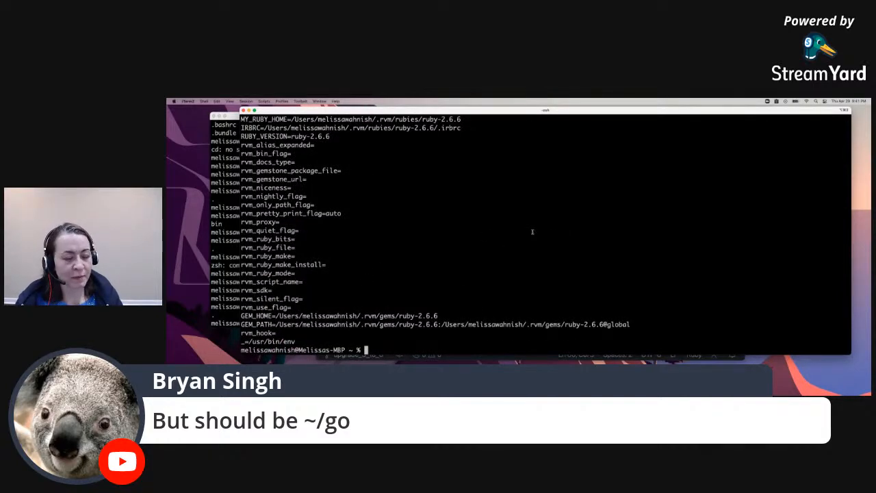
{"action": "type", "text": "export"}
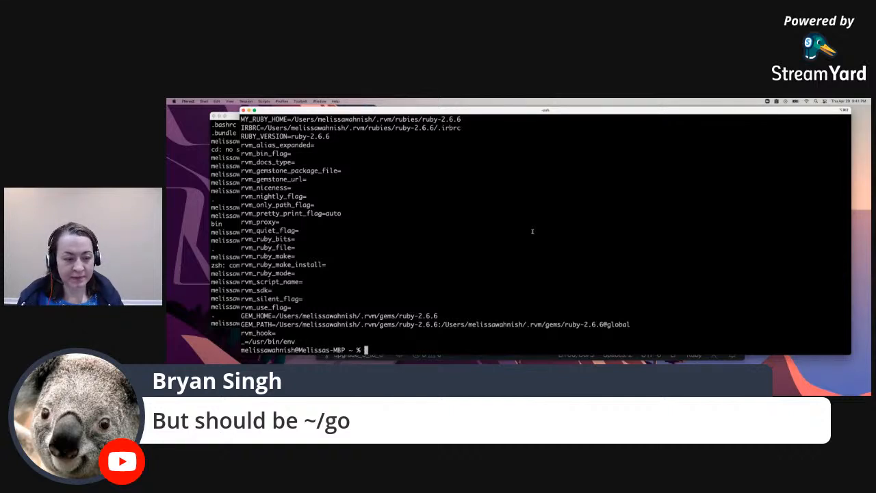
{"action": "type", "text": "echo GOPATH=~/go"}
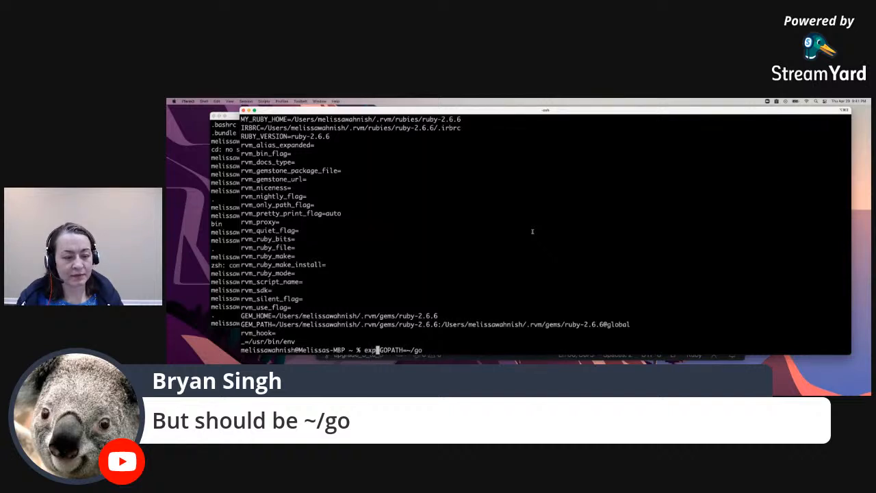
Step: Export GOPATH=~/go and confirm it in the env listing before retrying qtsetup
{"action": "type", "text": "ort"}
{"action": "key", "text": "enter"}
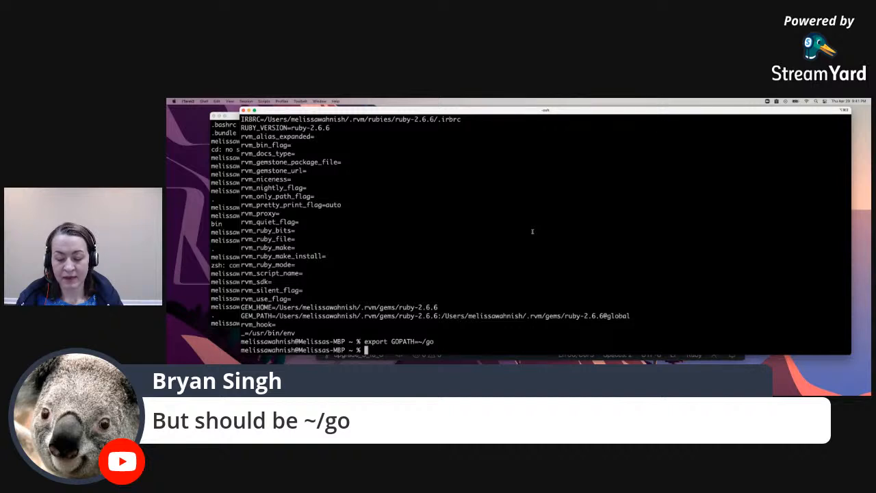
{"action": "type", "text": "e"}
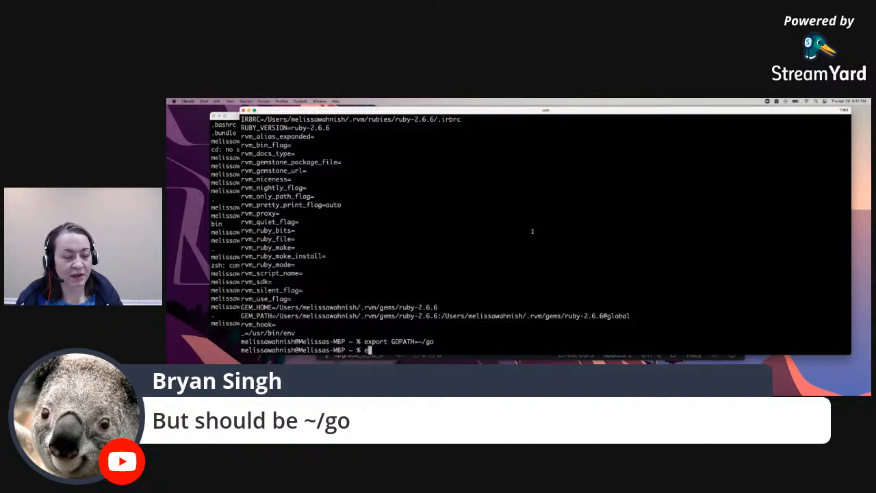
{"action": "type", "text": "env"}
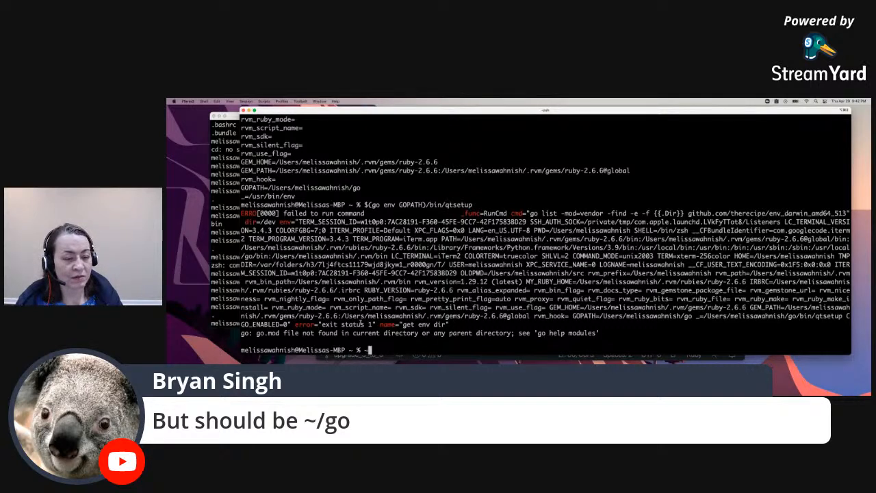
Step: Run ~/go/bin/qtsetup and GOPATH/bin/qtsetup, both failing, then move into src
{"action": "type", "text": "~/go/bin/qtsetup"}
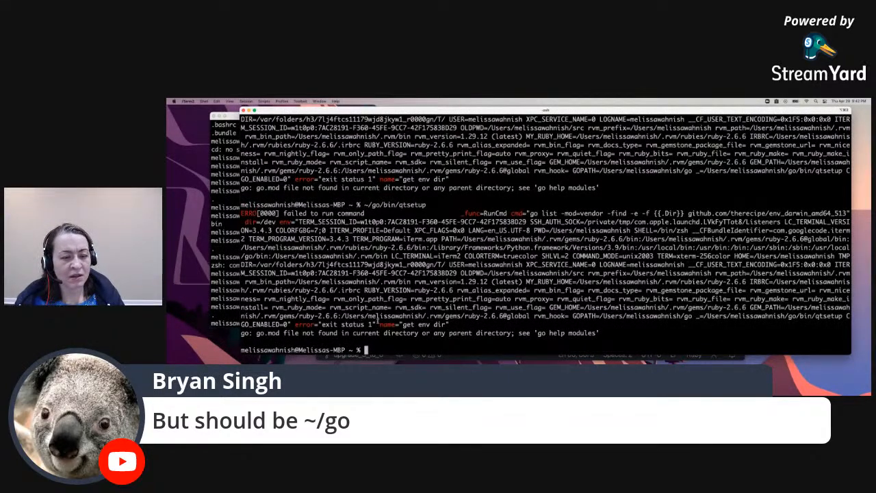
{"action": "type", "text": "GOPATH"}
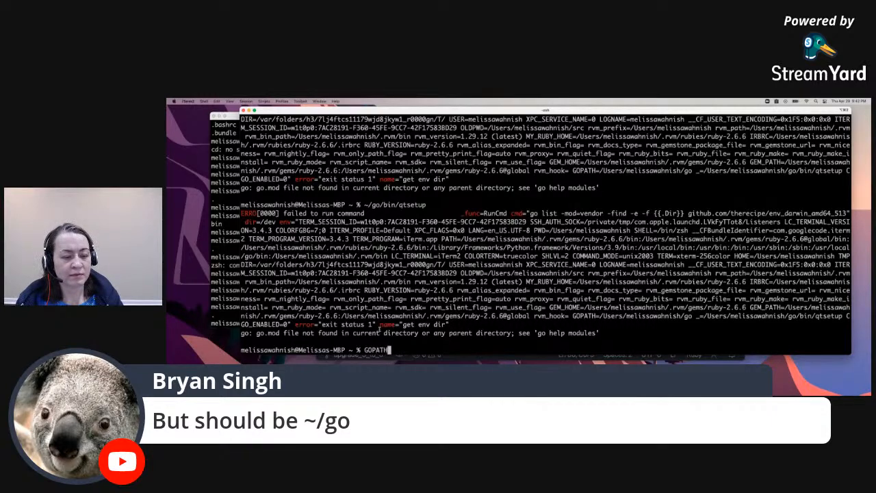
{"action": "type", "text": "/BIN"}
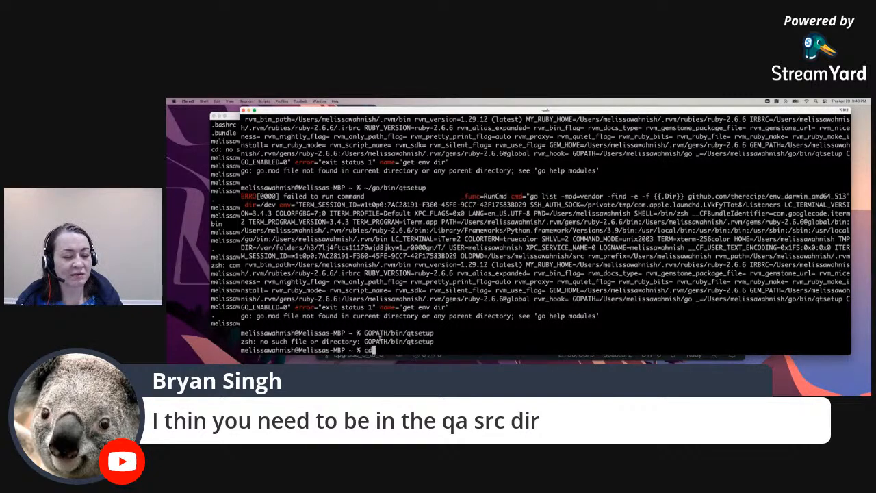
{"action": "type", "text": "cd src"}
{"action": "type", "text": "ls"}
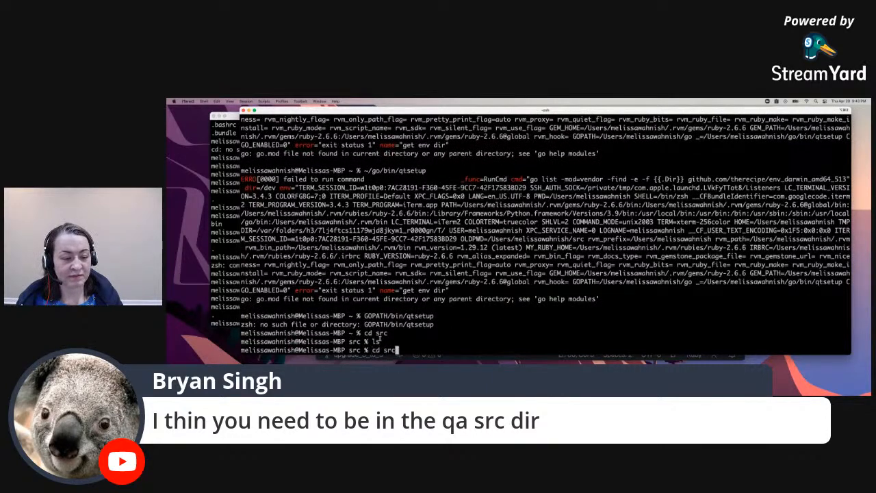
Step: Run $(go env GOPATH)/bin/qtsetup from inside src and read the modules help
{"action": "type", "text": "$(go env GOPATH)/bin/qtsetup"}
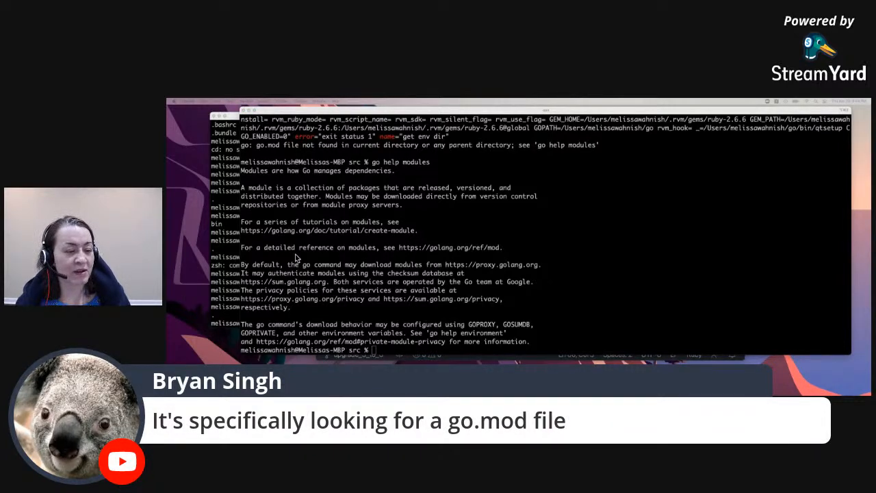
{"action": "mouse_move", "coordinate": [757, 178]}
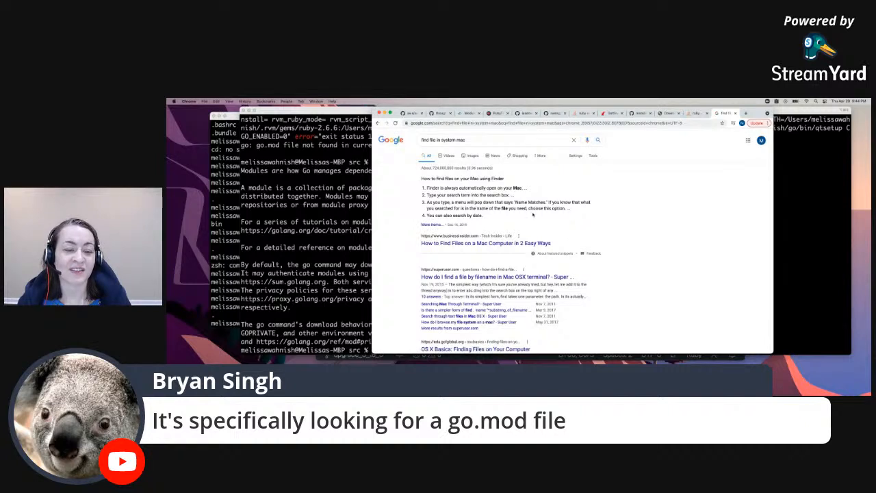
Step: Browse Google results for 'find file in system mac from terminal'
{"action": "left_click", "coordinate": [486, 140]}
{"action": "type", "text": " from terminal"}
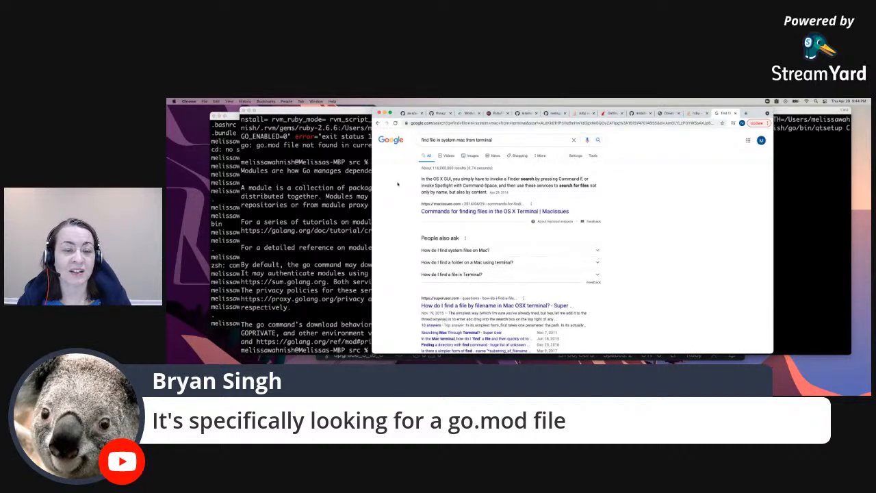
{"action": "scroll", "scroll_direction": "down", "scroll_amount": 3}
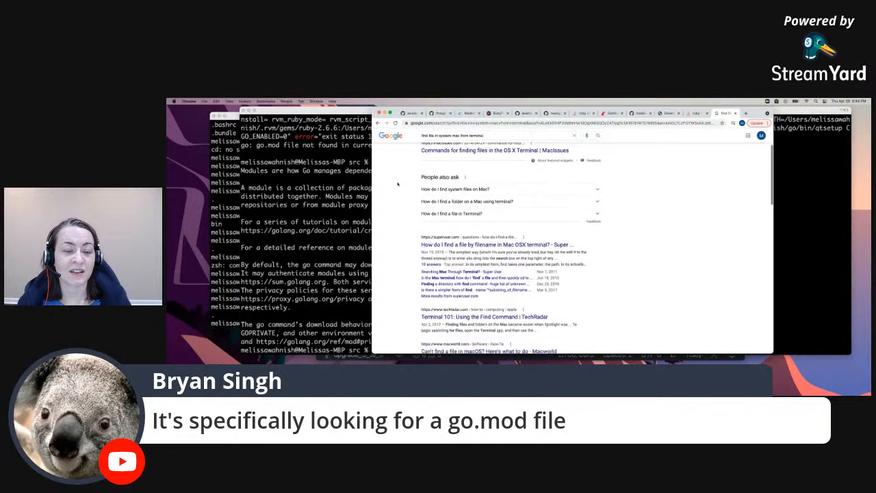
{"action": "scroll", "scroll_direction": "down", "scroll_amount": 3}
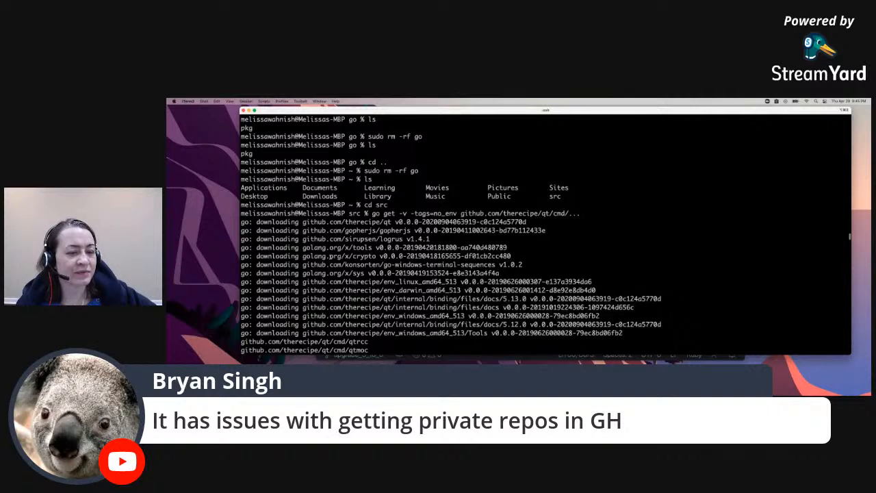
{"action": "double_click", "coordinate": [355, 213]}
{"action": "type", "text": "$(go env GOPATH)/bin/qtsetup"}
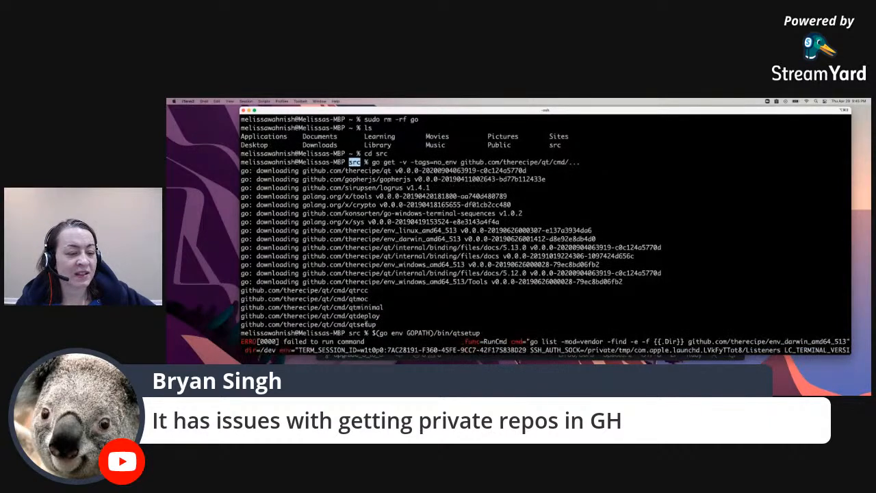
{"action": "double_click", "coordinate": [327, 323]}
{"action": "type", "text": "go help modules"}
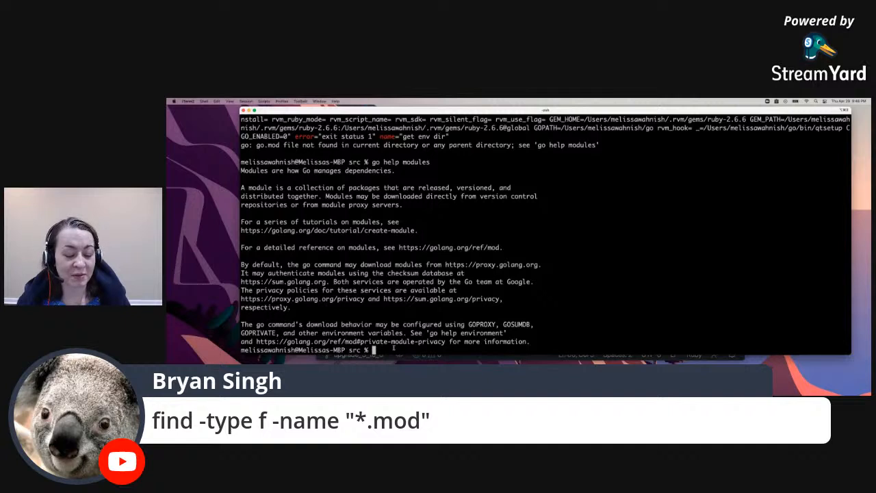
Step: Run find -type f -name "*.mod", which fails with an illegal option error, and consult a Super User answer
{"action": "type", "text": "find"}
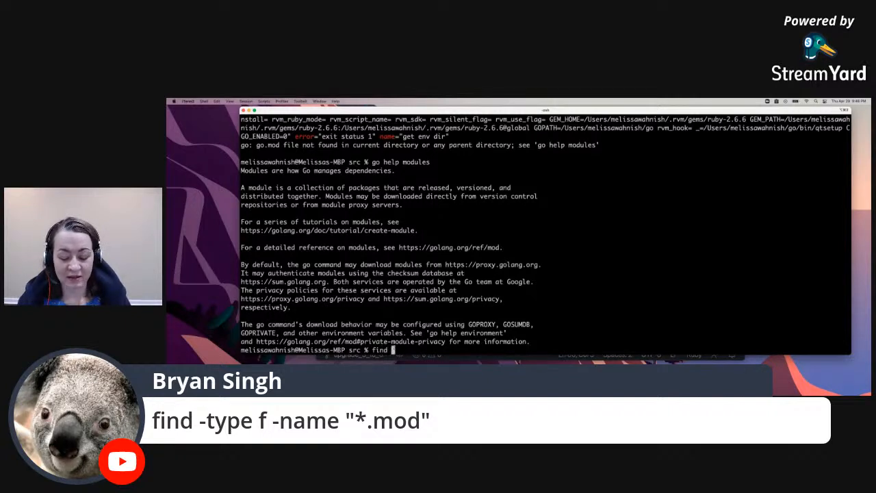
{"action": "type", "text": "-type"}
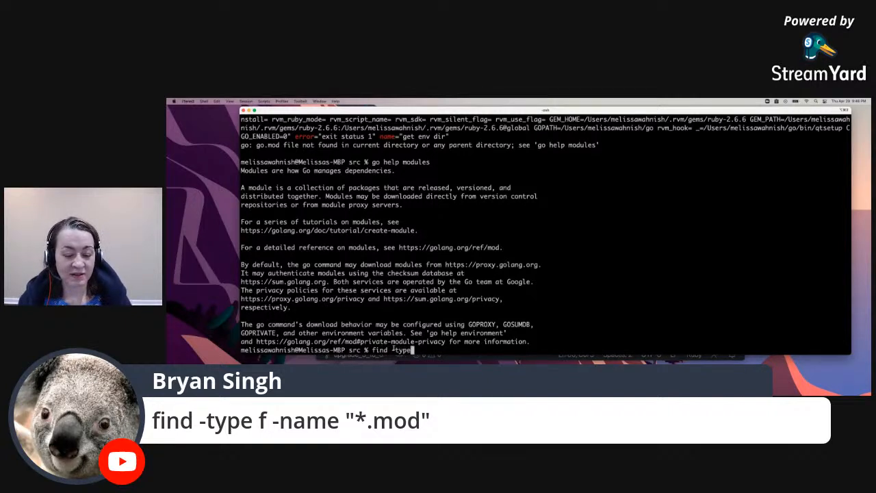
{"action": "type", "text": "f -name \"*.mod"}
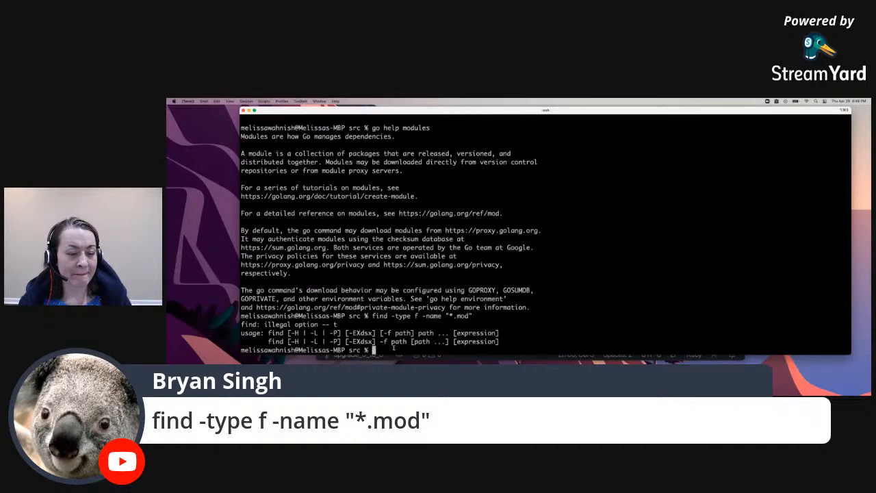
{"action": "type", "text": "find -type f -name \"*.mod\""}
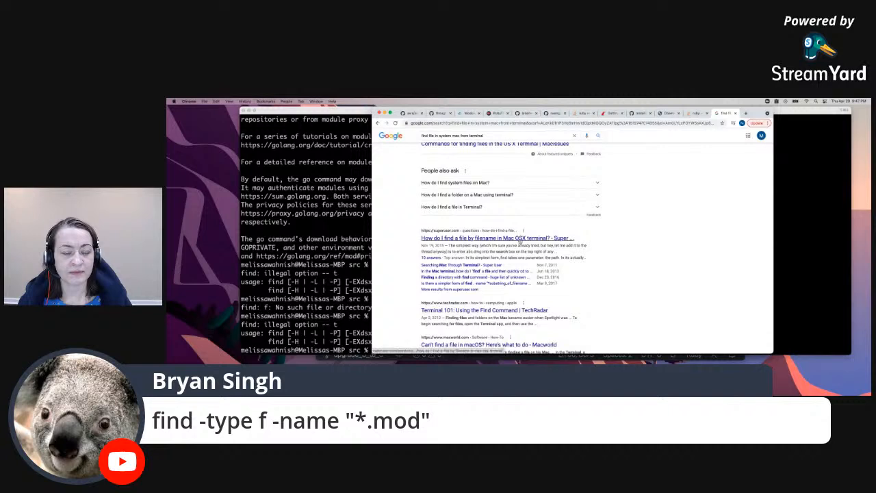
{"action": "left_click", "coordinate": [497, 238]}
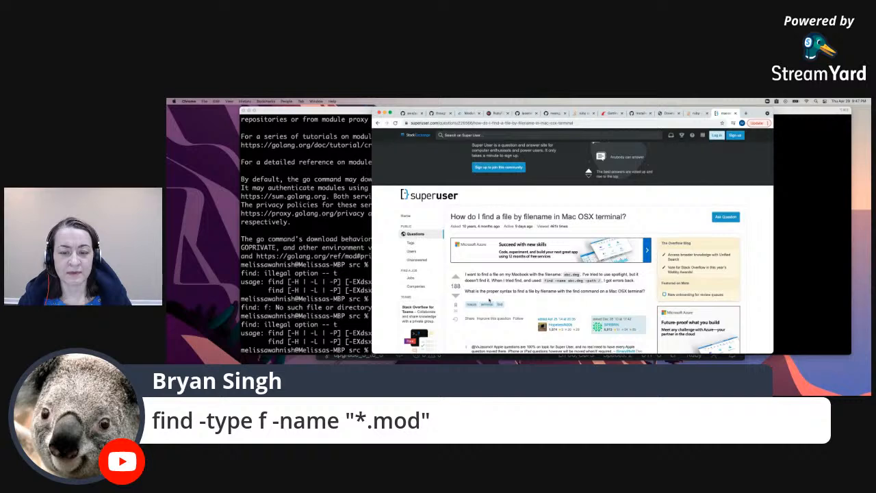
Step: Leave the Super User question and return to the Terminal window
{"action": "scroll", "scroll_direction": "down", "scroll_amount": 3}
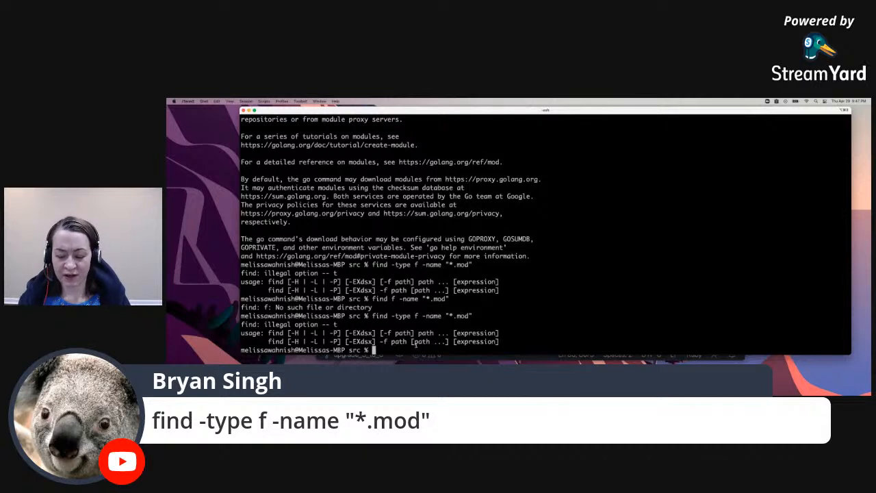
Step: Run find / -name go.mod and interrupt it with Ctrl+C once /usr/local/go results appear
{"action": "type", "text": "find"}
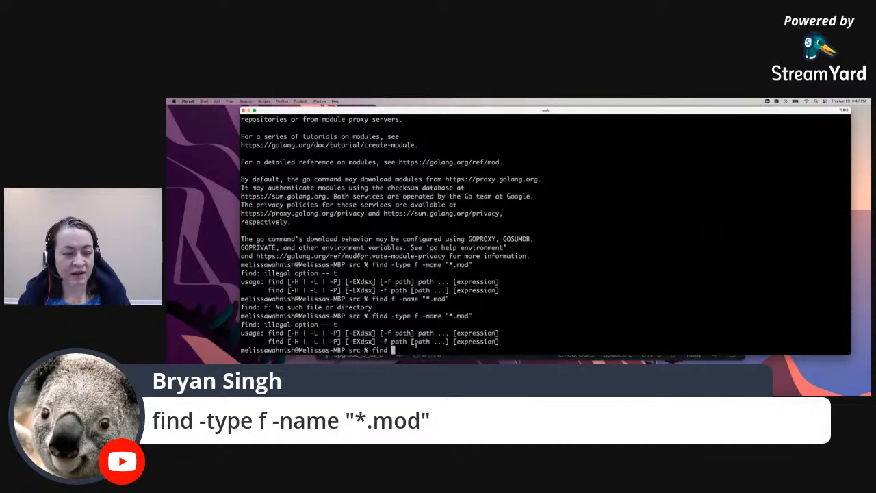
{"action": "type", "text": "-name"}
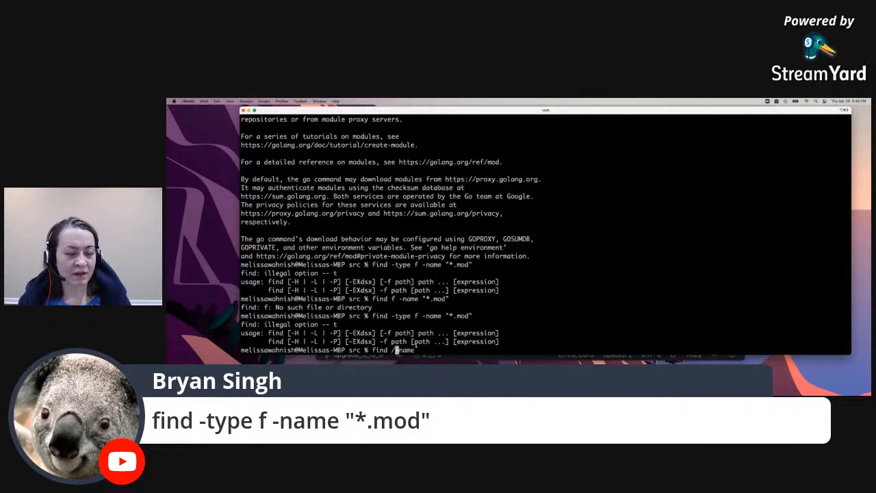
{"action": "type", "text": "-nam"}
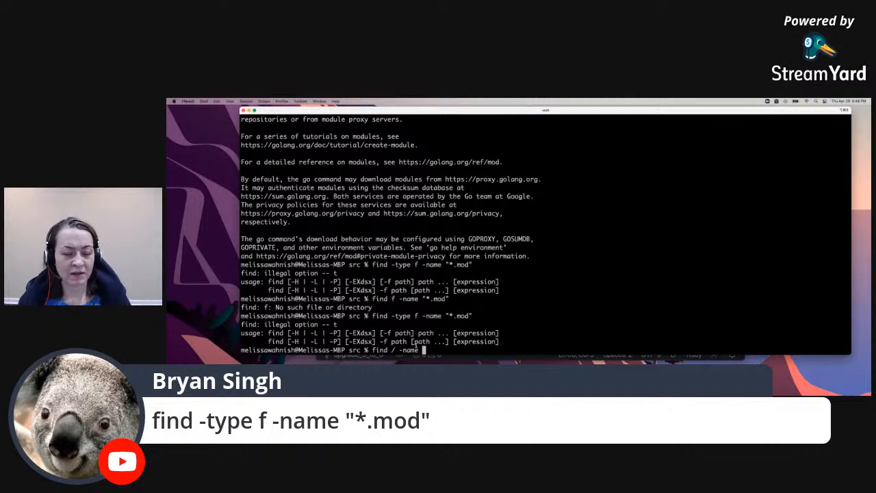
{"action": "type", "text": "go.mod"}
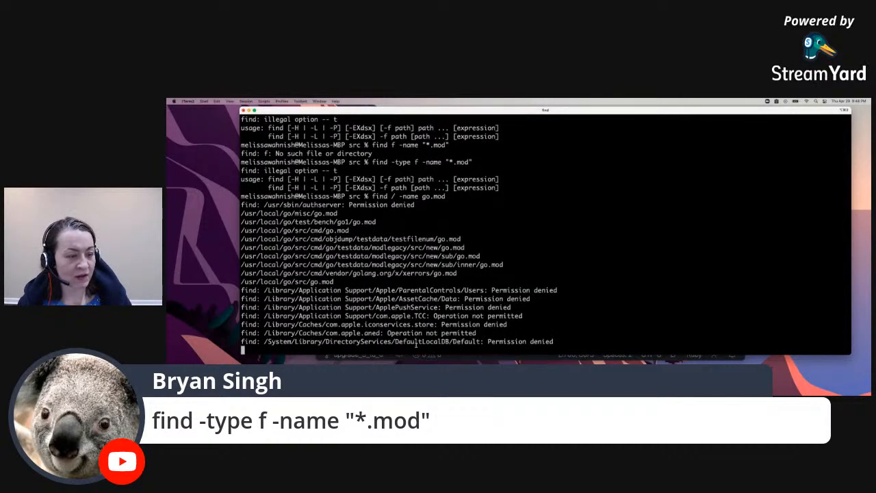
{"action": "key", "text": "ctrl+c"}
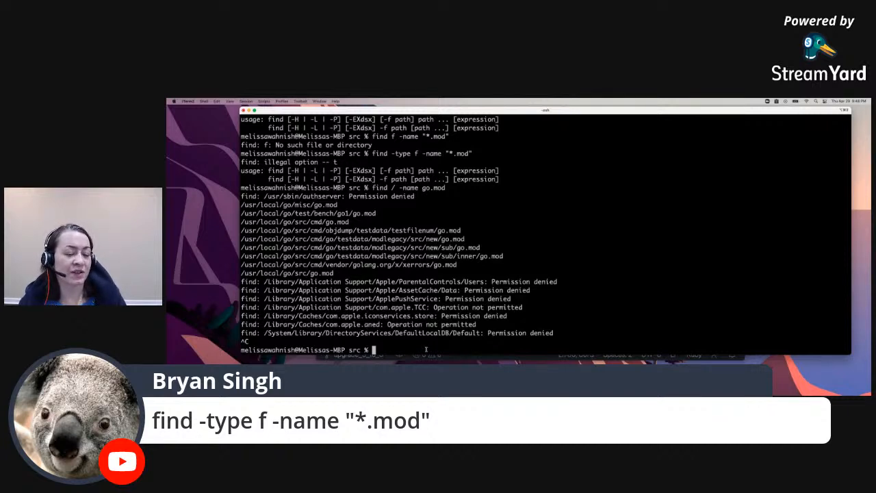
Step: Run env, then export GOPATH=/user/local/go at the prompt
{"action": "type", "text": "env"}
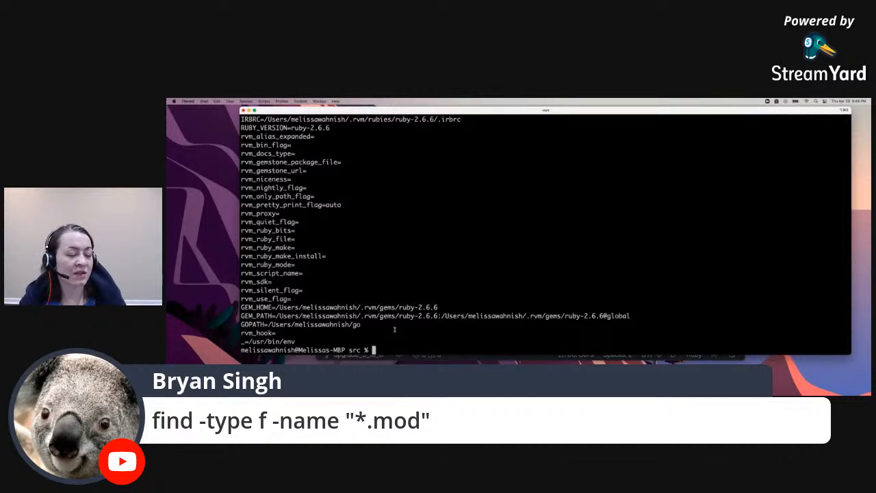
{"action": "type", "text": "export"}
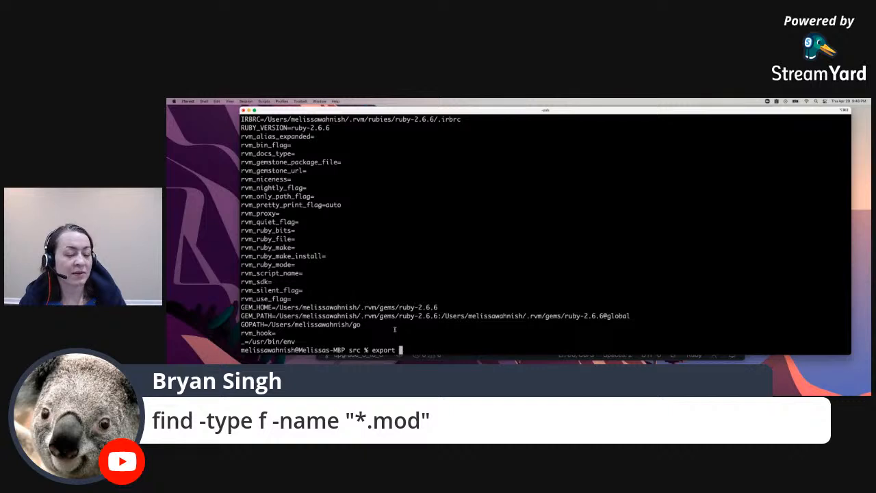
{"action": "type", "text": "GOPAT"}
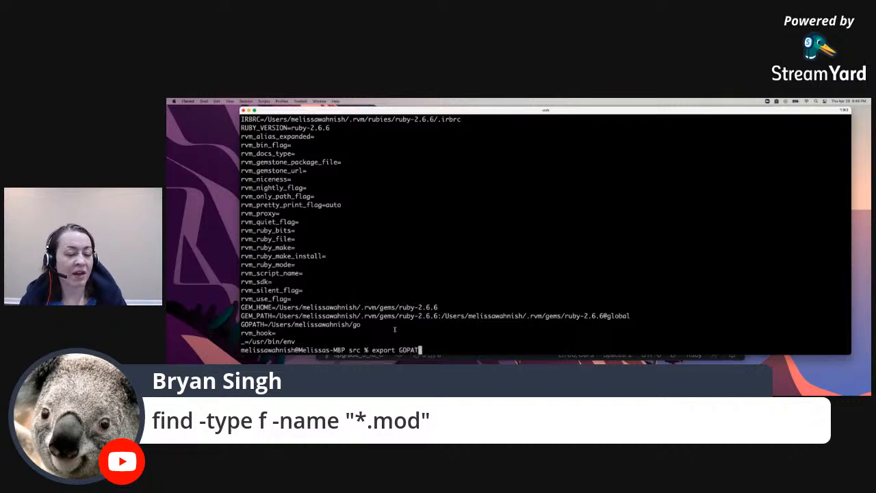
{"action": "type", "text": "H="}
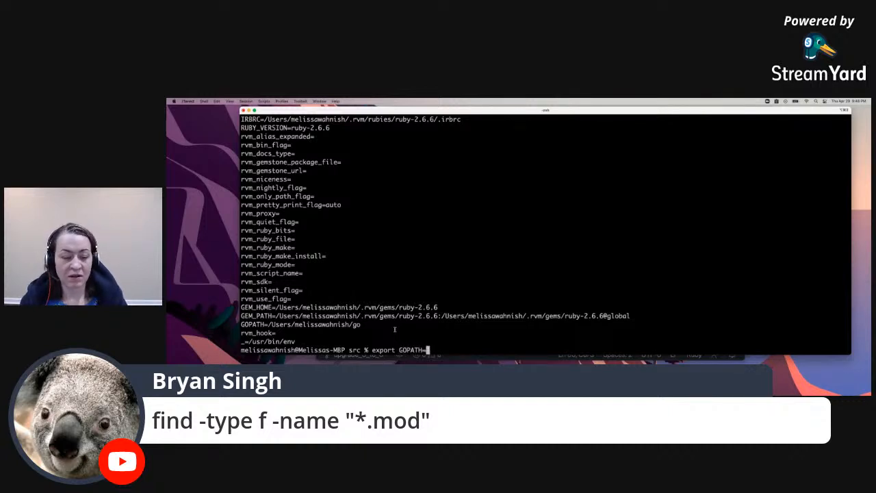
{"action": "type", "text": "/"}
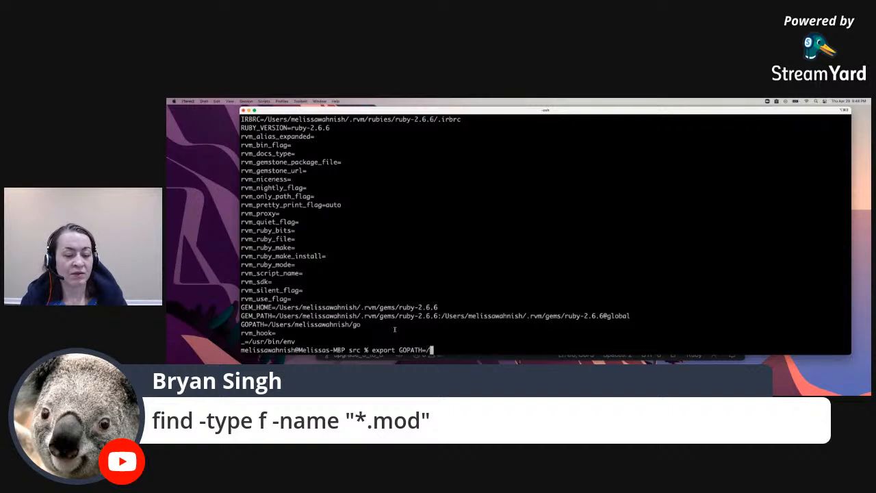
{"action": "type", "text": "user/"}
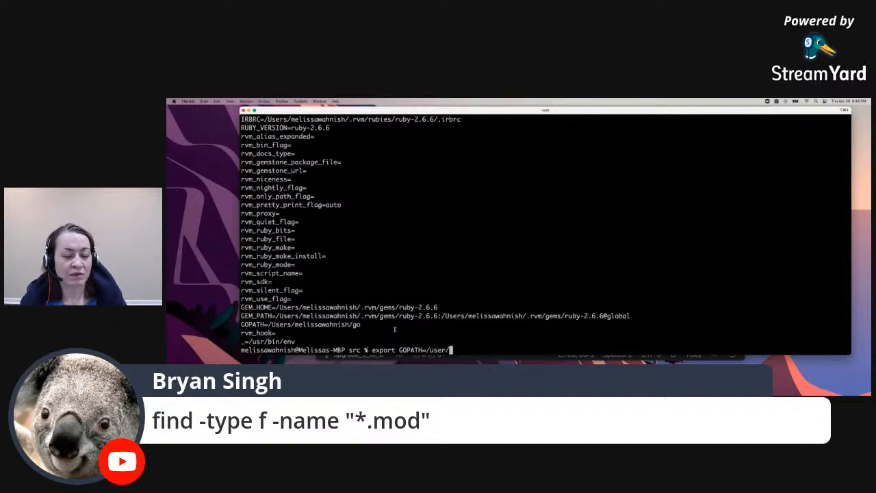
{"action": "type", "text": "loc"}
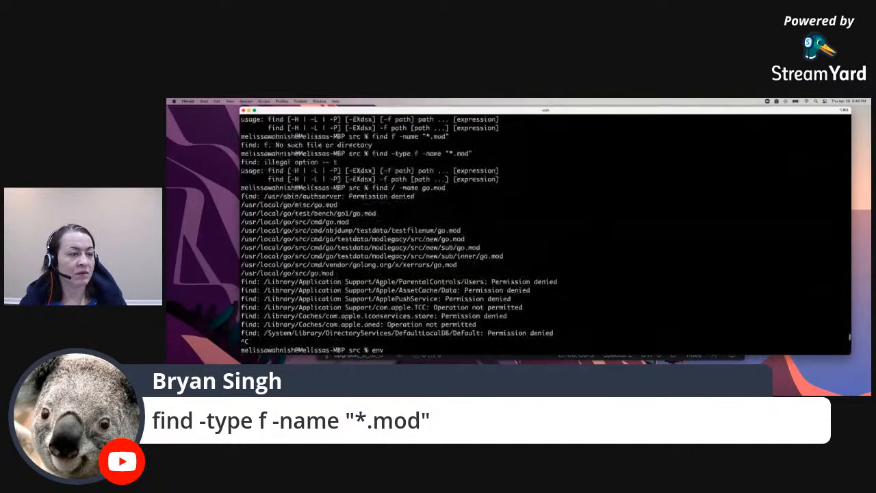
{"action": "key", "text": "Return"}
{"action": "type", "text": "export GOPATH=/user/local/go"}
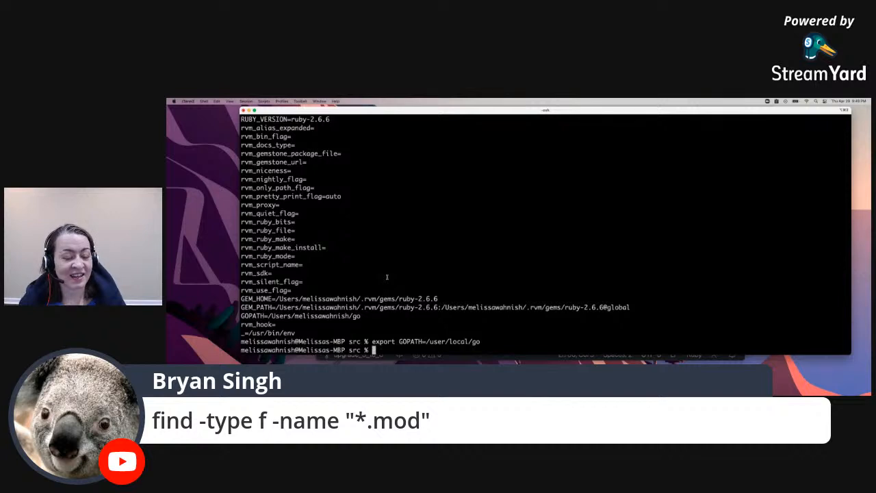
Step: Attempt cd into /user/local/go/src, which fails as nonexistent
{"action": "type", "text": "cd"}
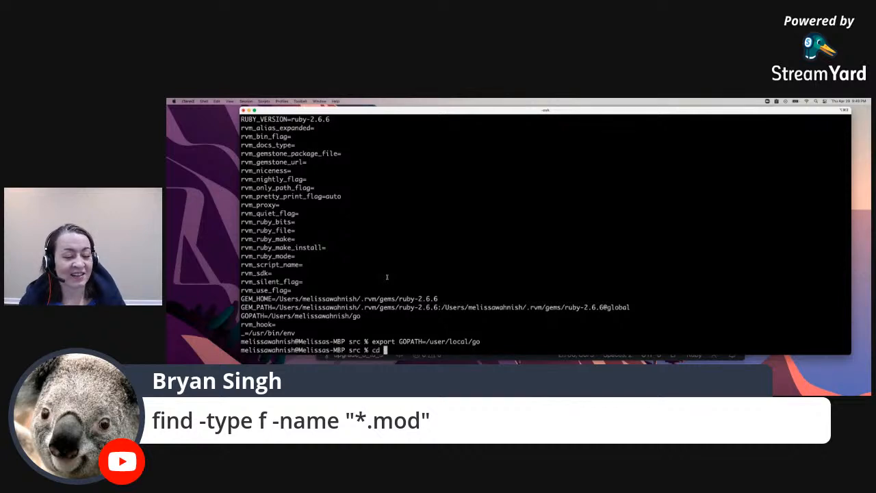
{"action": "type", "text": "/user/local/"}
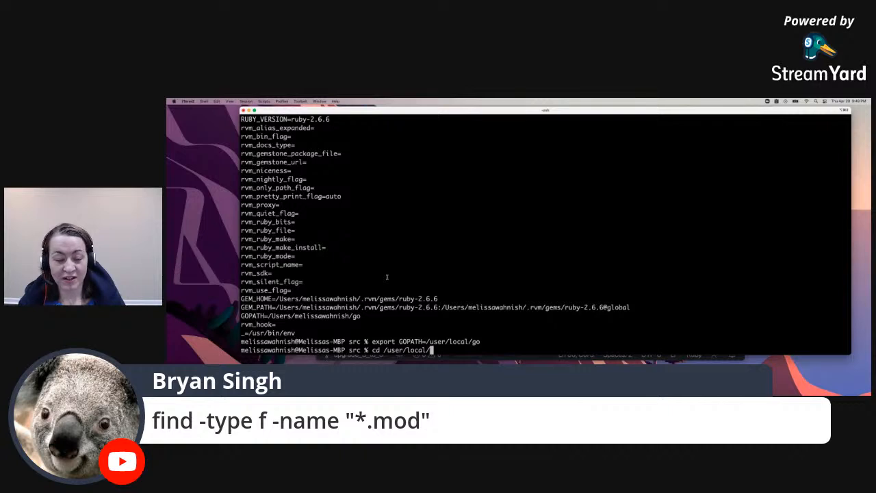
{"action": "type", "text": "o"}
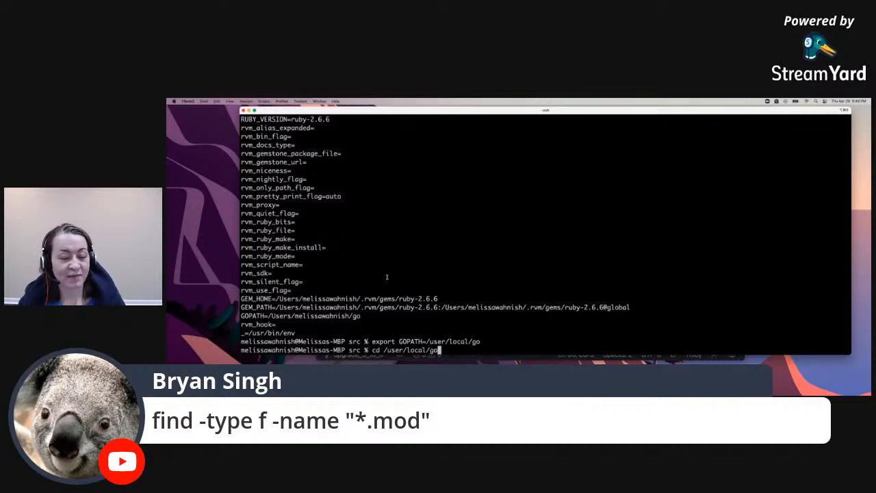
{"action": "type", "text": "src"}
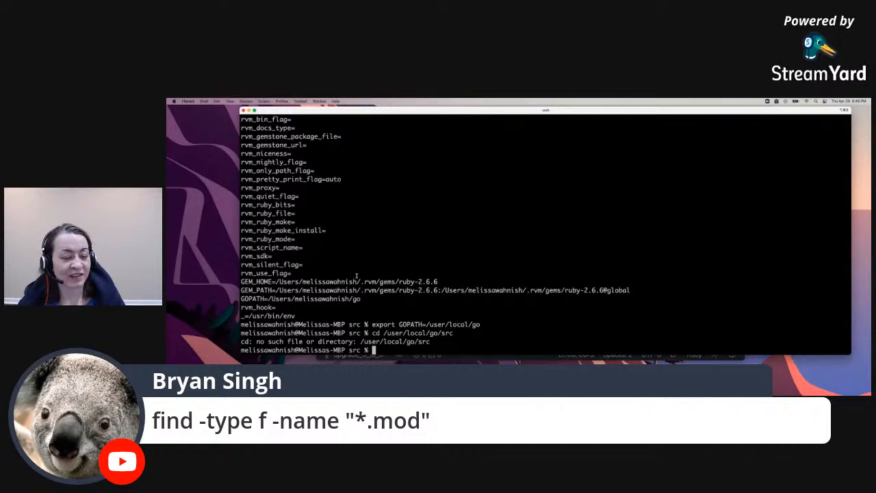
{"action": "key", "text": "Return"}
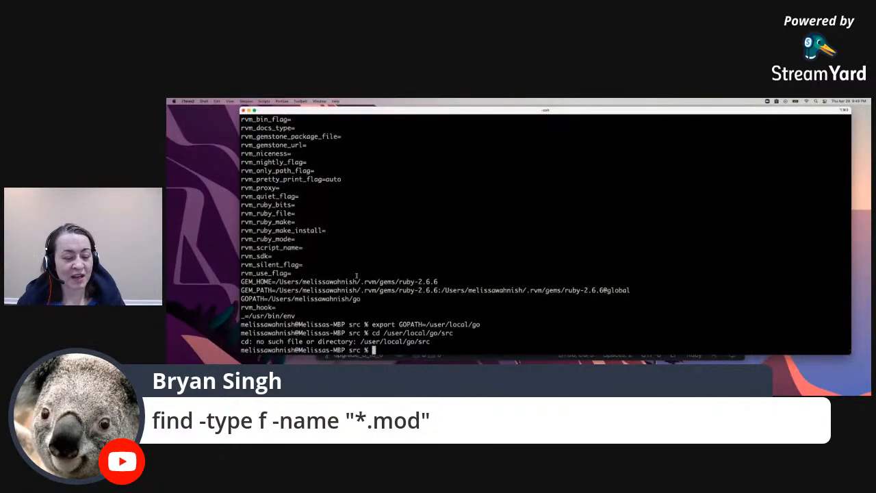
Step: Rerun find / -name go.mod and enter $(go env GOPATH)/bin/qtsetup
{"action": "type", "text": "find / -name go.mod"}
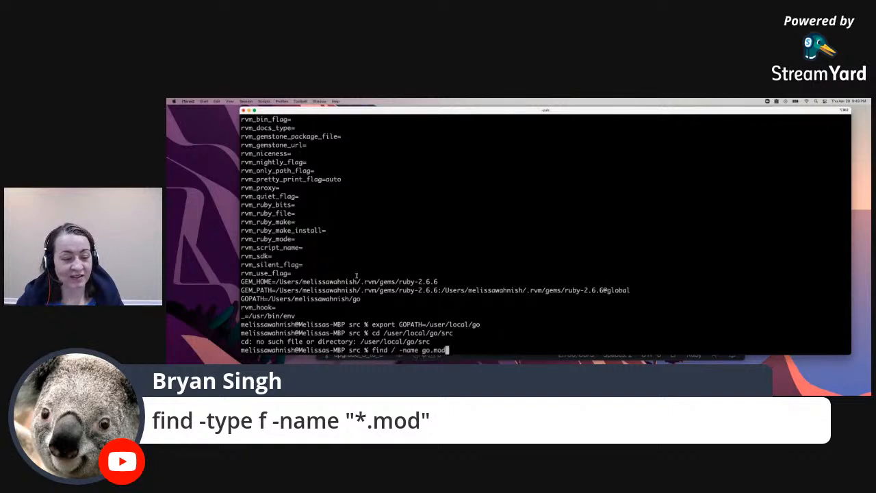
{"action": "type", "text": "$(go env GOPATH)/bin/qtsetup"}
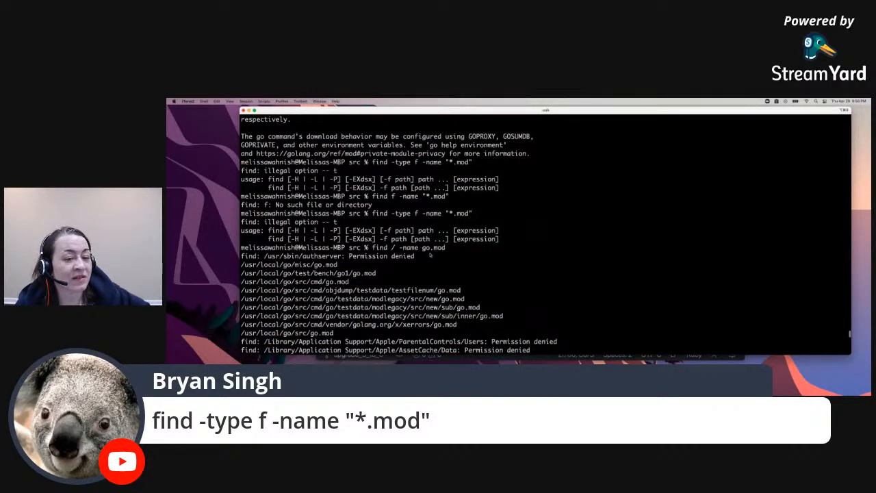
{"action": "mouse_move", "coordinate": [438, 257]}
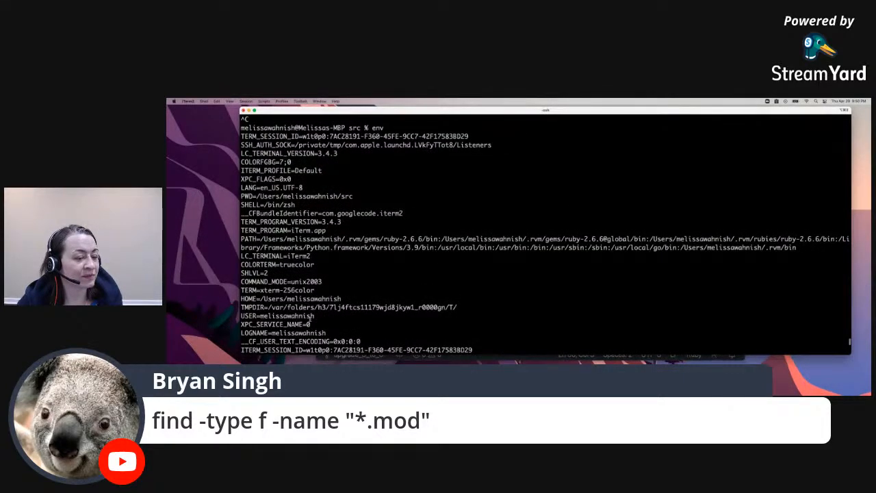
Step: Scroll through the env output toward the failed qtsetup go.mod error
{"action": "scroll", "scroll_direction": "down", "scroll_amount": 3}
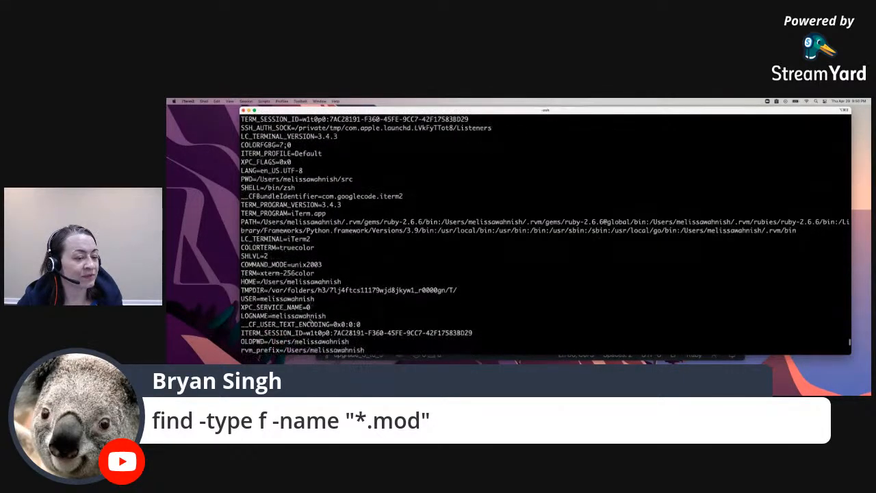
{"action": "scroll", "scroll_direction": "down", "scroll_amount": 3}
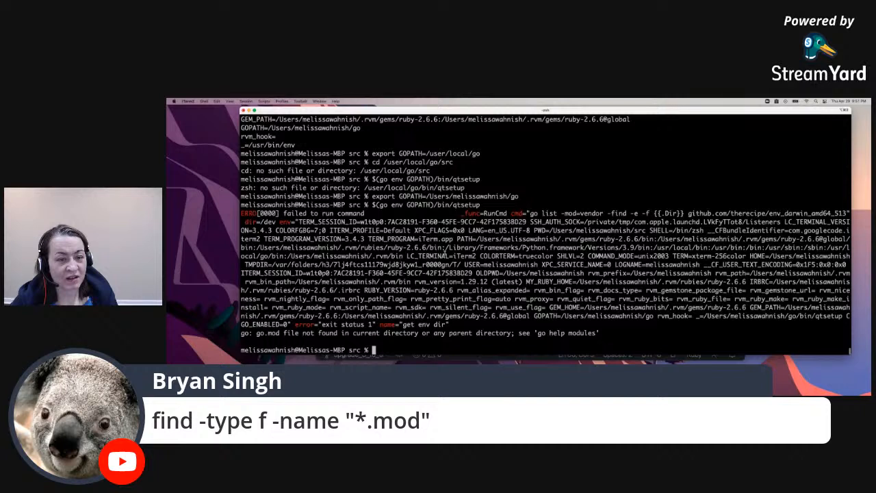
{"action": "double_click", "coordinate": [471, 197]}
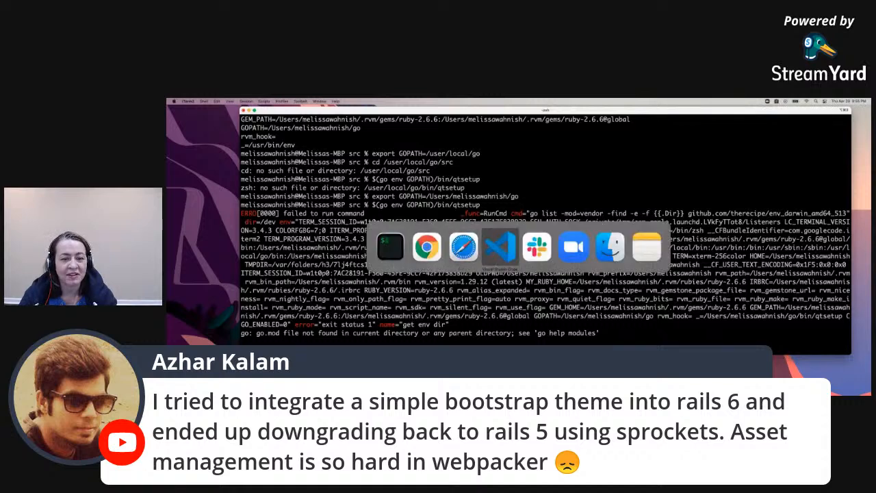
Step: Review the Gemfile in VS Code, then bring Terminal's failed capybara-webkit install back in front
{"action": "left_click", "coordinate": [500, 246]}
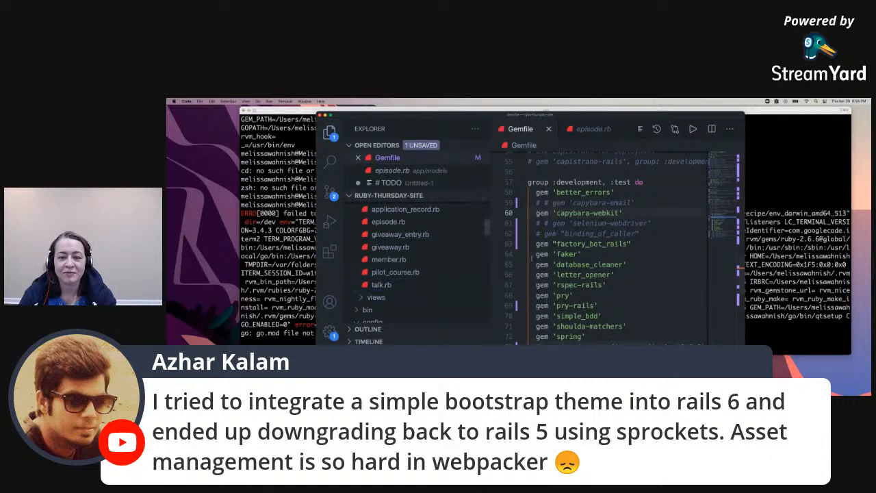
{"action": "scroll", "scroll_direction": "down", "scroll_amount": 3}
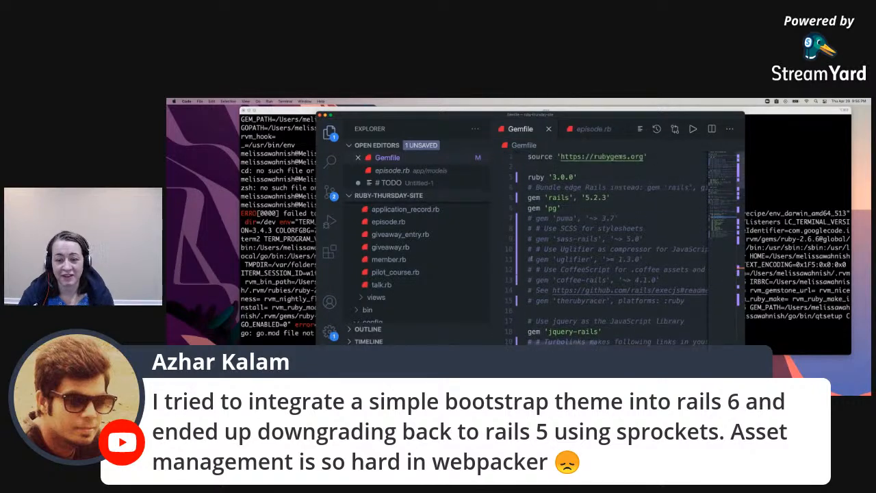
{"action": "scroll", "scroll_direction": "down", "scroll_amount": 3}
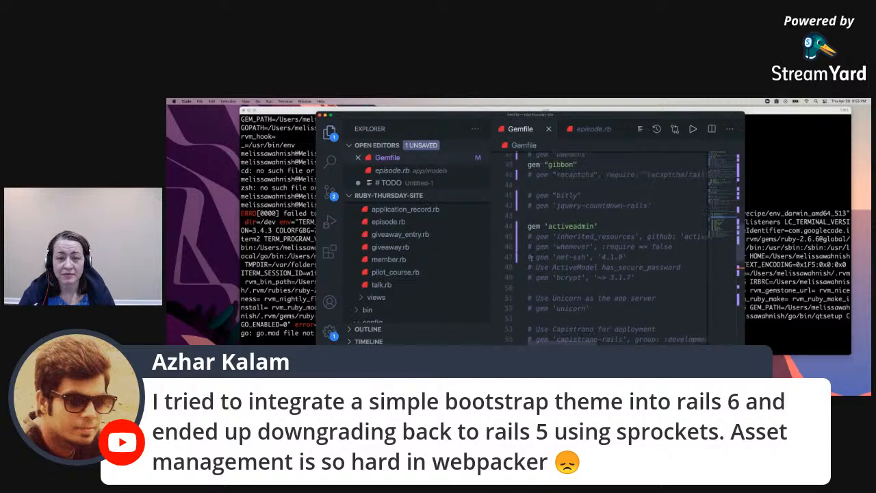
{"action": "scroll", "scroll_direction": "down", "scroll_amount": 3}
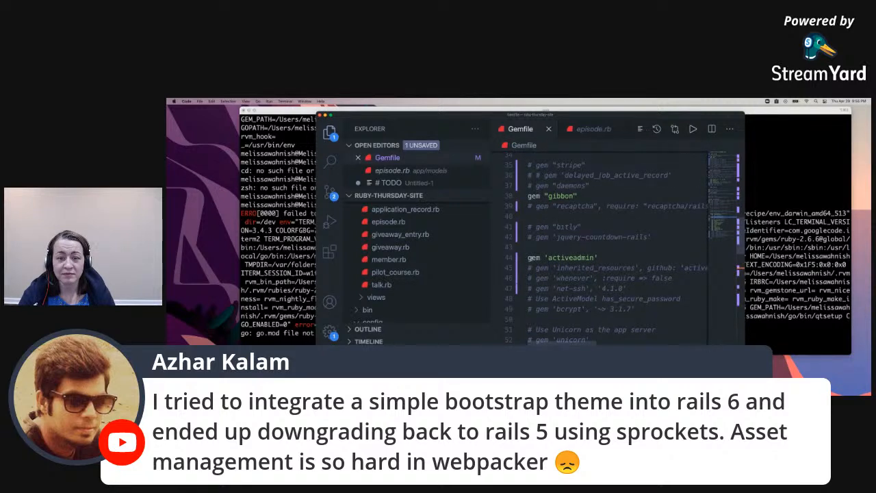
{"action": "scroll", "scroll_direction": "down", "scroll_amount": 3}
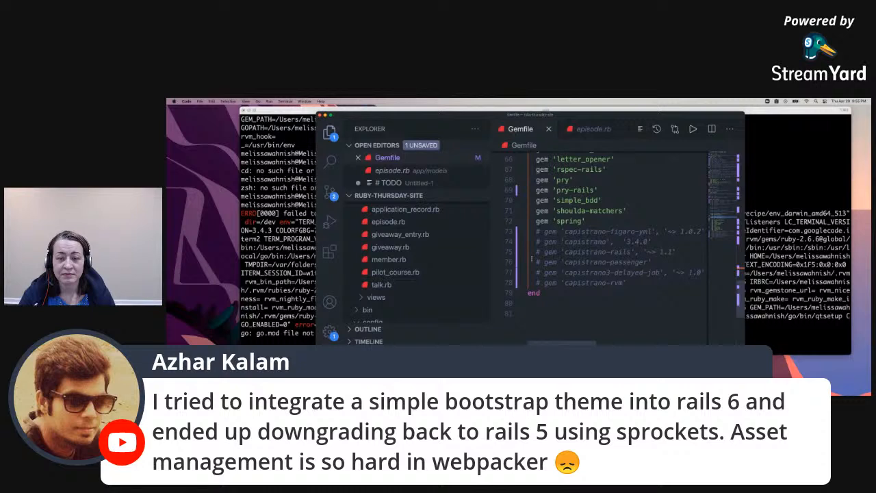
{"action": "scroll", "scroll_direction": "down", "scroll_amount": 3}
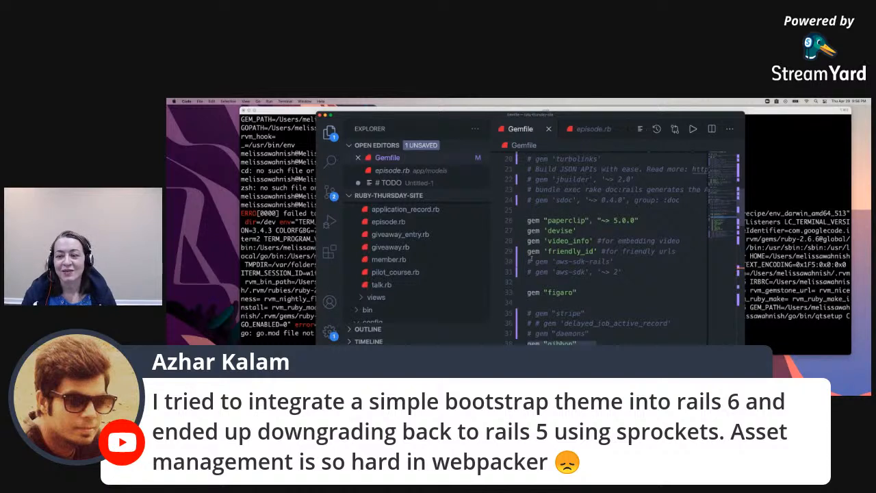
{"action": "left_click", "coordinate": [390, 246]}
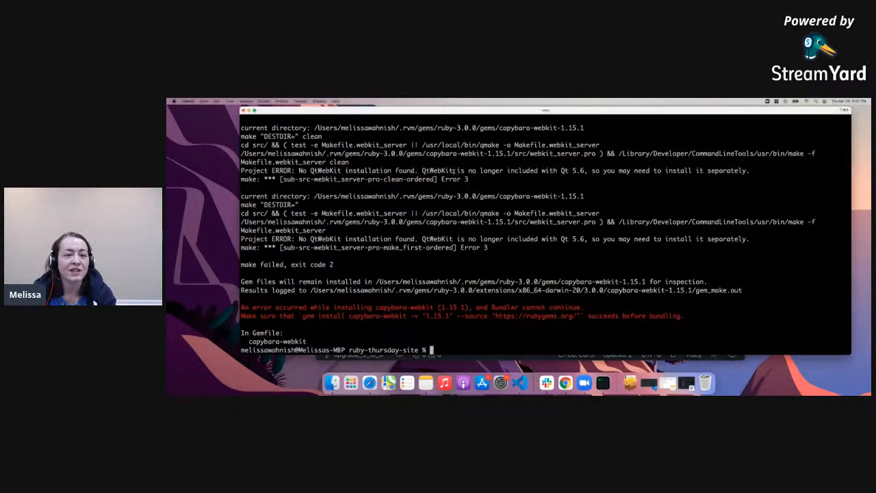
{"action": "left_click_drag", "start_coordinate": [422, 169], "coordinate": [555, 170]}
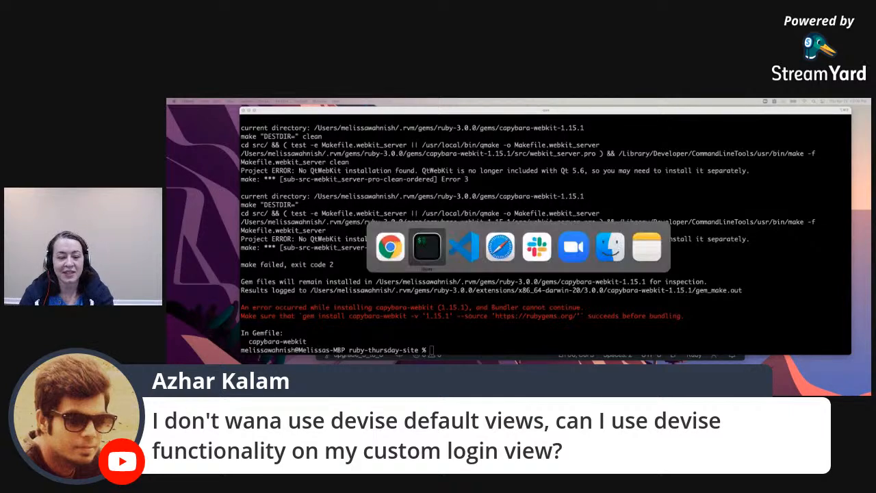
Step: Return to VS Code and browse the project's model files in the Explorer
{"action": "left_click", "coordinate": [463, 246]}
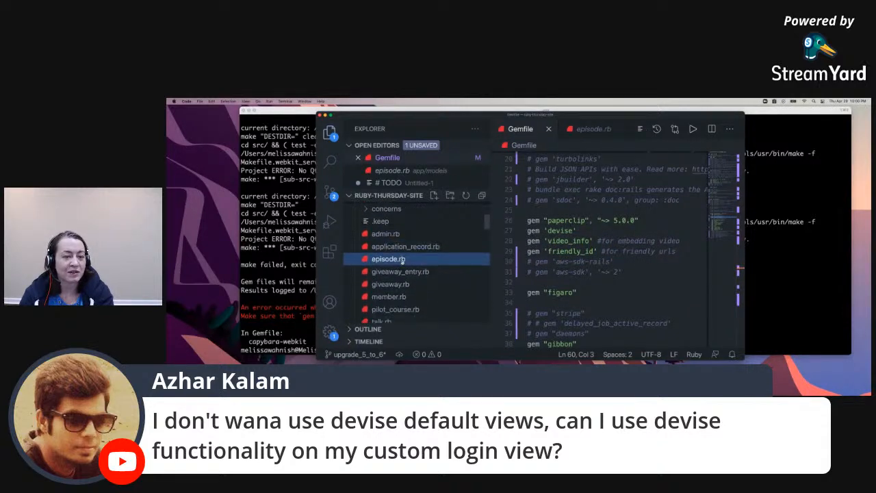
{"action": "left_click", "coordinate": [406, 247]}
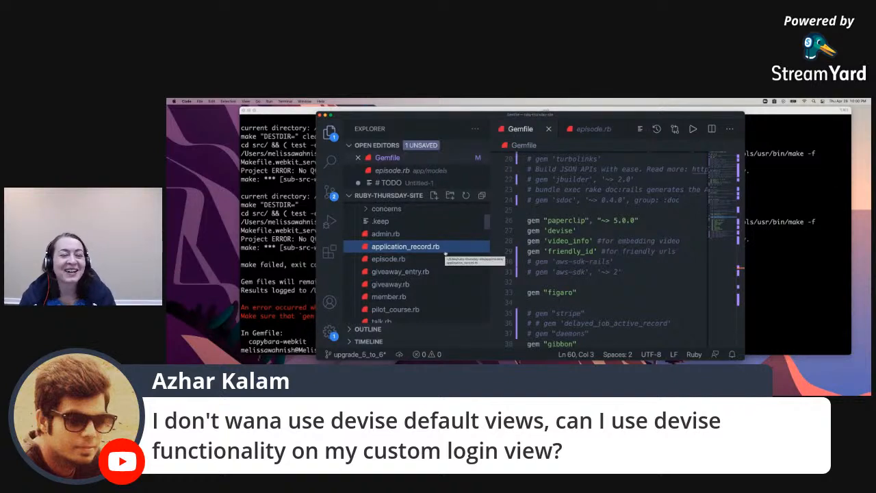
{"action": "scroll", "scroll_direction": "down", "scroll_amount": 3}
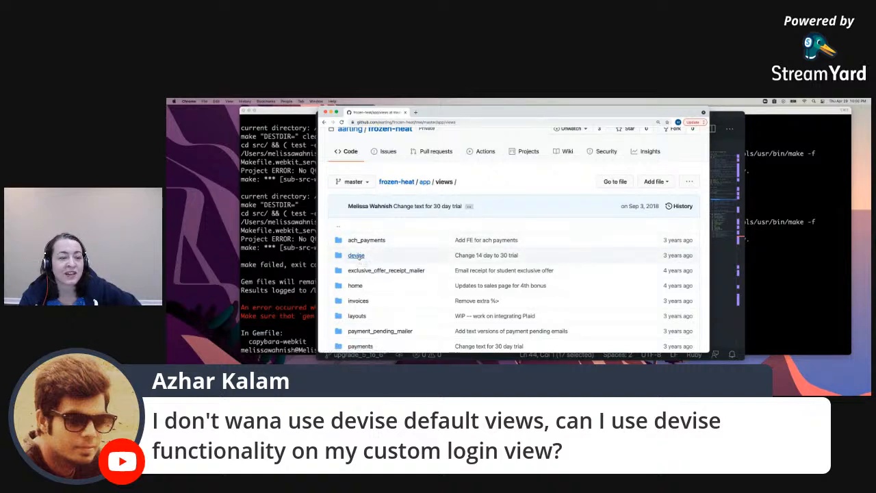
Step: Search Google for the devise gem from the GitHub app/views page
{"action": "left_click", "coordinate": [355, 256]}
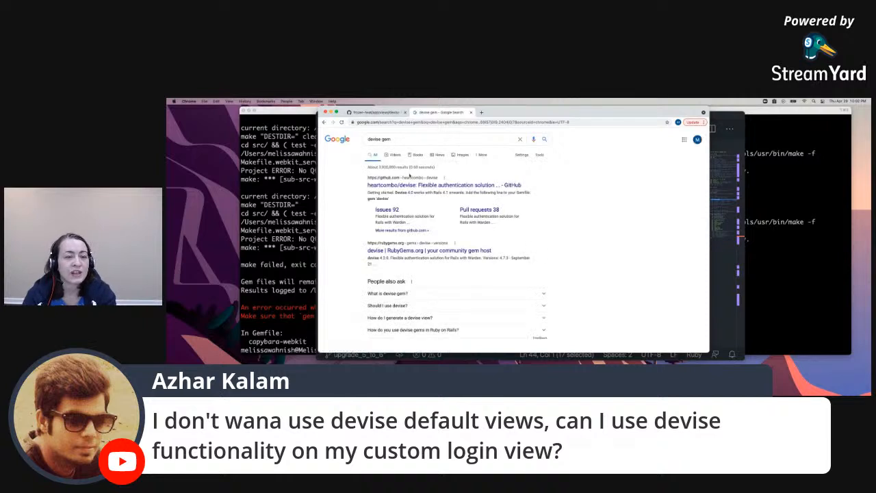
Step: Open the heartcombo/devise GitHub repository from the search results
{"action": "left_click", "coordinate": [437, 184]}
{"action": "type", "text": "view"}
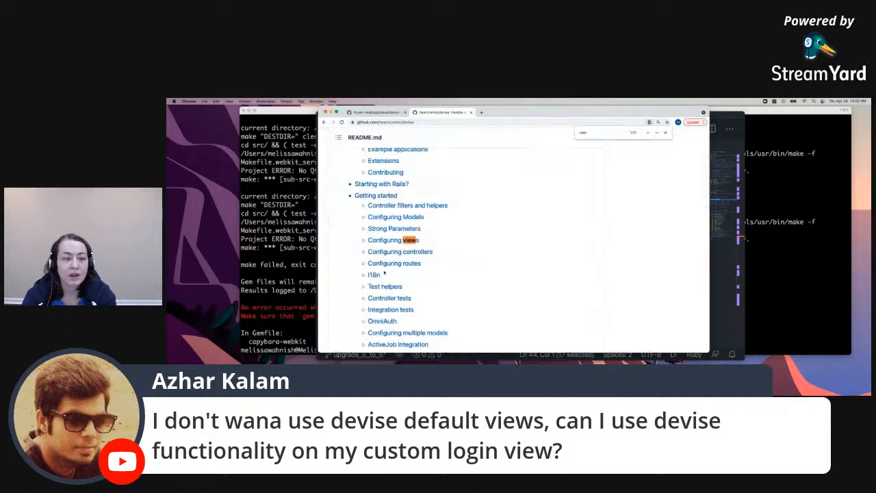
Step: Read the README's Configuring views section, highlighting rails generate devise:views
{"action": "left_click", "coordinate": [393, 239]}
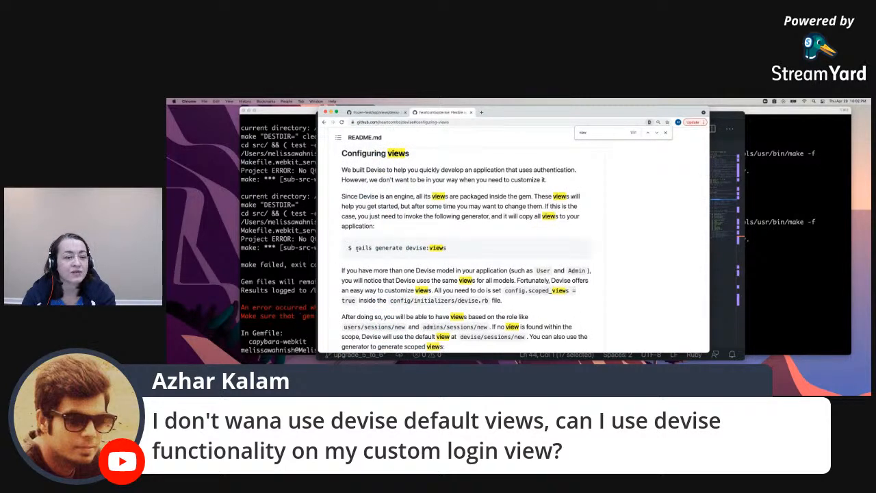
{"action": "double_click", "coordinate": [397, 248]}
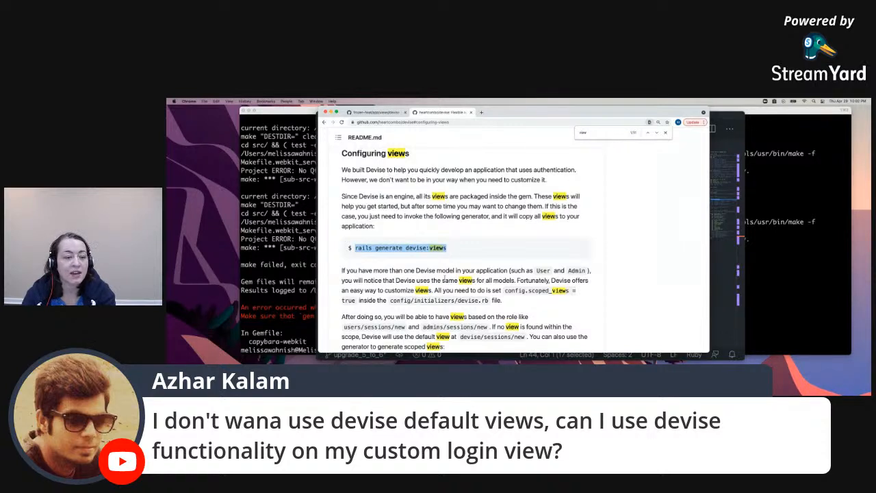
{"action": "scroll", "scroll_direction": "down", "scroll_amount": 3}
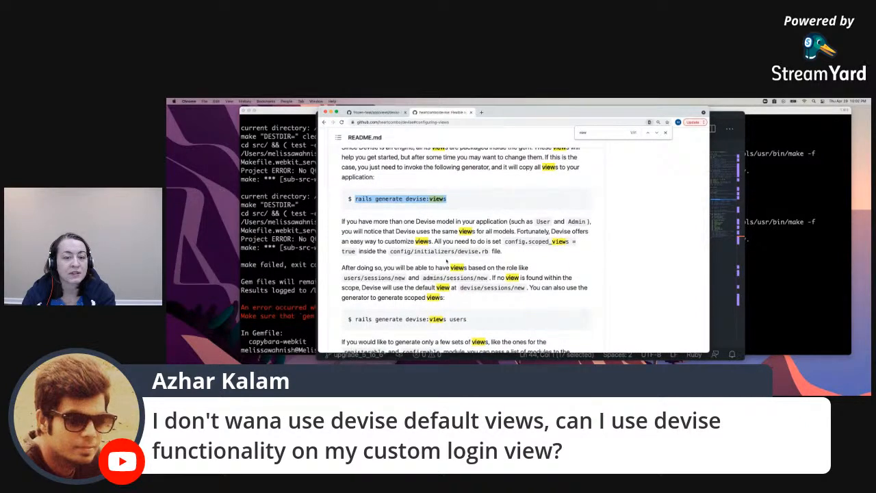
{"action": "scroll", "scroll_direction": "down", "scroll_amount": 3}
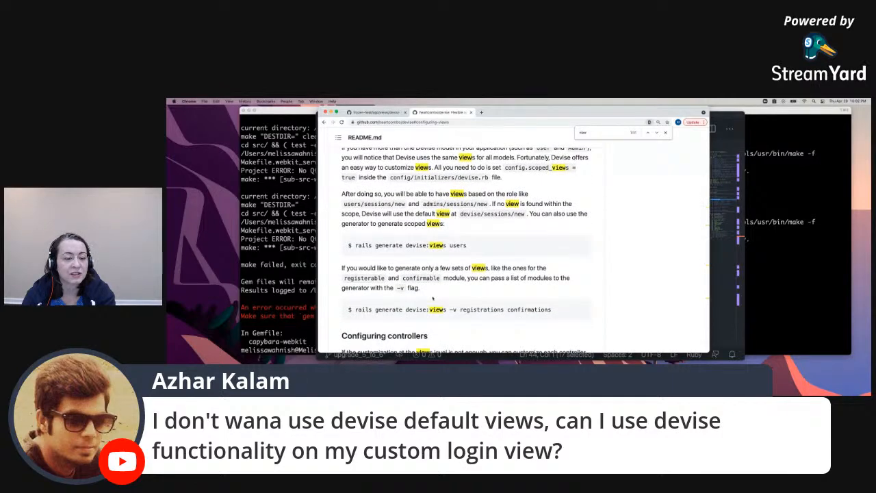
{"action": "scroll", "scroll_direction": "down", "scroll_amount": 3}
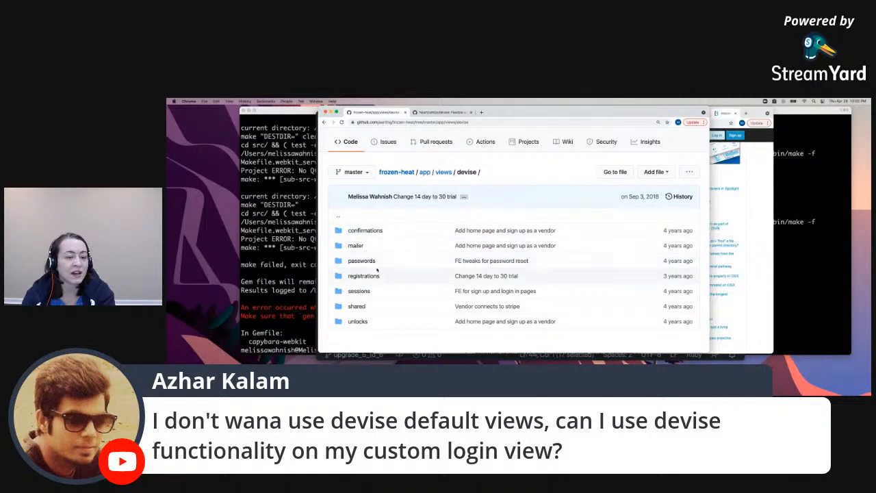
Step: Browse into app/views/devise/registrations in the frozen-heat repo
{"action": "left_click", "coordinate": [363, 275]}
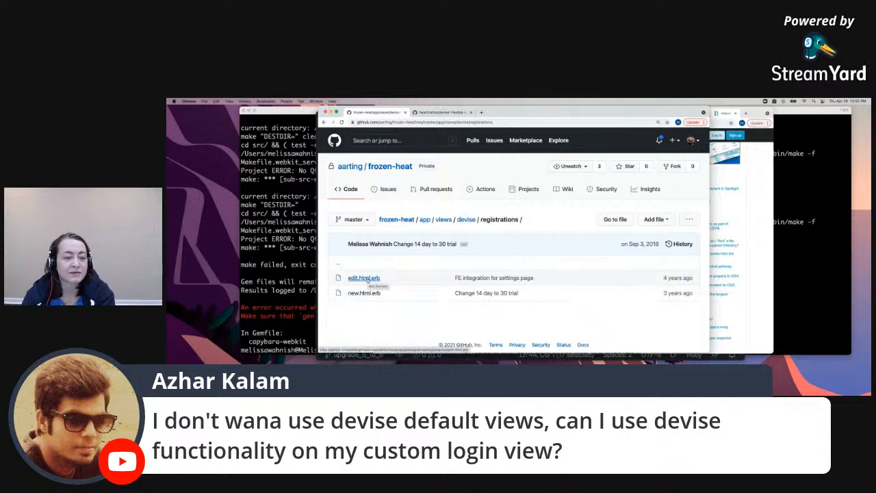
{"action": "left_click", "coordinate": [364, 293]}
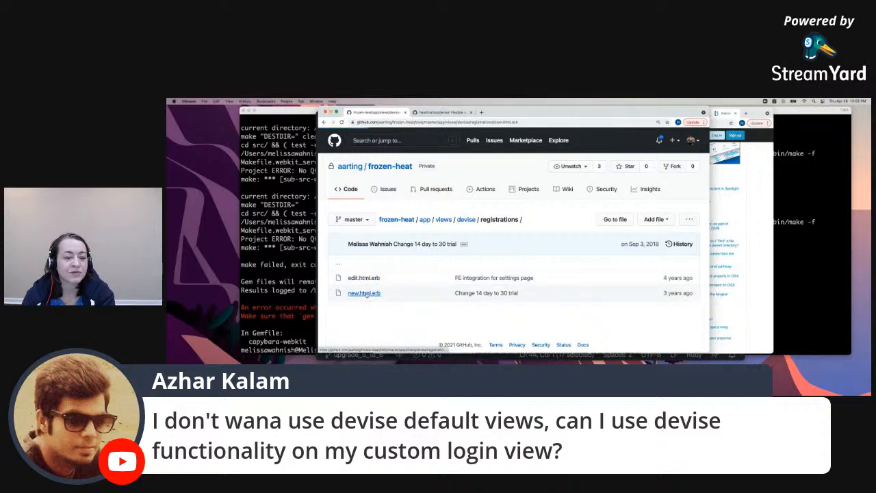
Step: View registrations/new.html.erb and highlight new_vendor_session_path in its sign-in link
{"action": "left_click", "coordinate": [364, 293]}
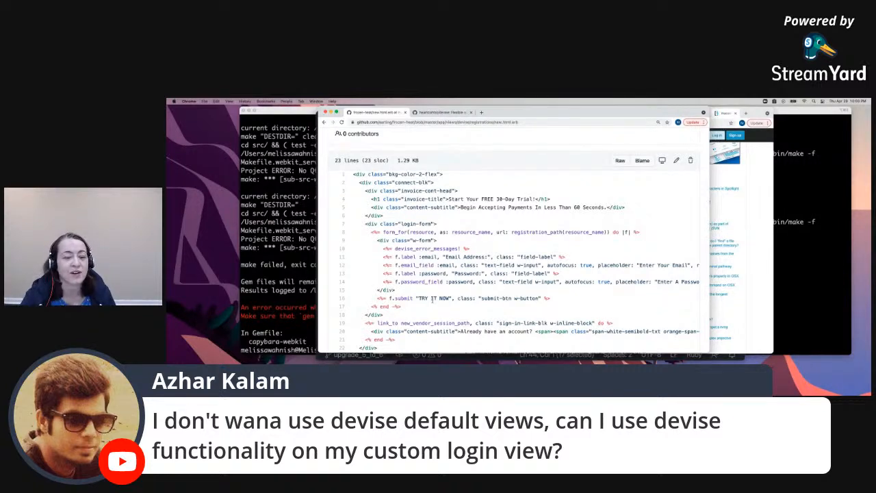
{"action": "scroll", "scroll_direction": "down", "scroll_amount": 3}
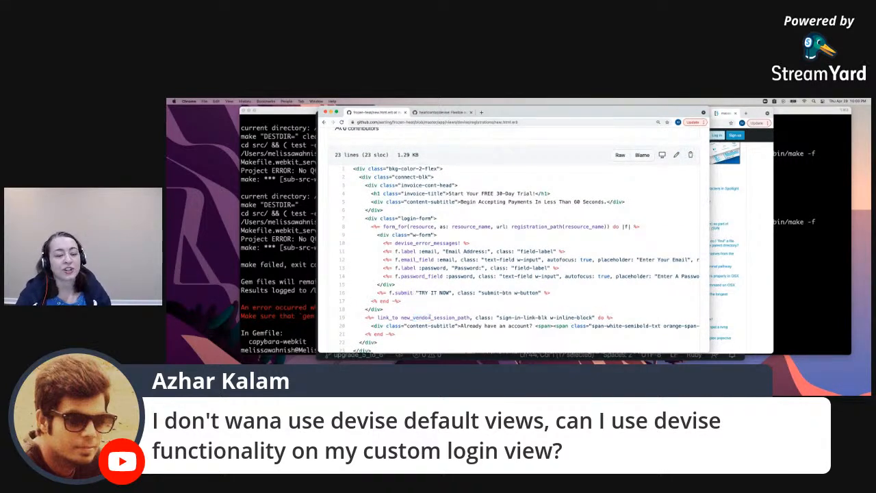
{"action": "double_click", "coordinate": [435, 318]}
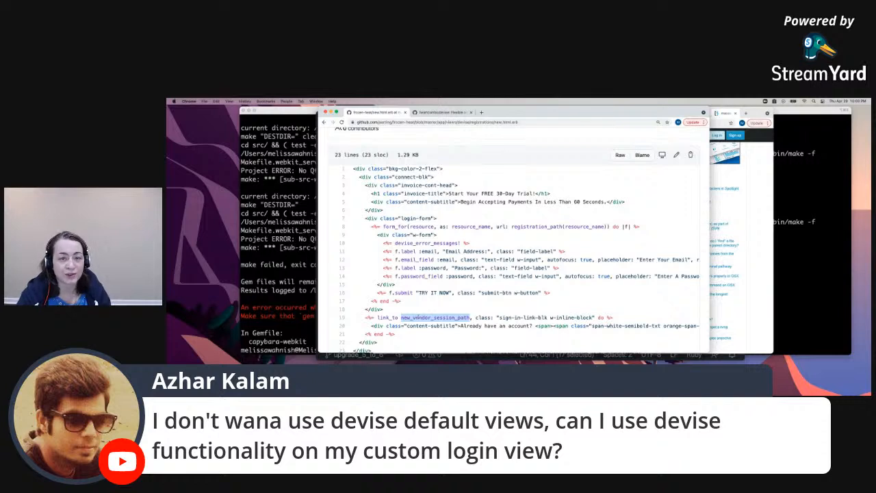